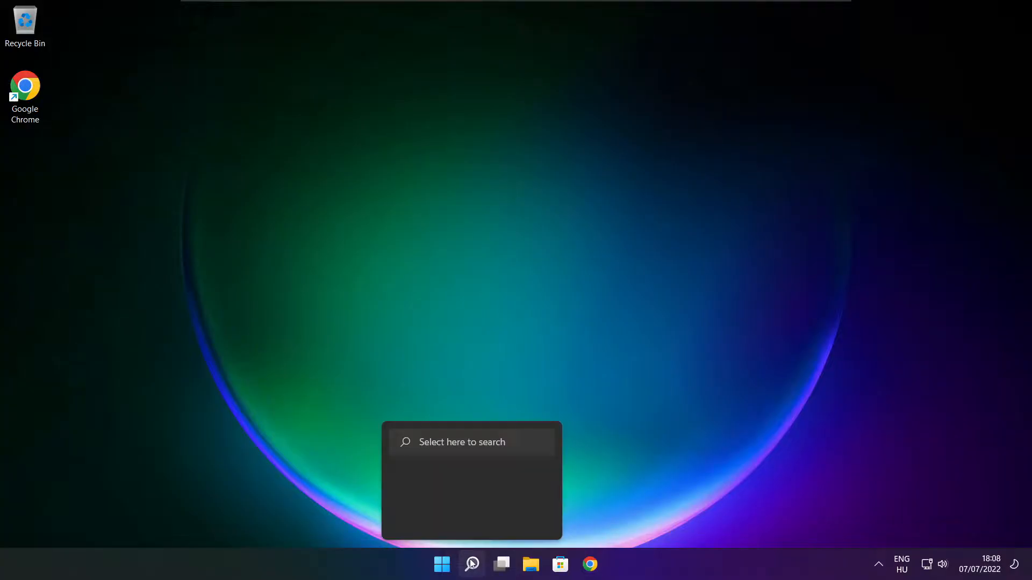
# Search Windows for "device manager" to bring up Device Manager as the best match
pyautogui.click(471, 564)
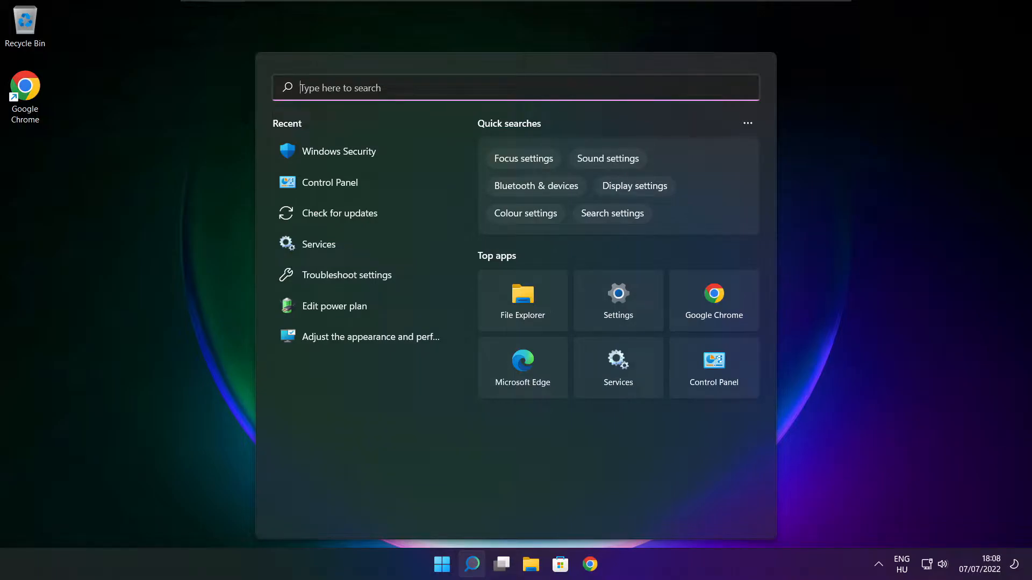
pyautogui.write('device Manager')
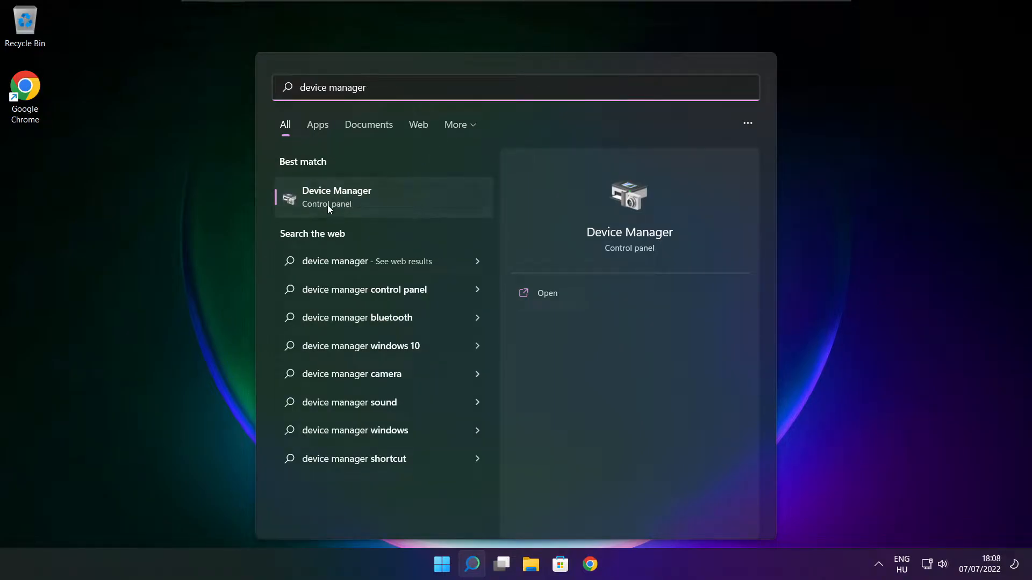
pyautogui.moveTo(418, 206)
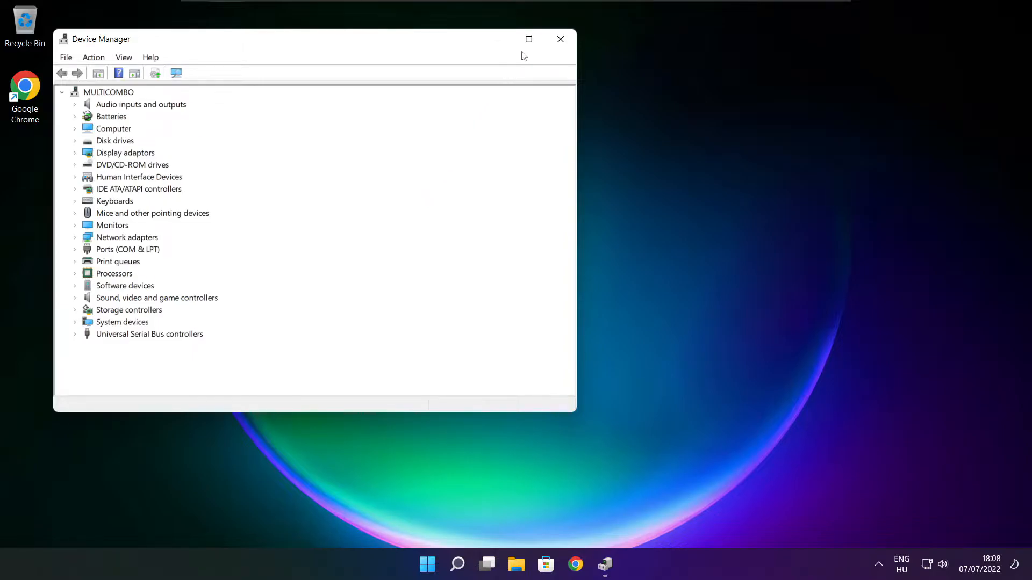
# Maximize Device Manager and reveal the VMware SVGA 3D adapter under Display adaptors
pyautogui.click(529, 38)
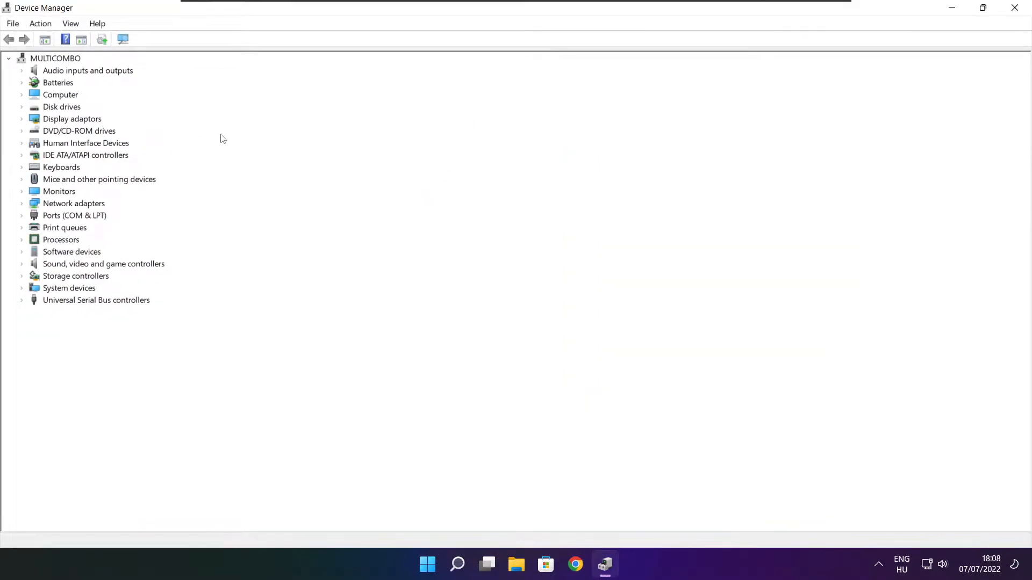
pyautogui.click(72, 119)
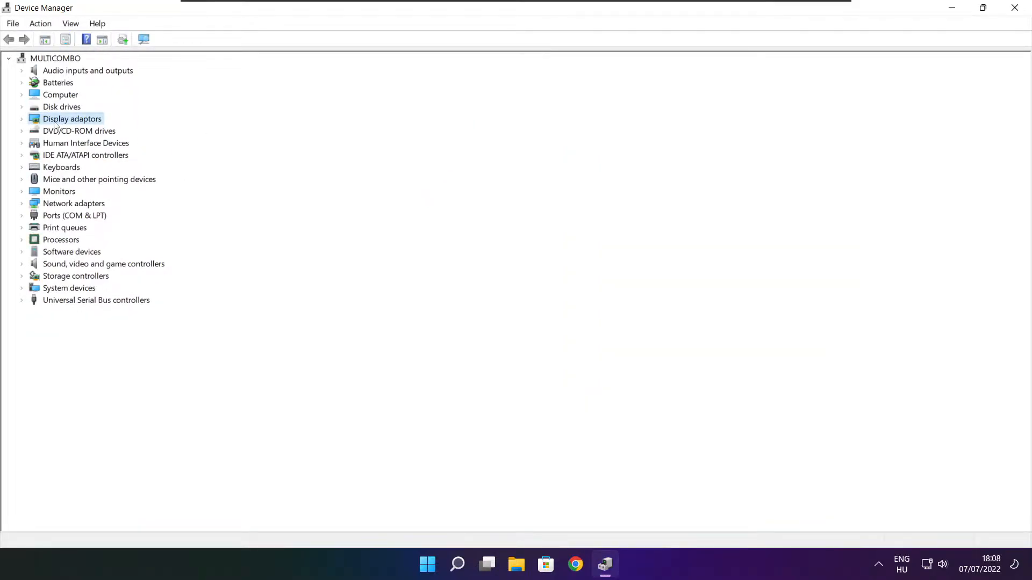
pyautogui.click(21, 119)
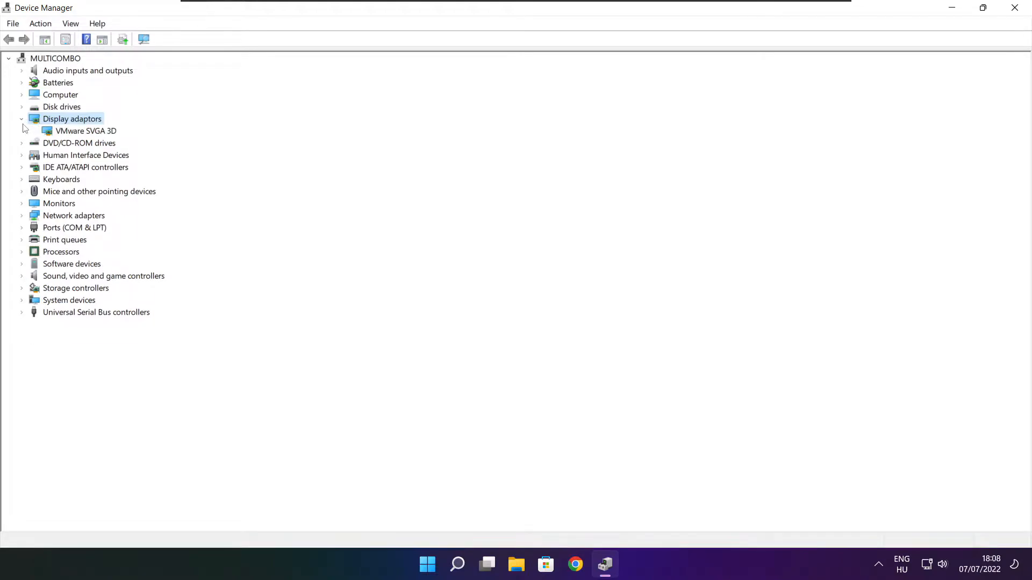
pyautogui.click(86, 131)
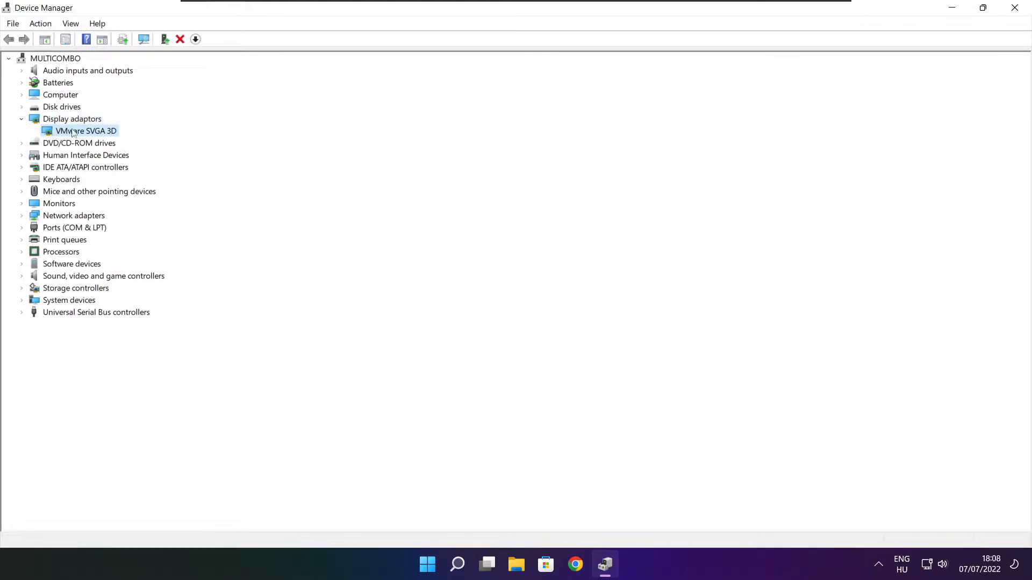
# Update the VMware SVGA 3D driver automatically and confirm the best driver is already installed
pyautogui.rightClick(86, 131)
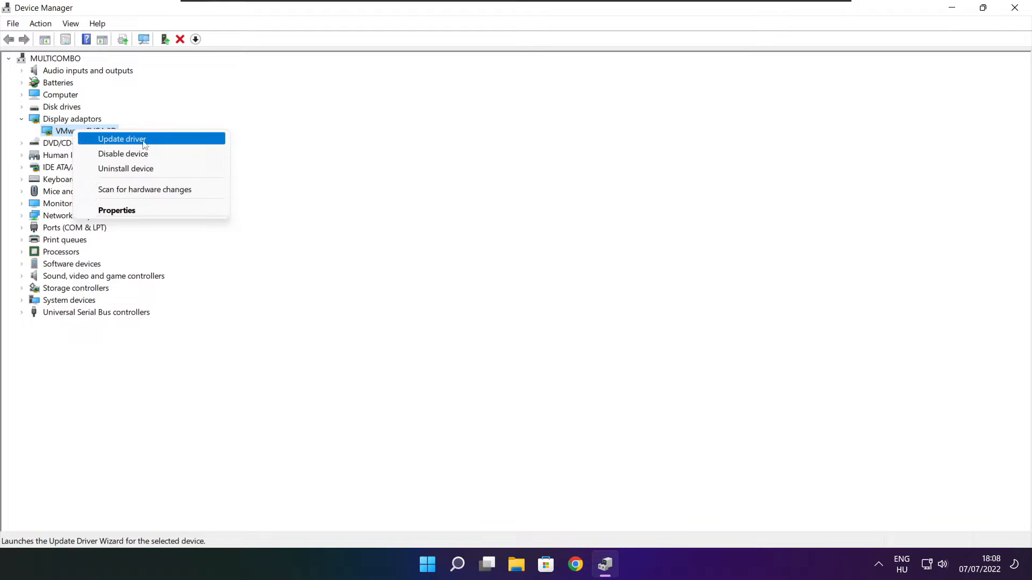
pyautogui.click(121, 139)
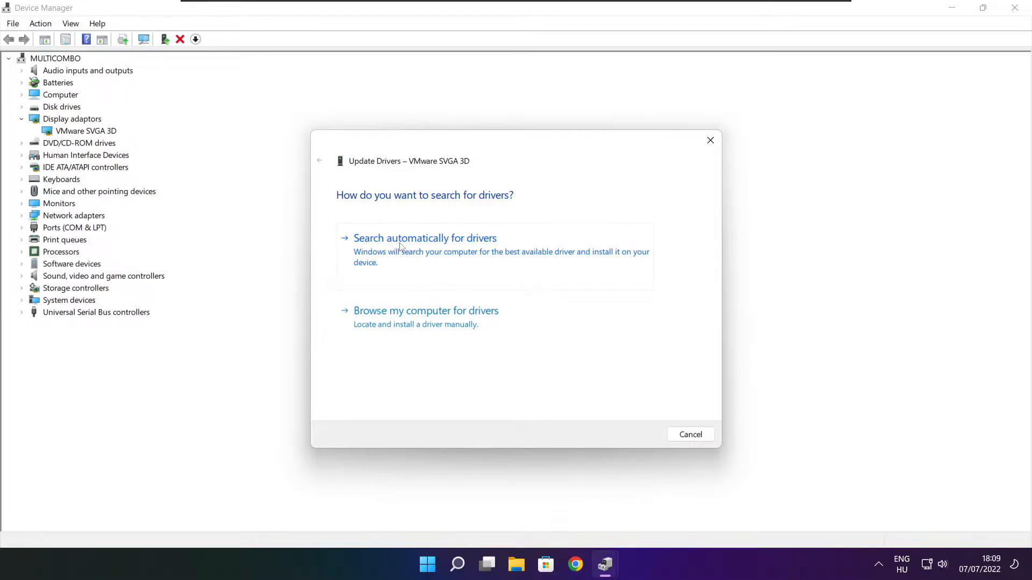
pyautogui.click(424, 238)
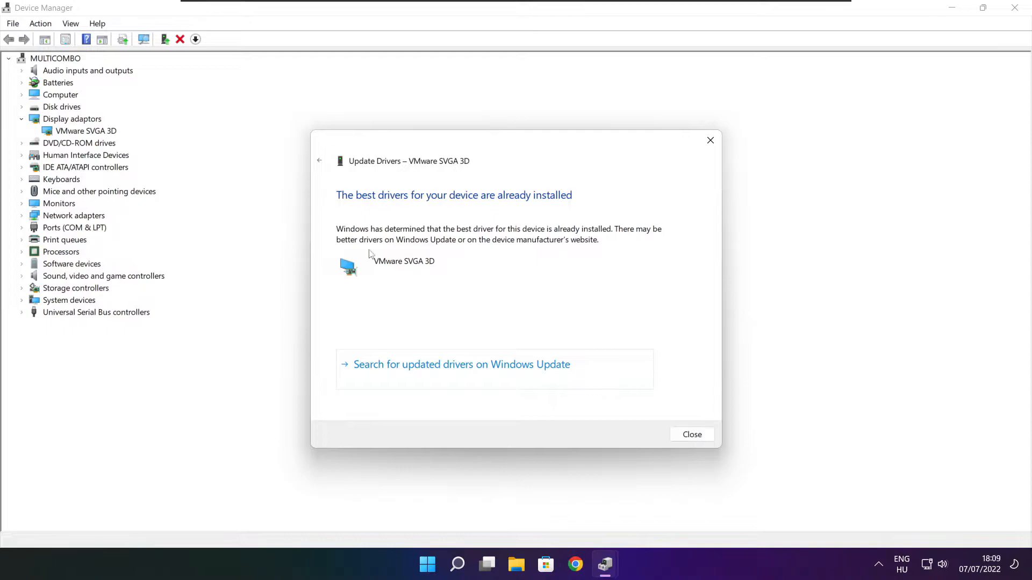
pyautogui.moveTo(691, 434)
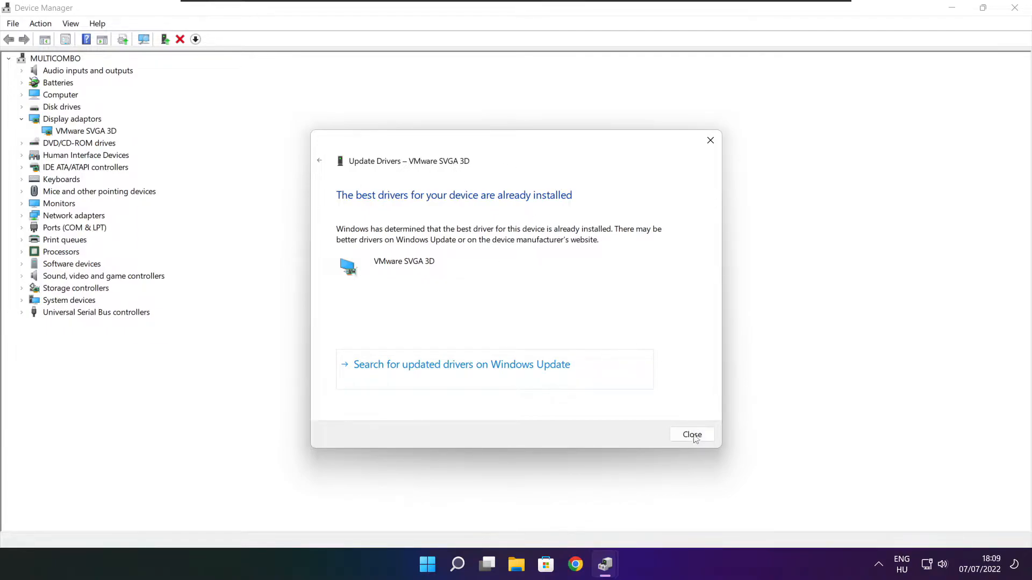
pyautogui.click(691, 435)
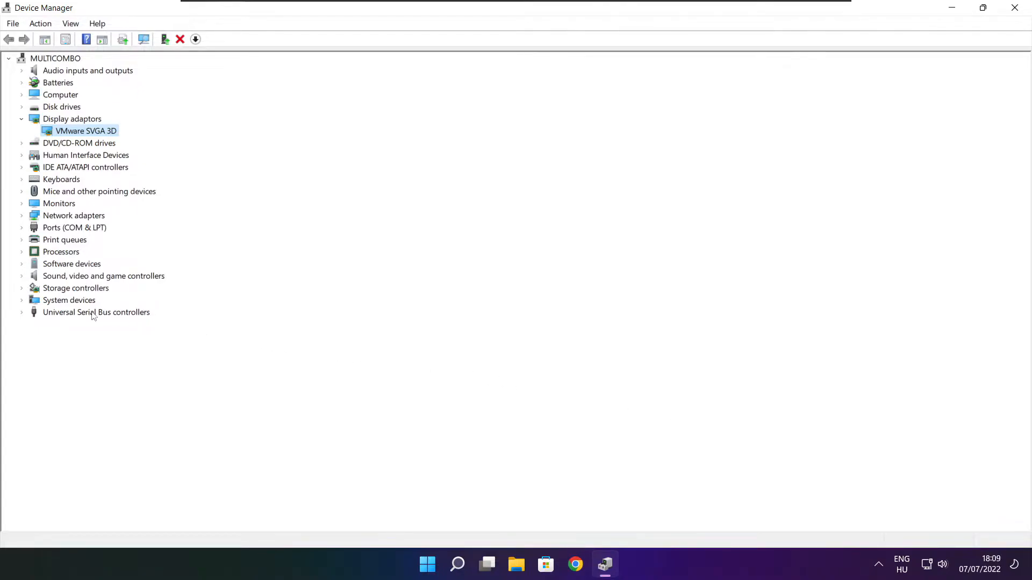
# Reveal the High Definition Audio Device under Sound, video and game controllers
pyautogui.click(103, 277)
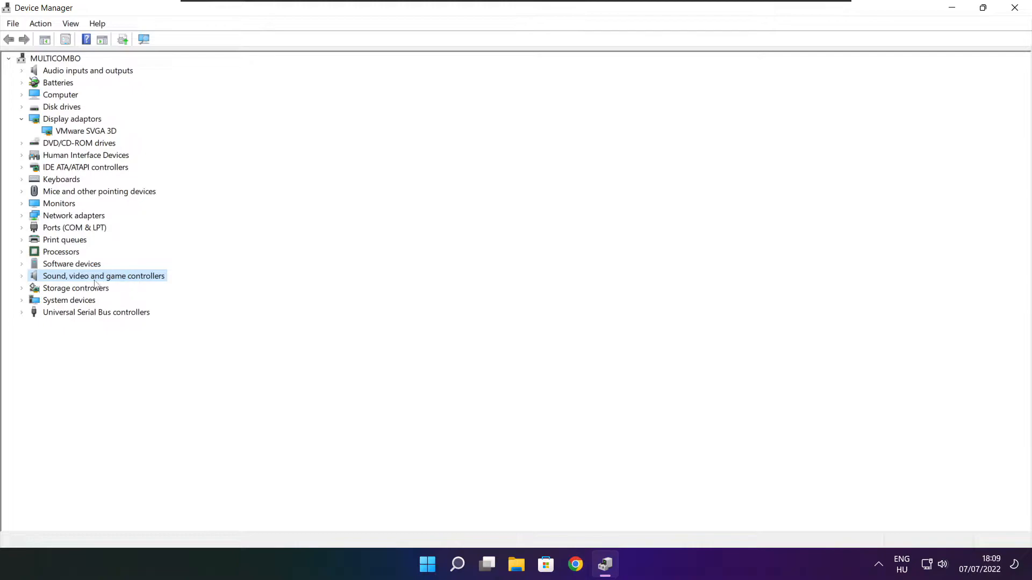
pyautogui.click(21, 276)
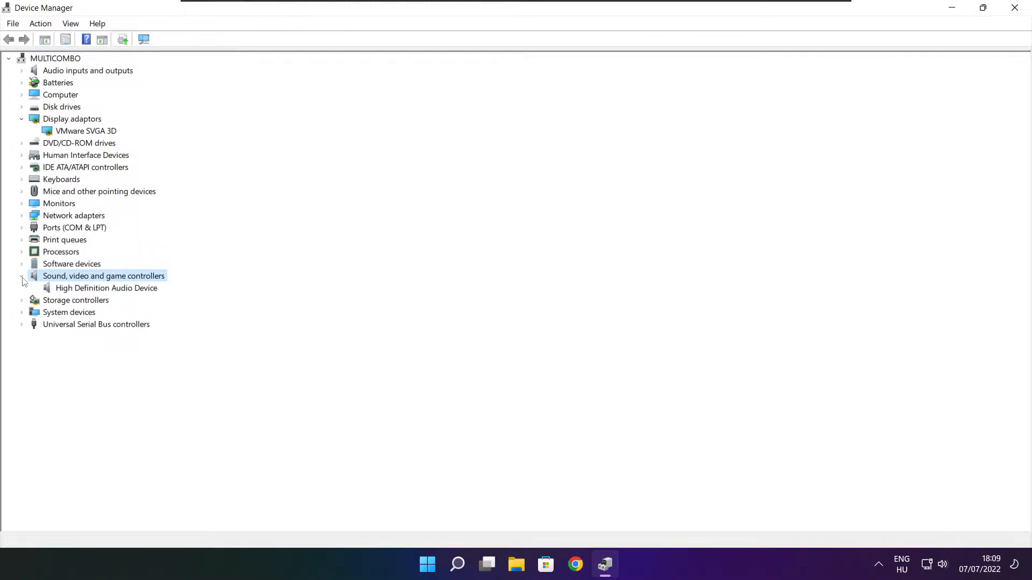
pyautogui.click(107, 288)
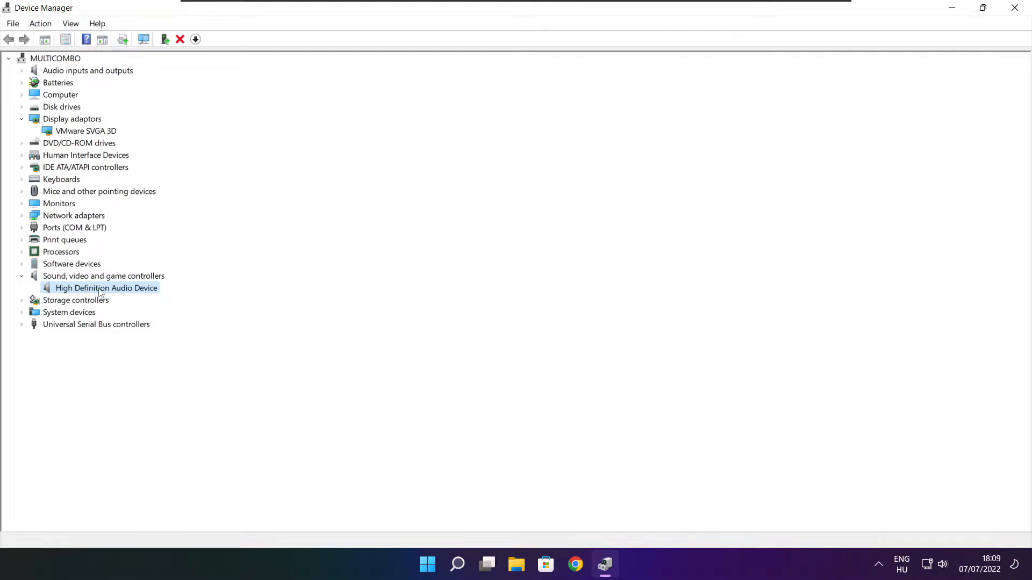
# Update the audio driver automatically, confirm it is up to date, and close Device Manager
pyautogui.rightClick(106, 288)
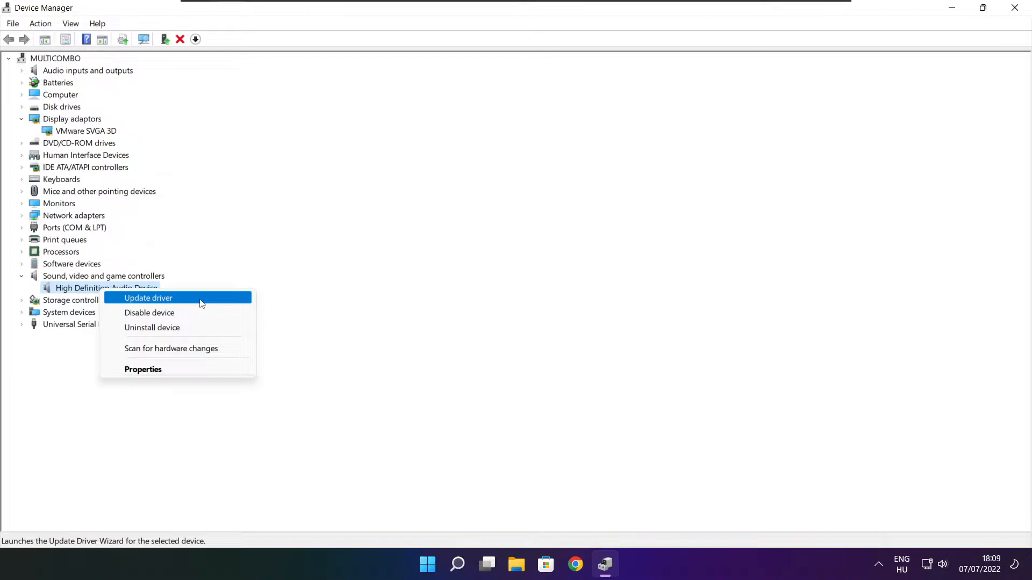
pyautogui.click(147, 298)
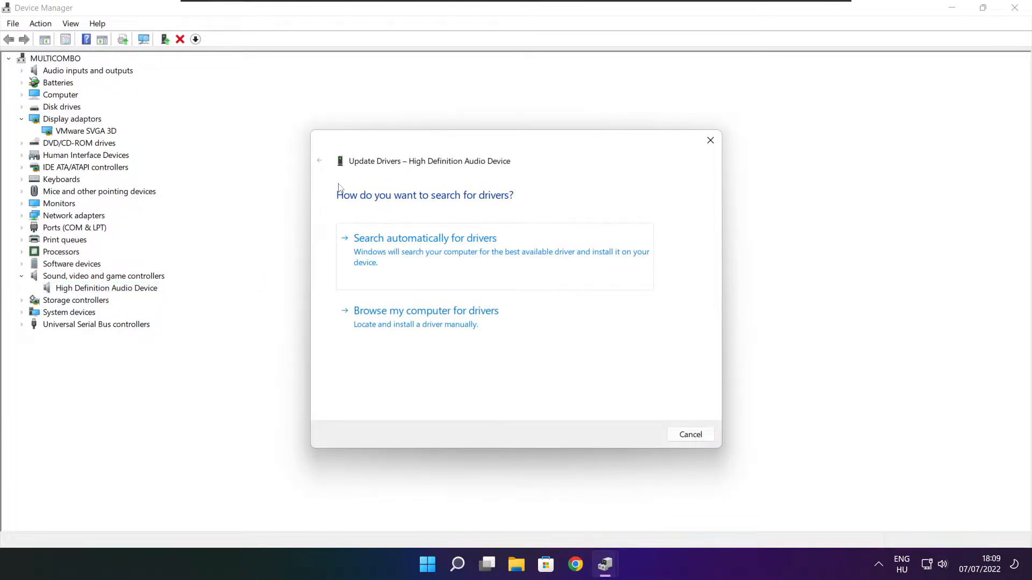
pyautogui.moveTo(422, 262)
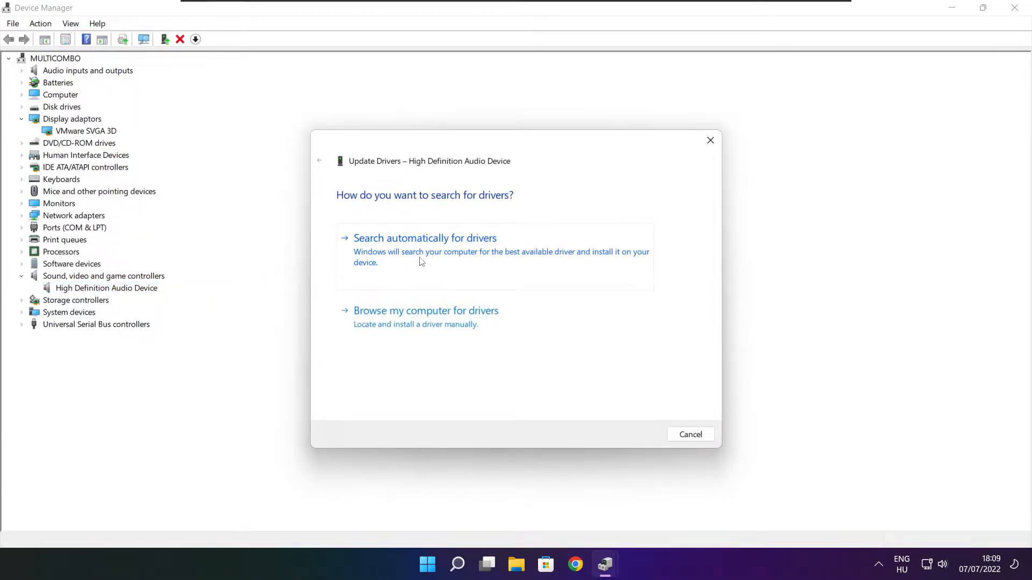
pyautogui.click(425, 237)
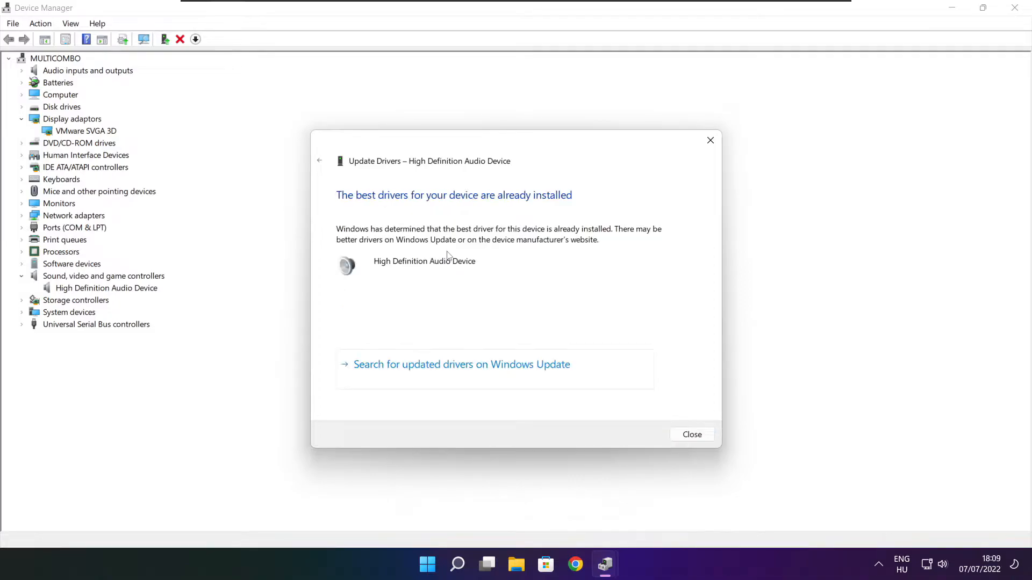
pyautogui.moveTo(593, 193)
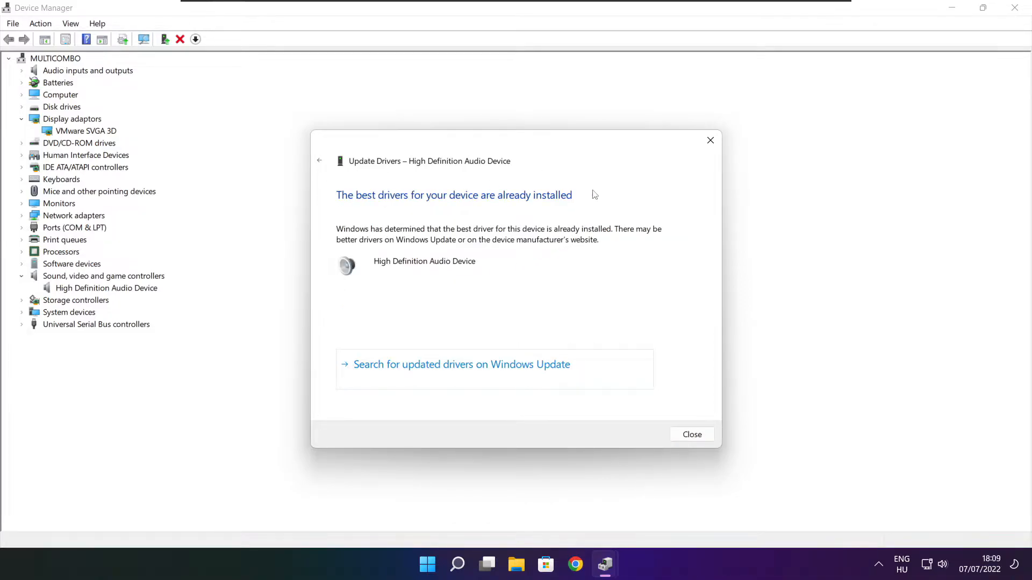
pyautogui.moveTo(682, 419)
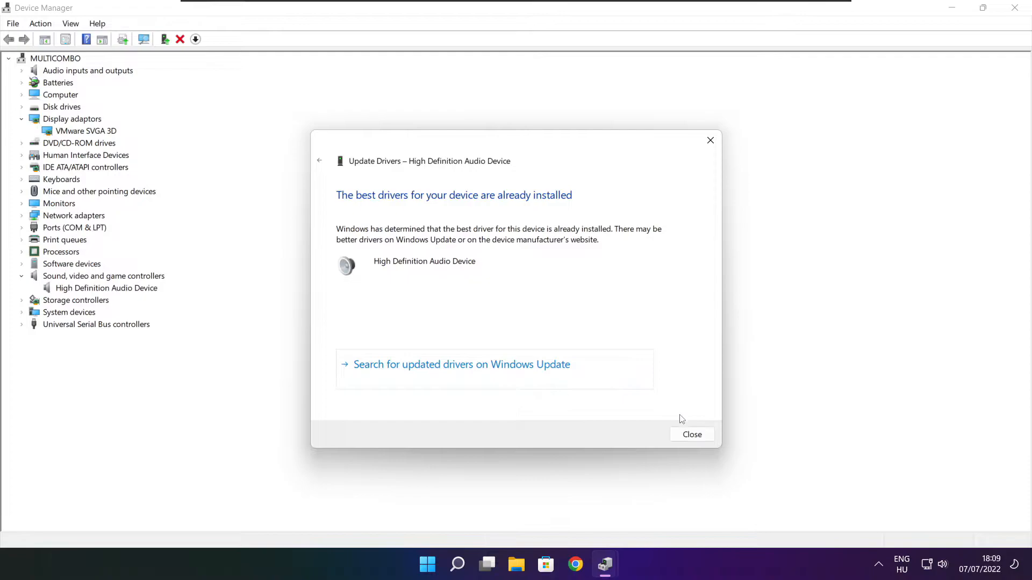
pyautogui.click(691, 434)
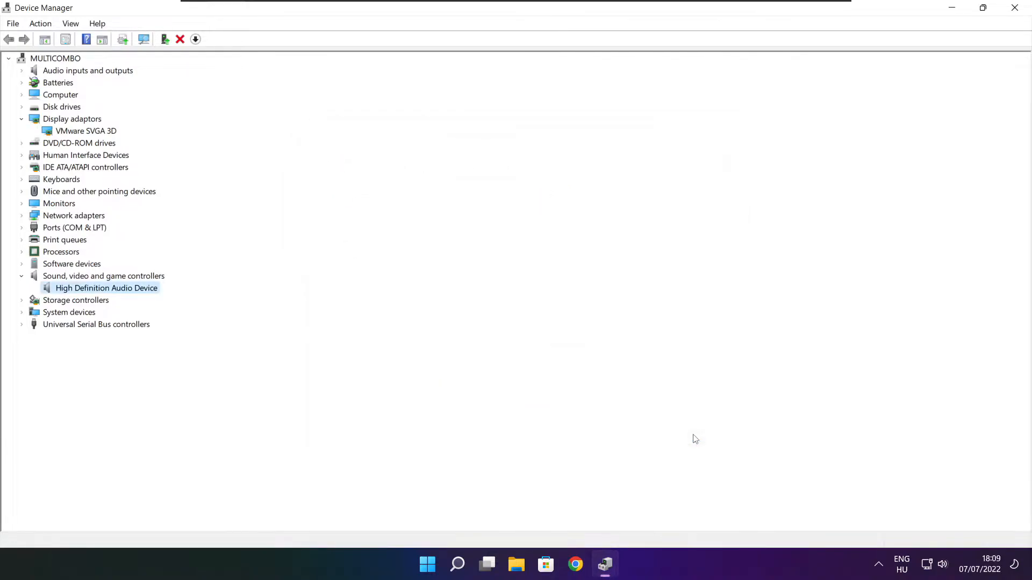
pyautogui.moveTo(1016, 8)
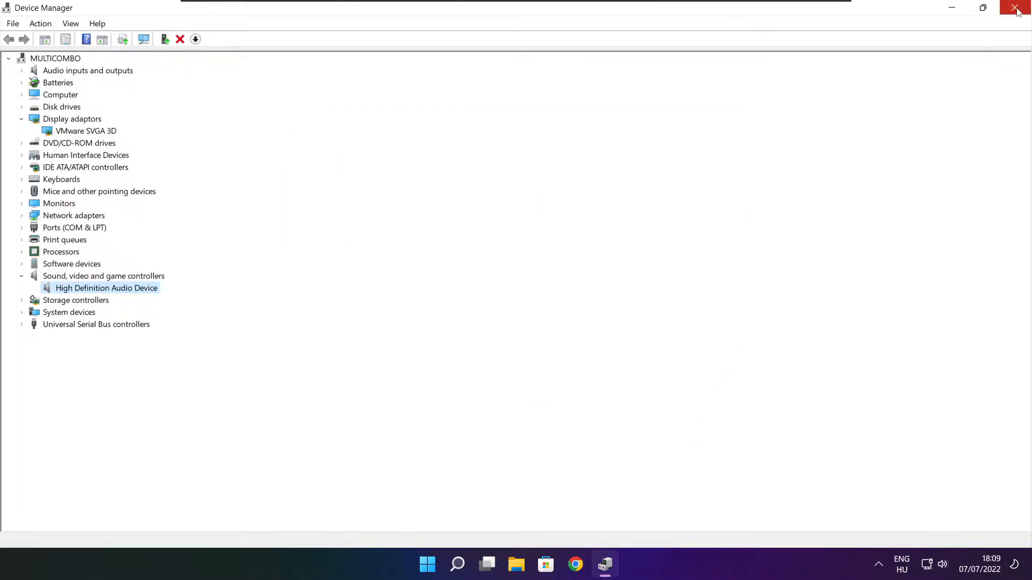
pyautogui.click(1016, 8)
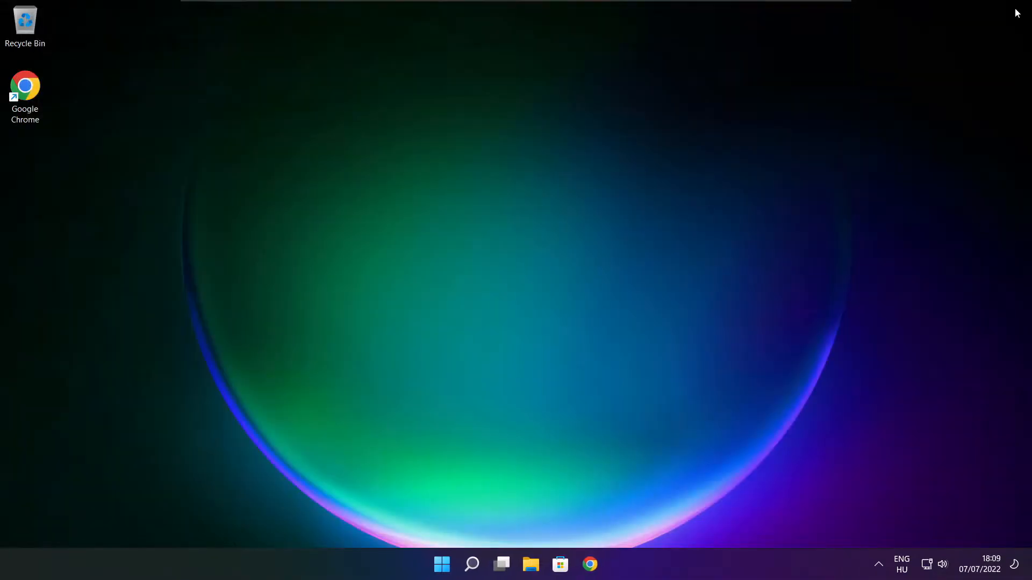
pyautogui.moveTo(647, 264)
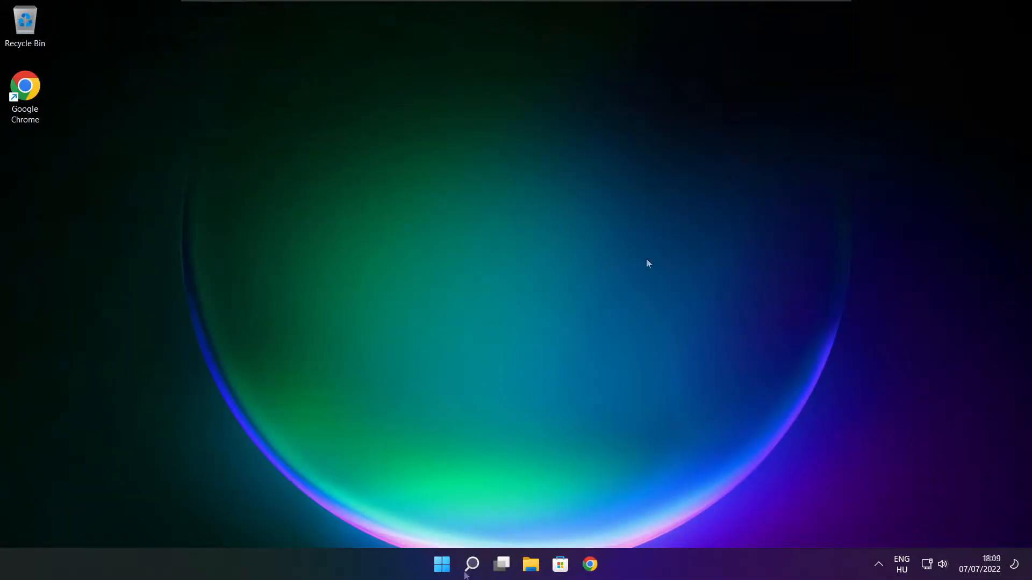
# Search Windows for "edit power plan" to reach the power plan settings
pyautogui.click(471, 564)
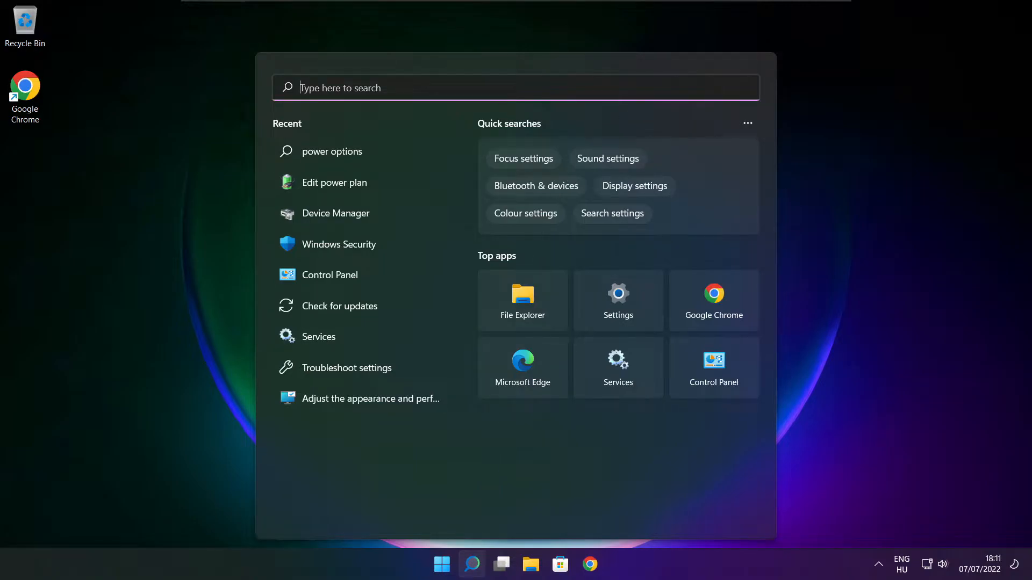
pyautogui.write('edit power plan')
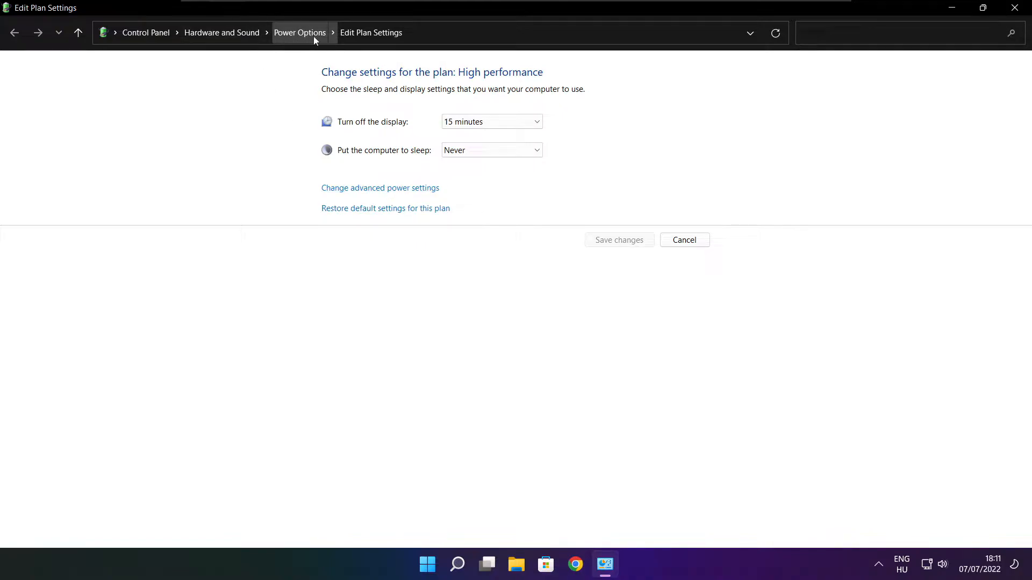
pyautogui.moveTo(310, 43)
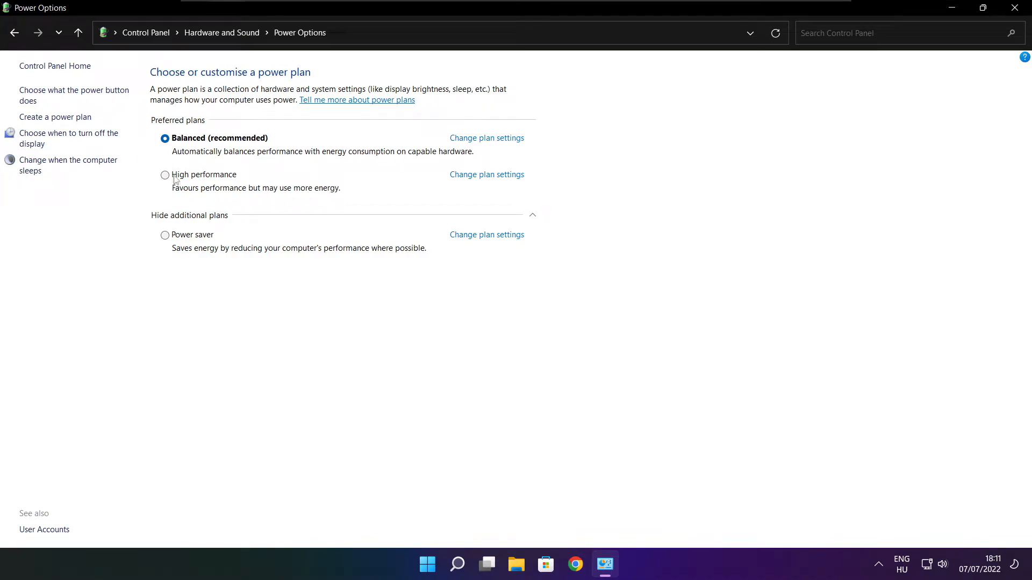
pyautogui.moveTo(214, 181)
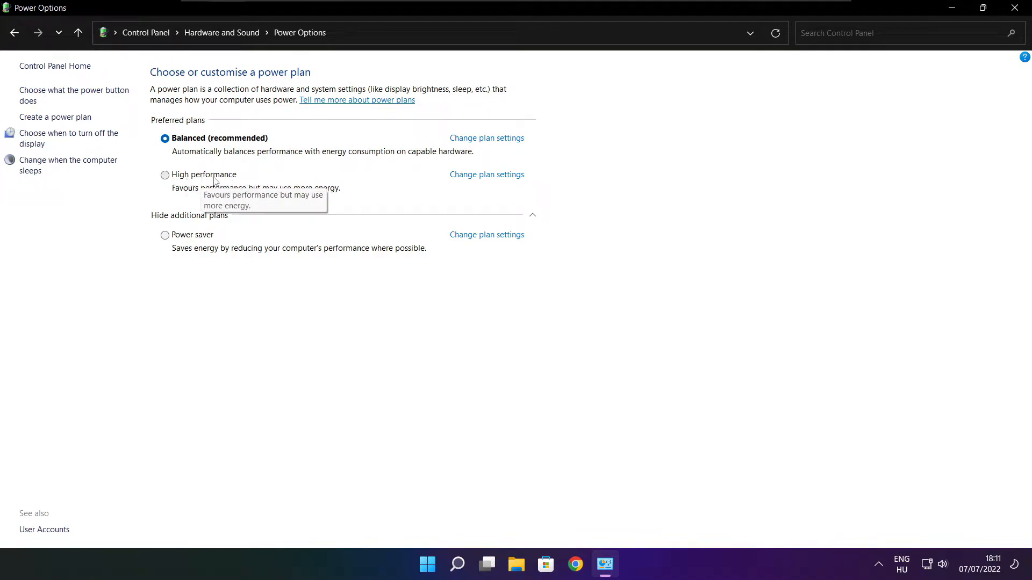
# Make High performance the active power plan and close Power Options
pyautogui.click(165, 176)
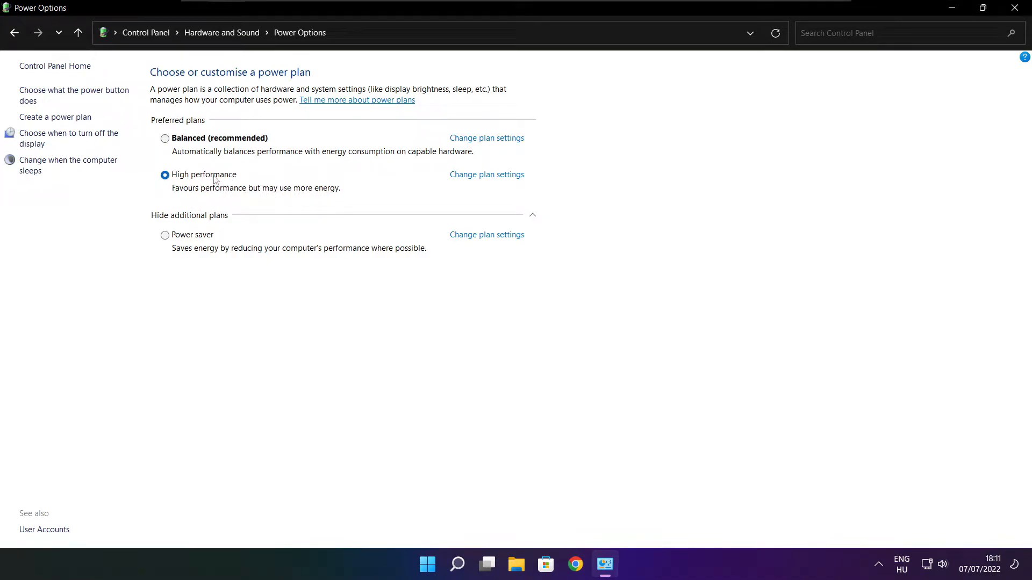
pyautogui.moveTo(868, 151)
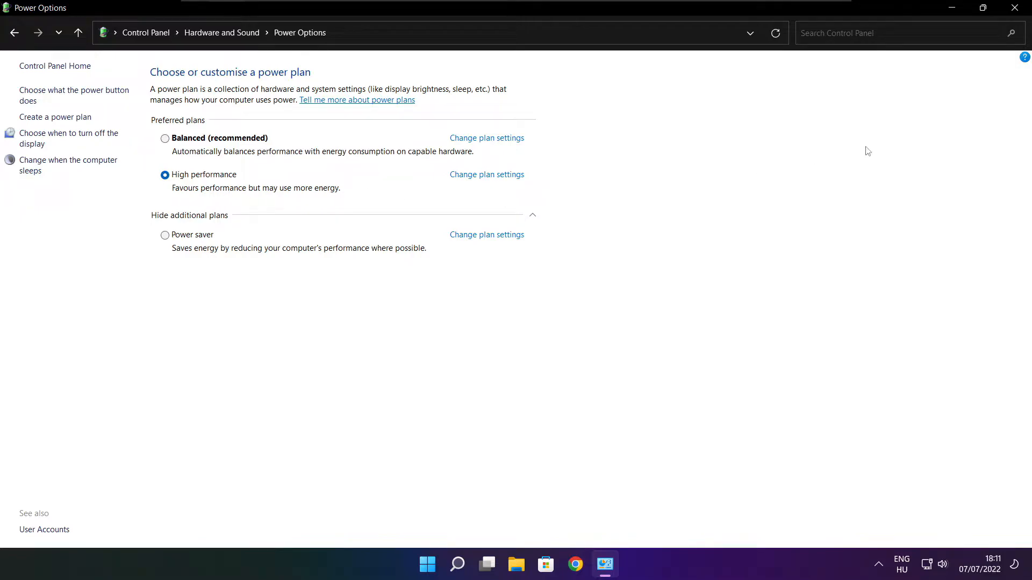
pyautogui.moveTo(1019, 8)
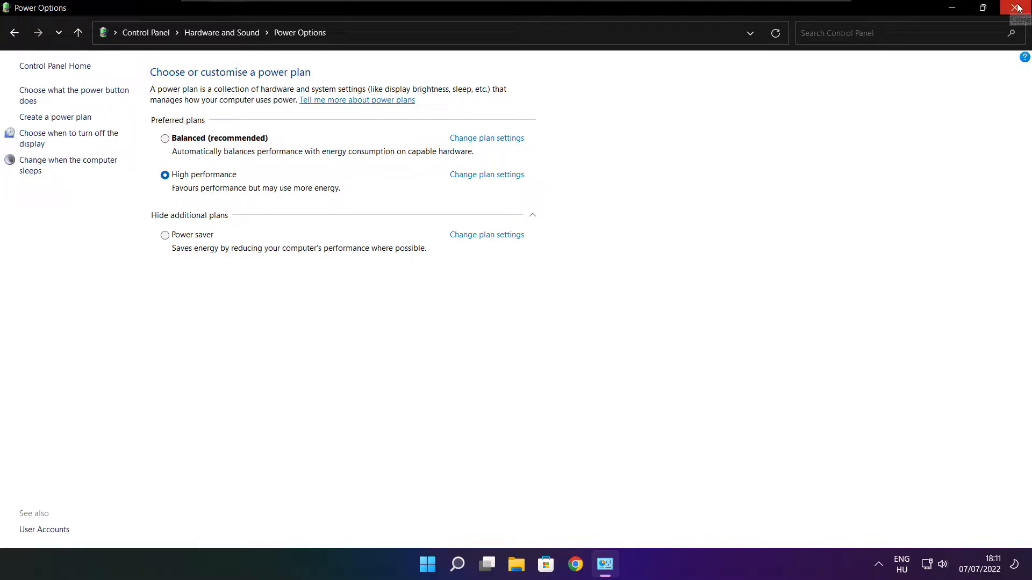
pyautogui.click(1019, 8)
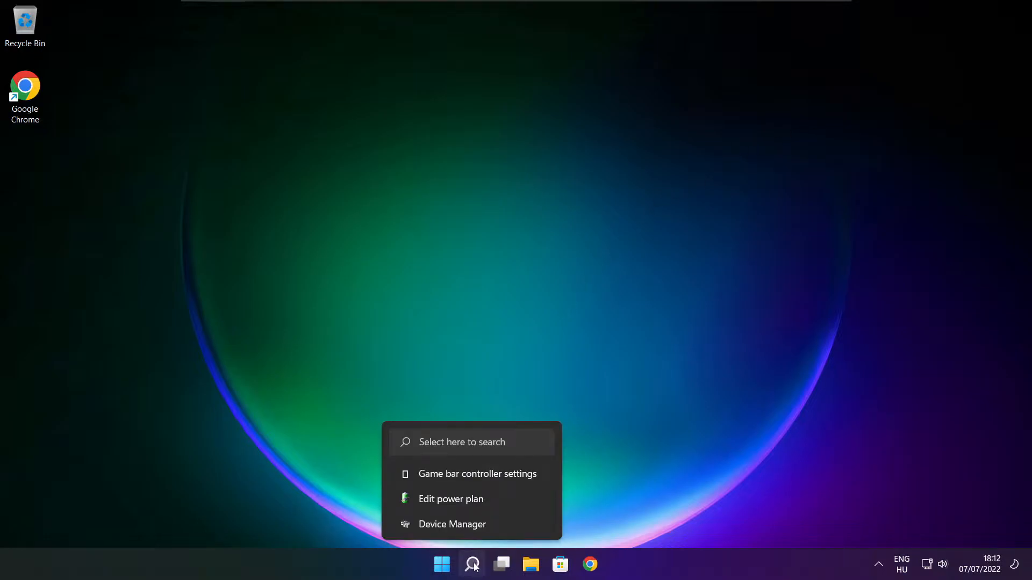
# Search Windows for "game bar controller settings" to find the Game Mode settings page
pyautogui.click(472, 564)
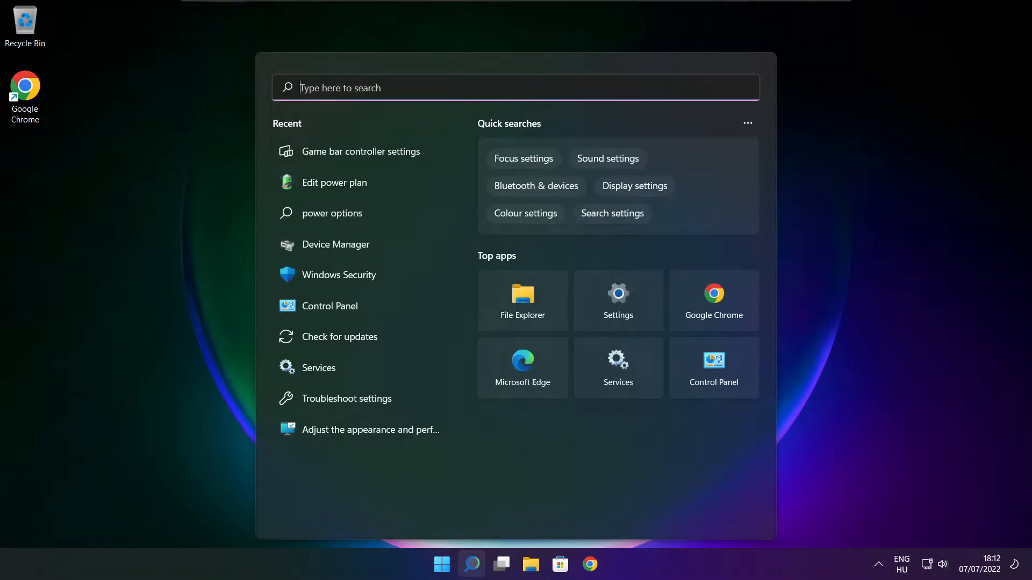
pyautogui.write('game bar controller settings')
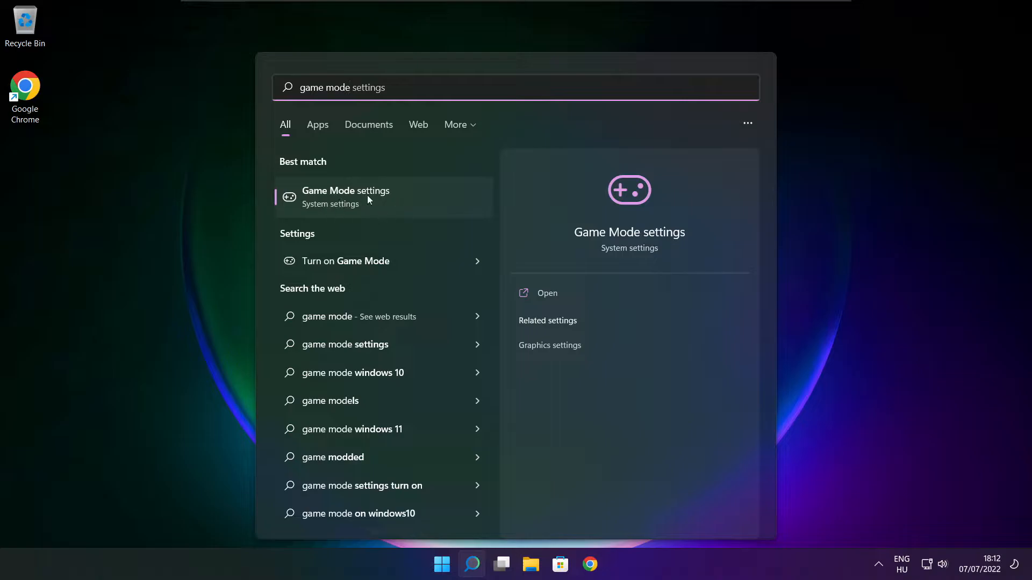
pyautogui.moveTo(394, 204)
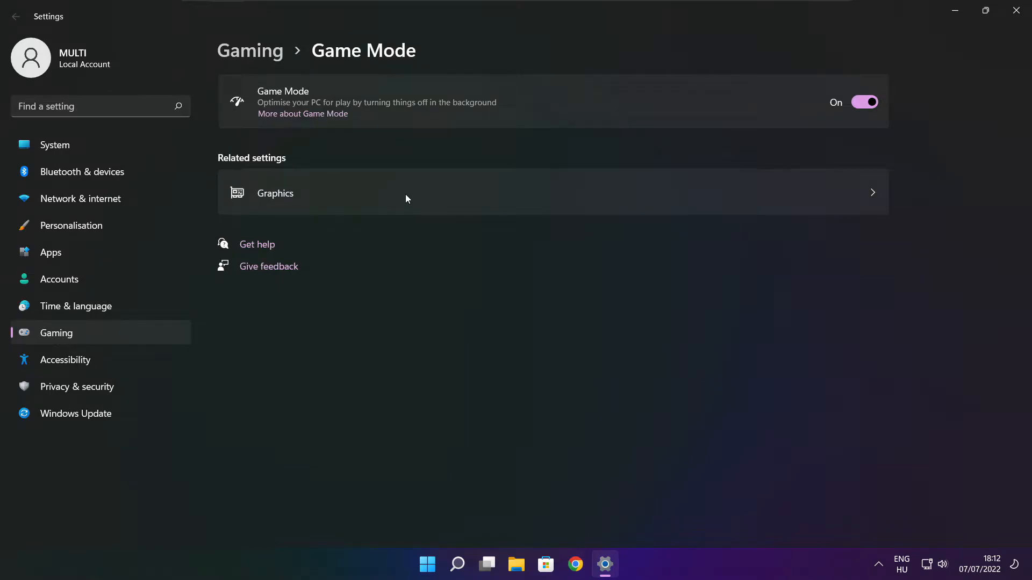
pyautogui.moveTo(294, 110)
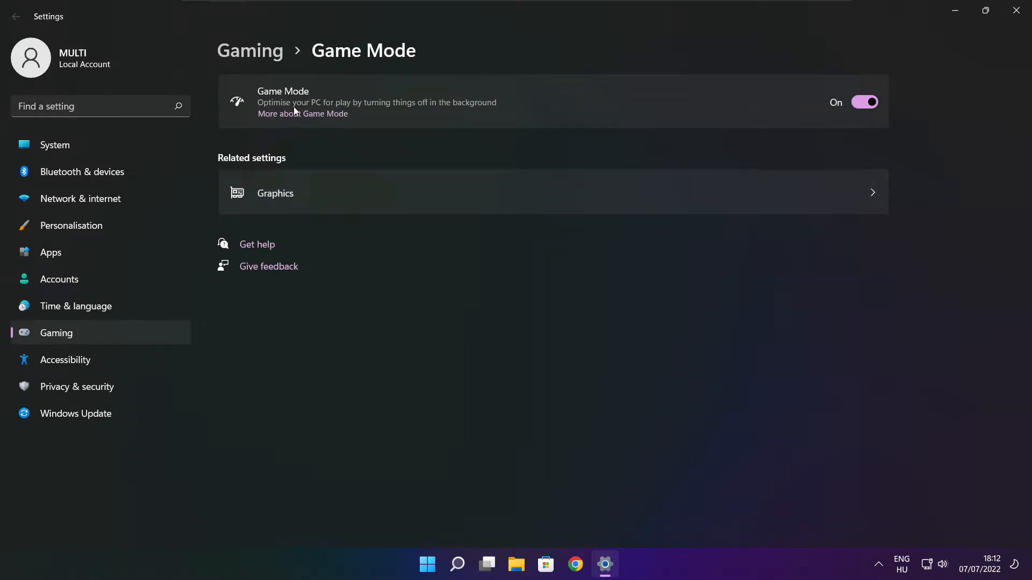
pyautogui.moveTo(853, 140)
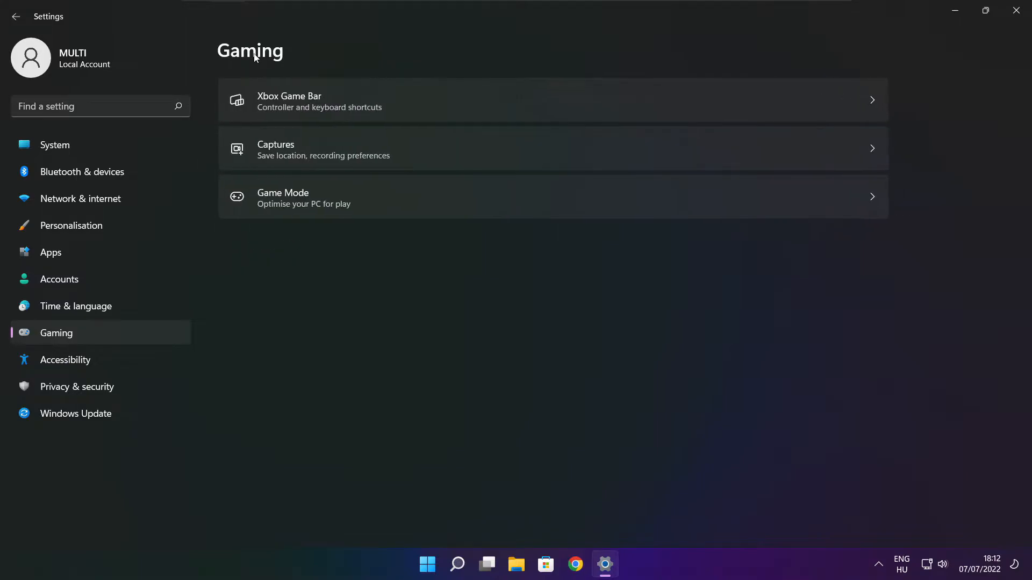
pyautogui.moveTo(440, 109)
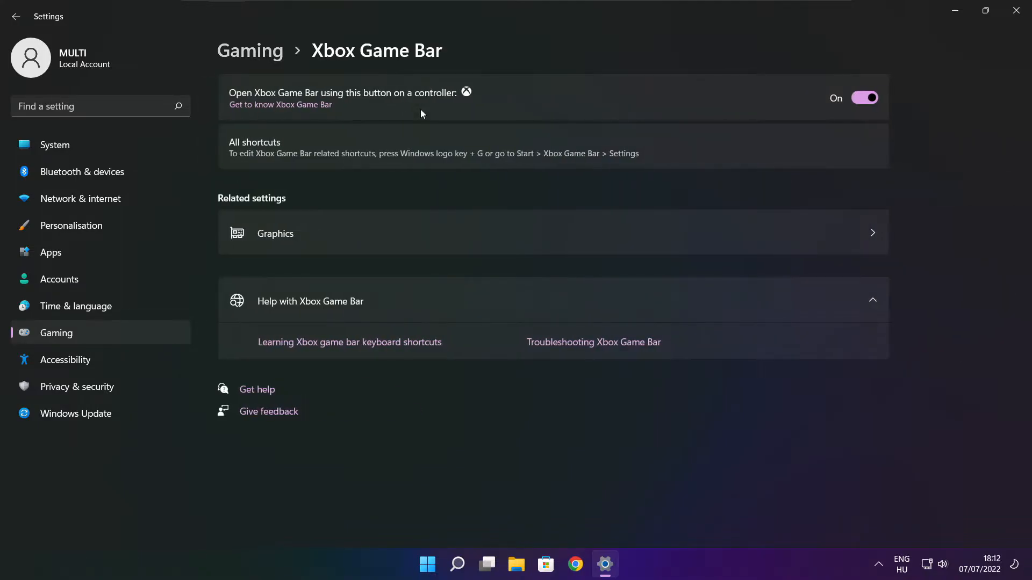
pyautogui.moveTo(412, 94)
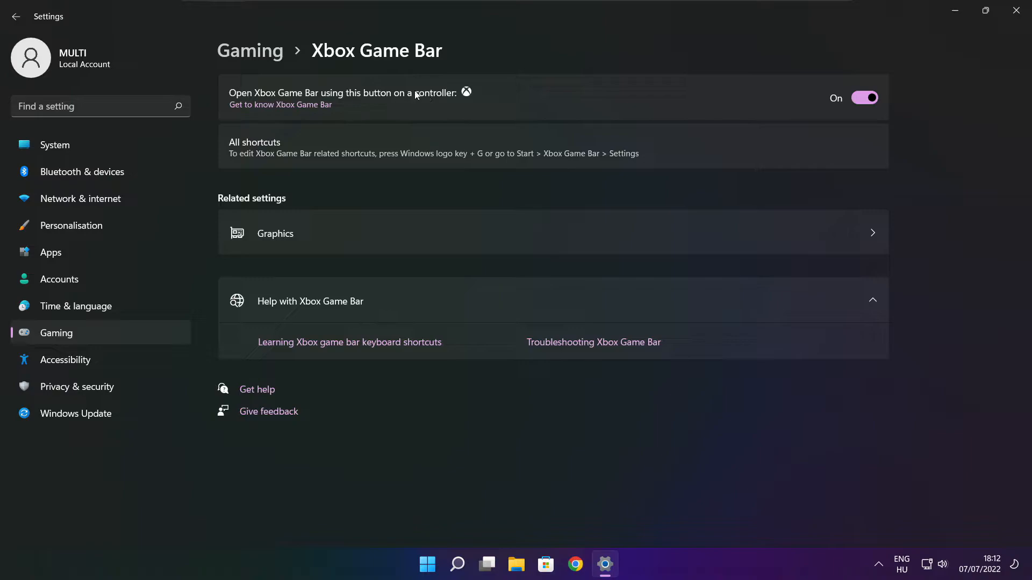
# Switch off the controller button opening Xbox Game Bar and close Settings
pyautogui.click(864, 97)
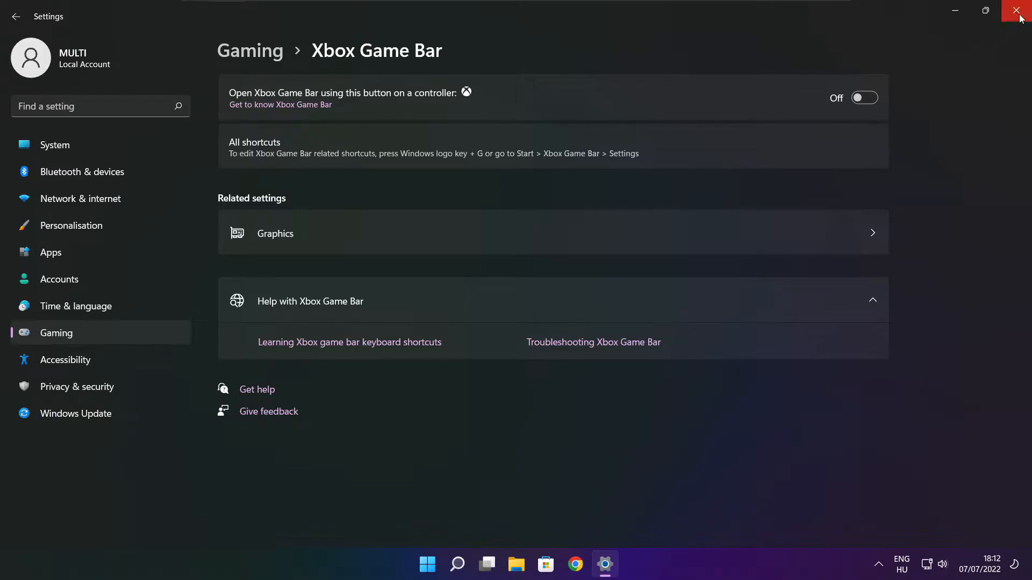
pyautogui.click(1021, 11)
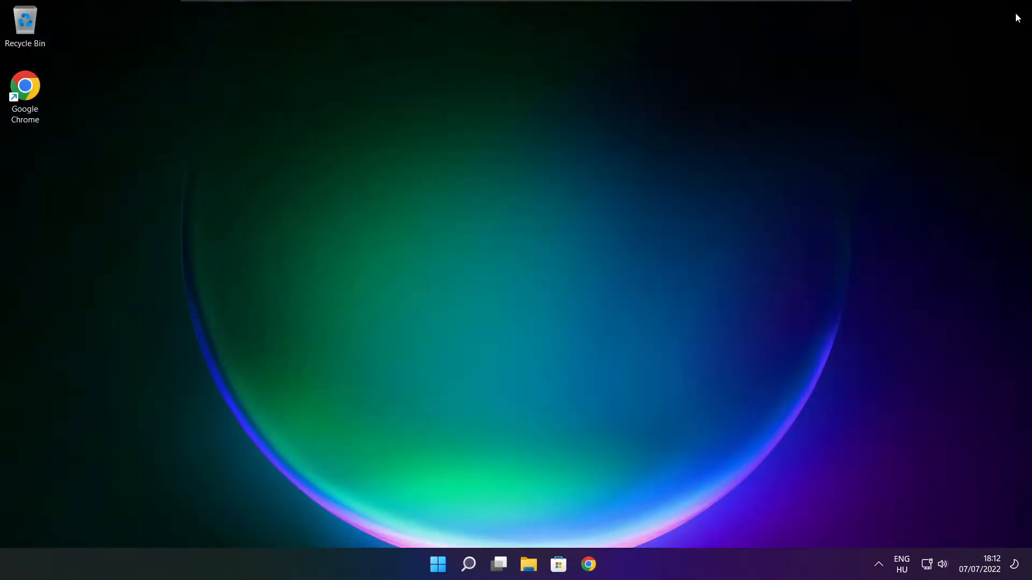
pyautogui.moveTo(519, 303)
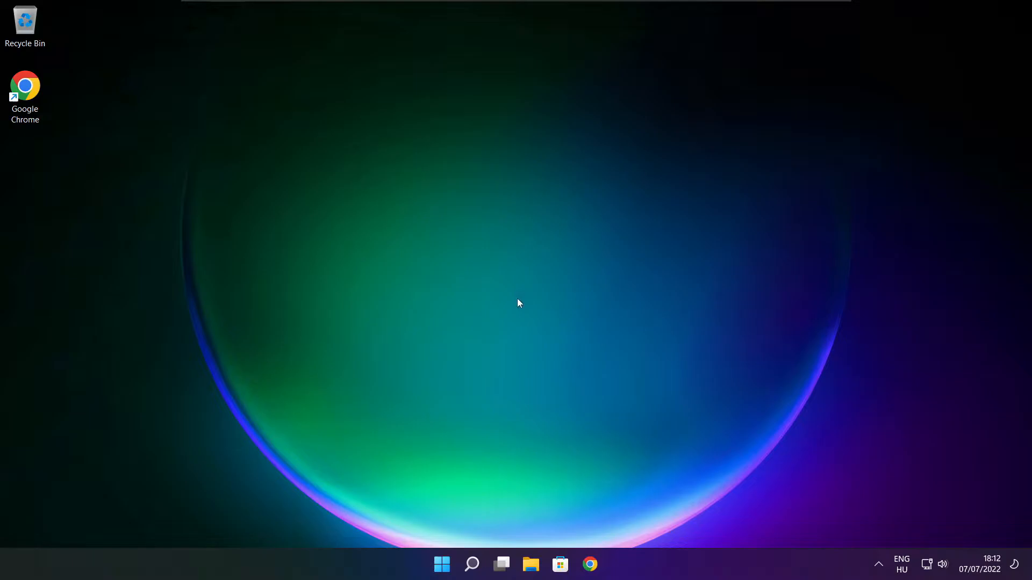
pyautogui.moveTo(442, 564)
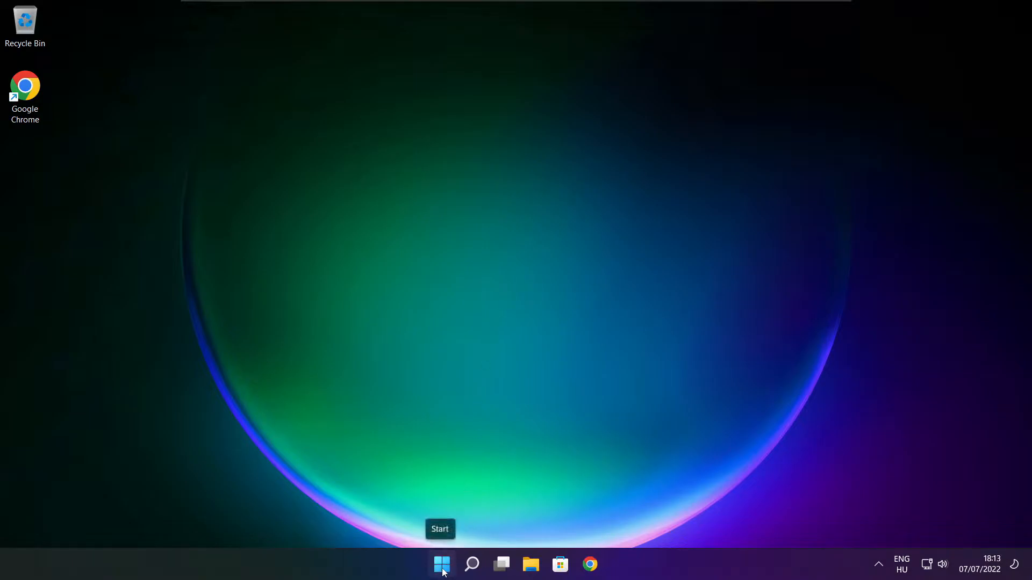
# Launch Task Manager from the Start button's quick link menu
pyautogui.rightClick(441, 564)
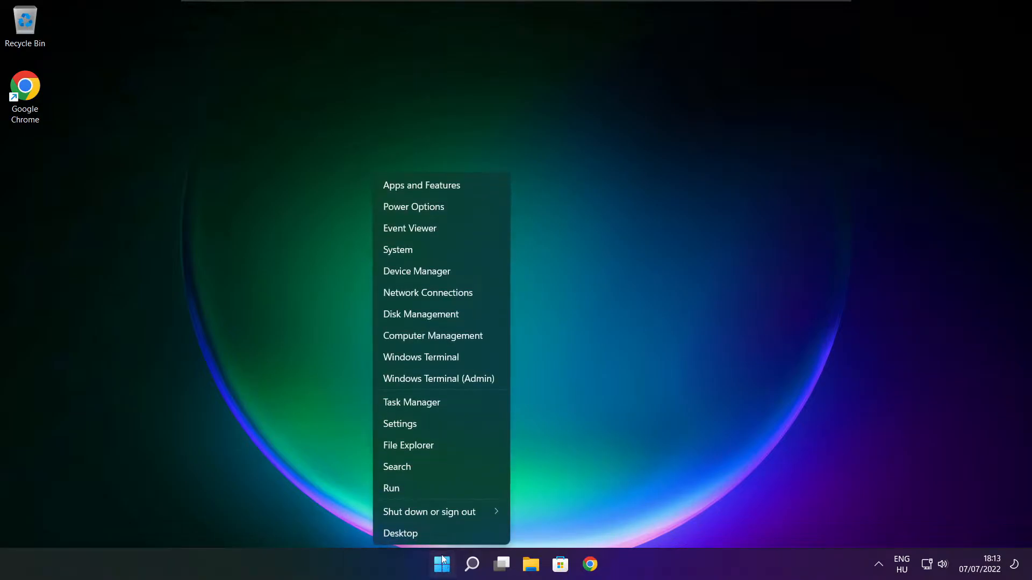
pyautogui.moveTo(461, 402)
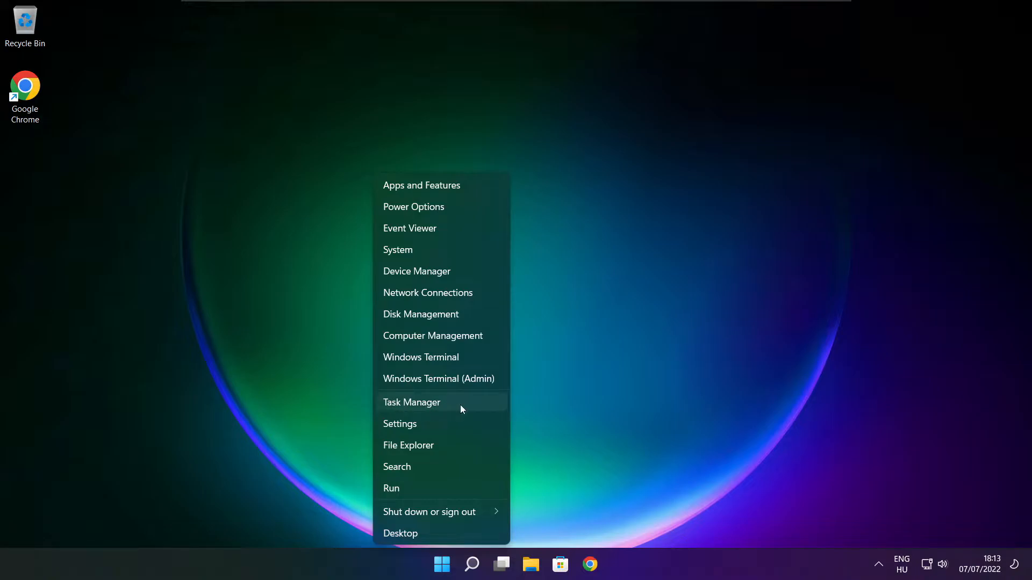
pyautogui.moveTo(446, 403)
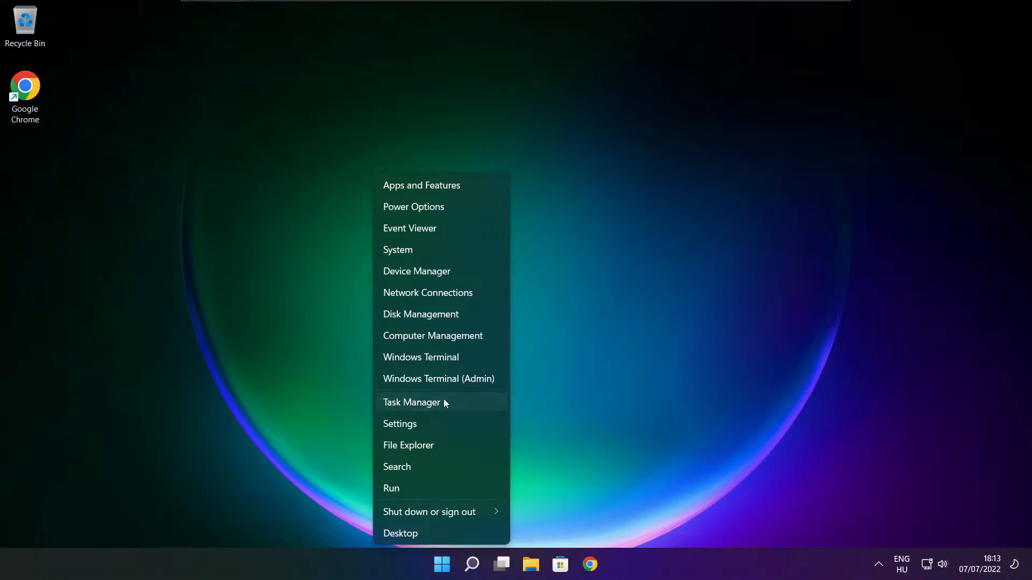
pyautogui.click(412, 402)
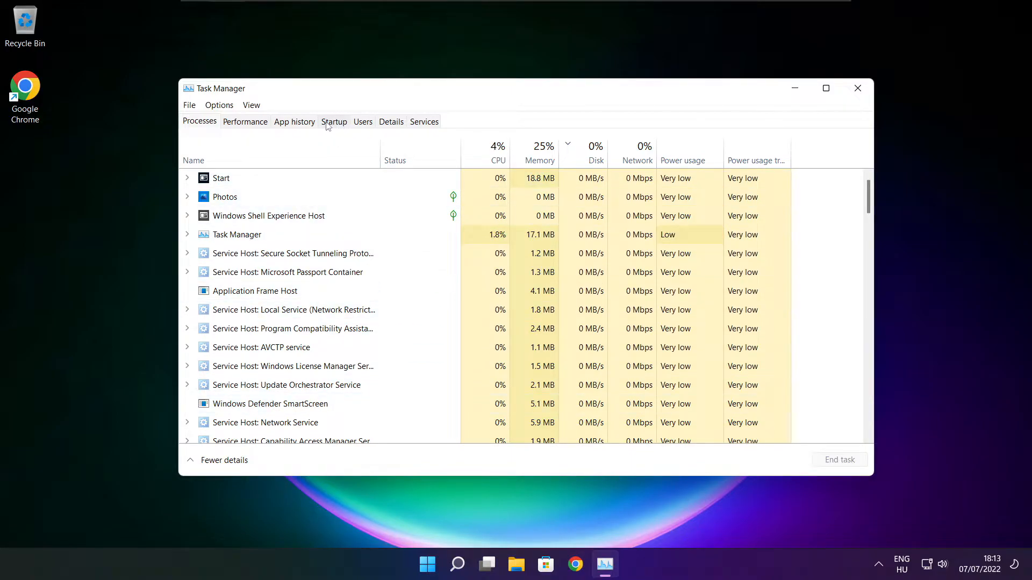
# Disable Cortana, Microsoft Edge, Microsoft Teams and Terminal as startup apps, then close Task Manager
pyautogui.click(333, 122)
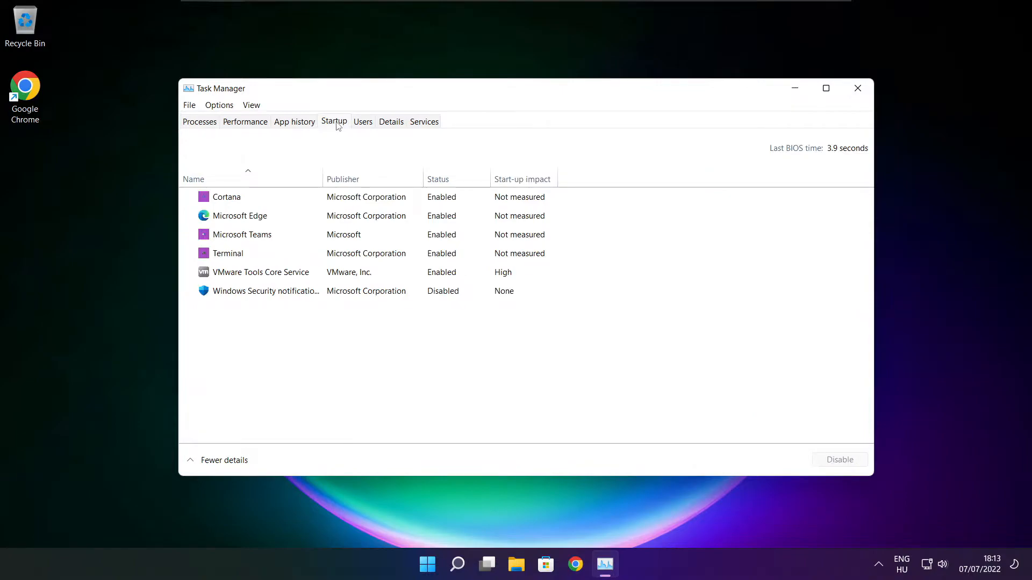
pyautogui.click(227, 197)
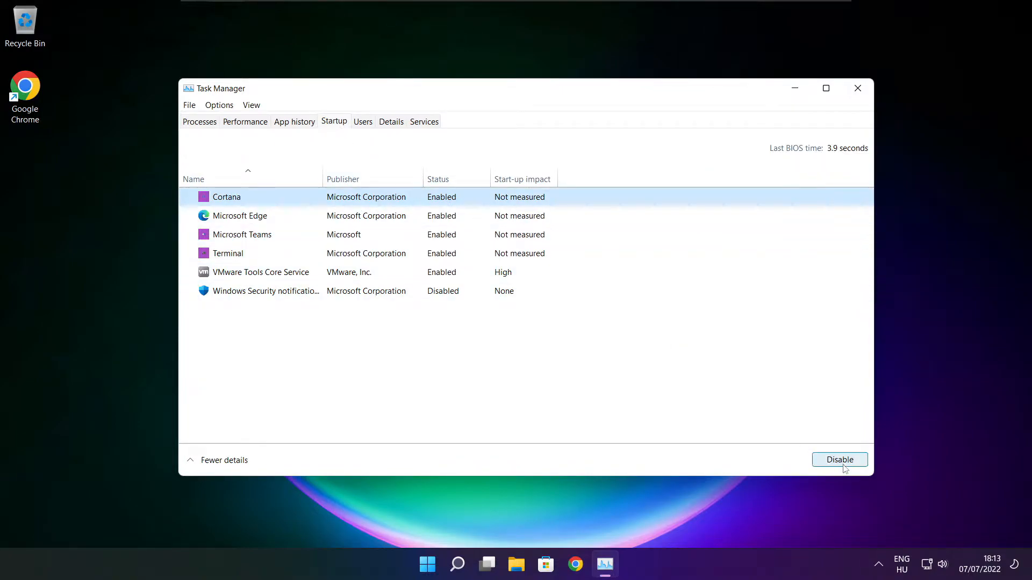
pyautogui.click(840, 459)
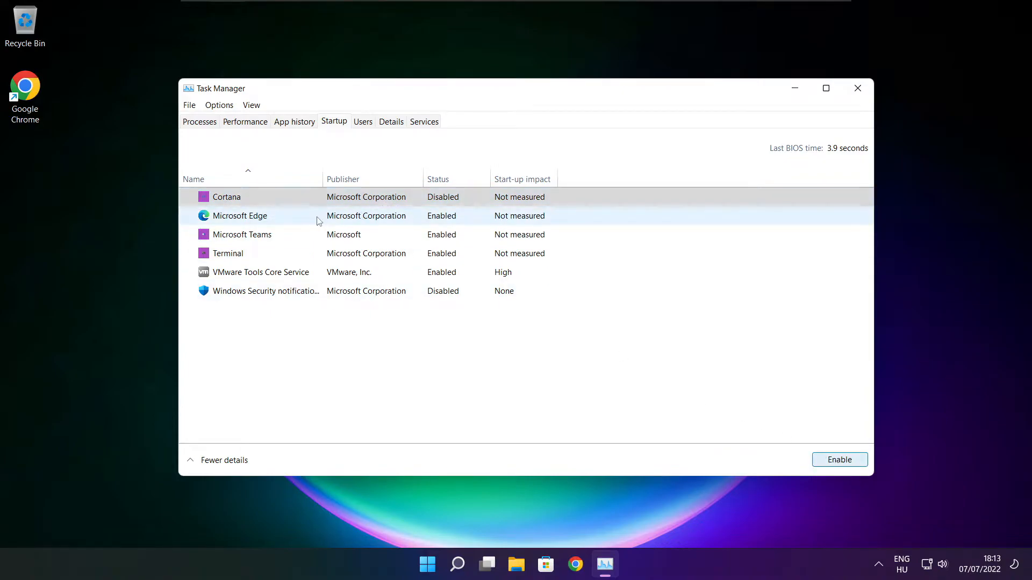
pyautogui.click(240, 216)
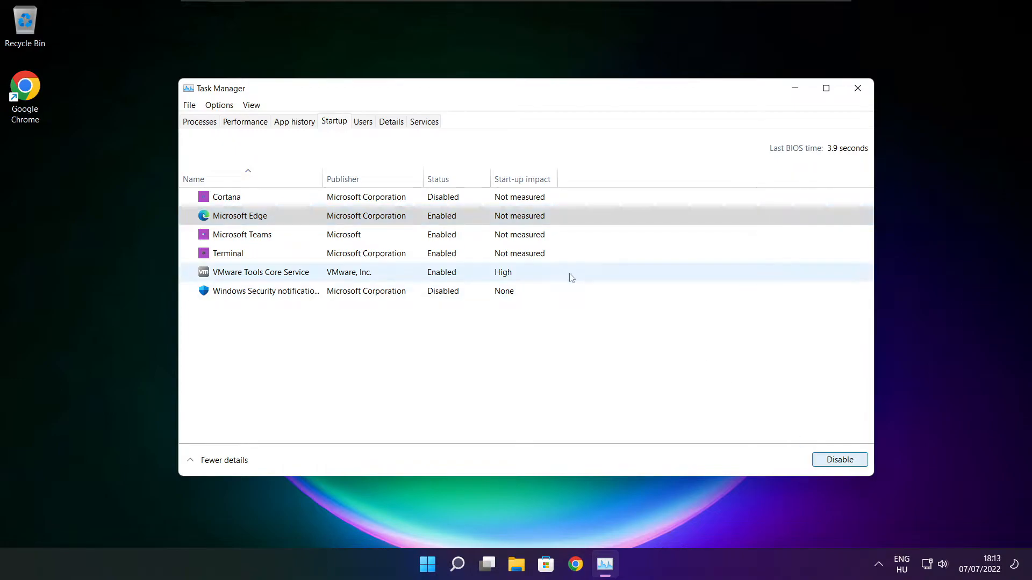
pyautogui.click(840, 459)
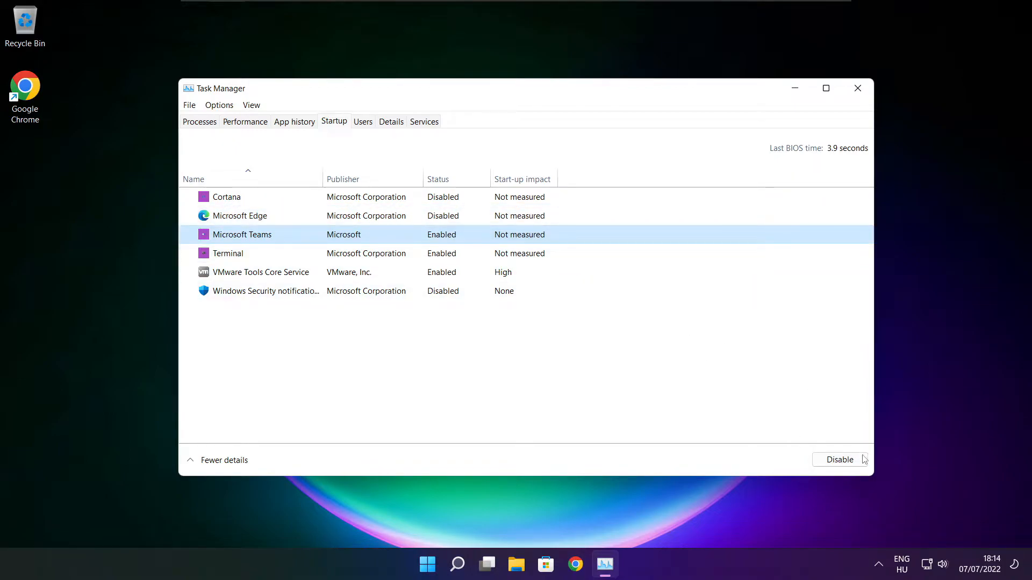
pyautogui.click(839, 459)
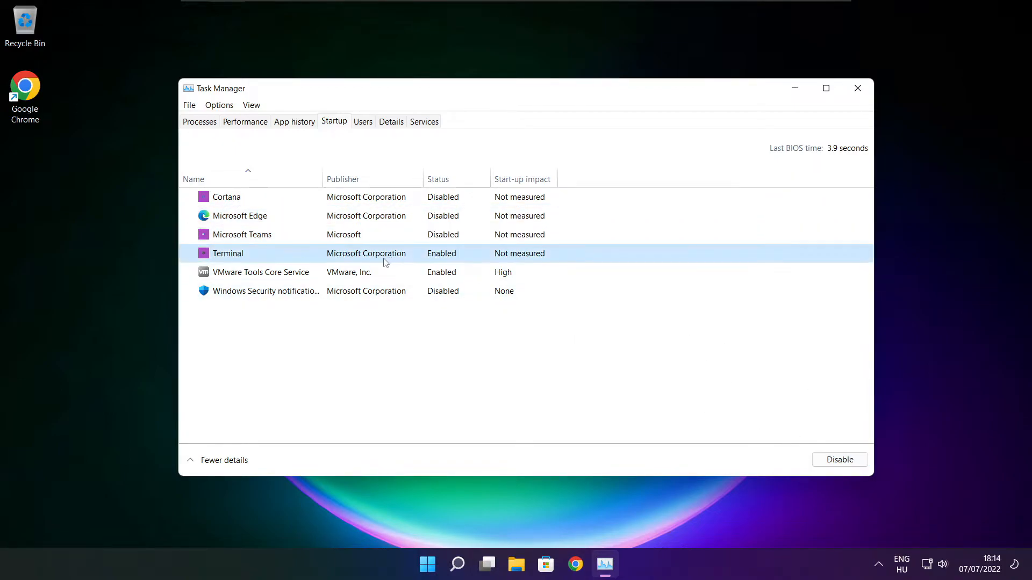
pyautogui.moveTo(839, 459)
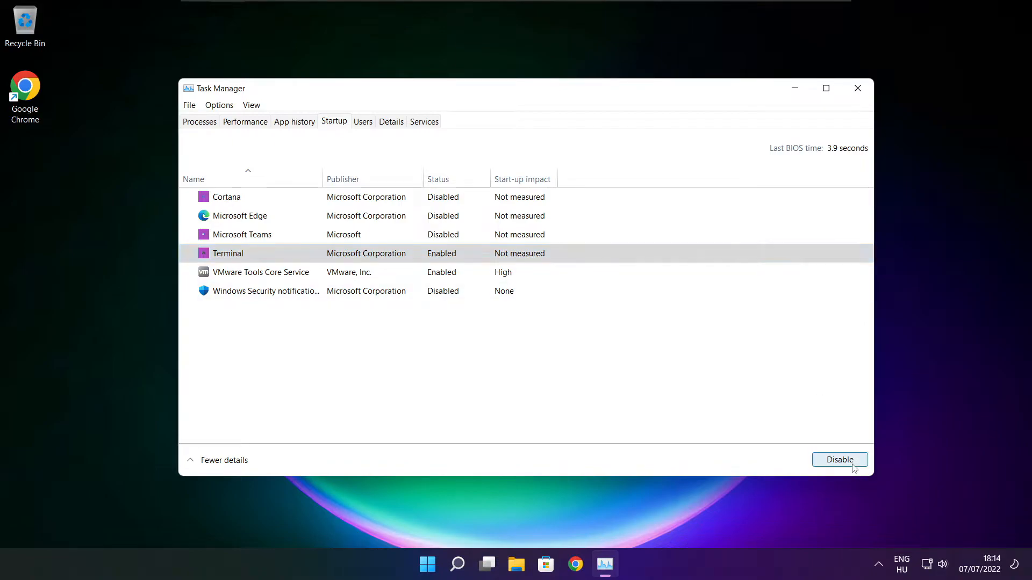
pyautogui.click(839, 459)
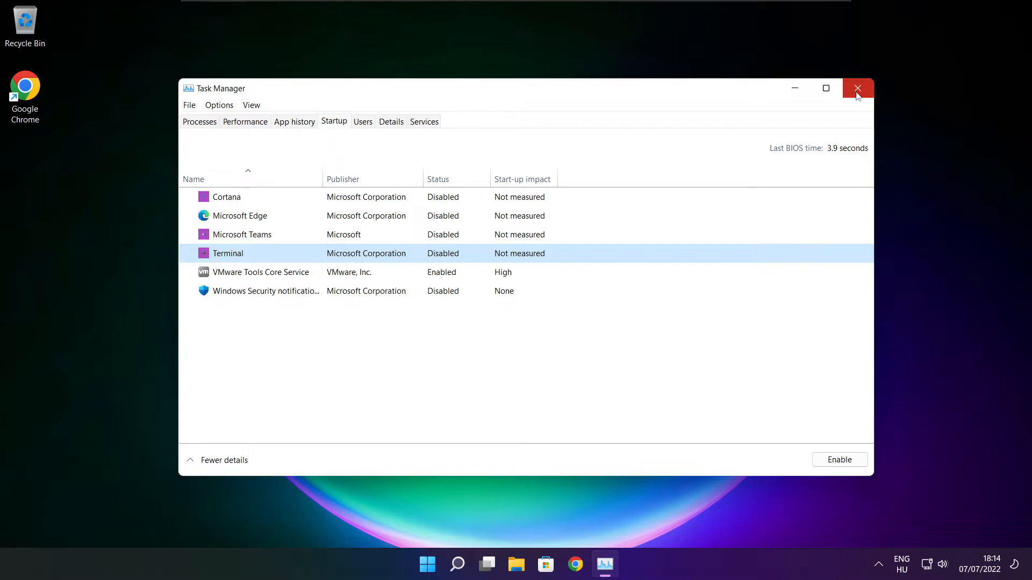
pyautogui.click(858, 87)
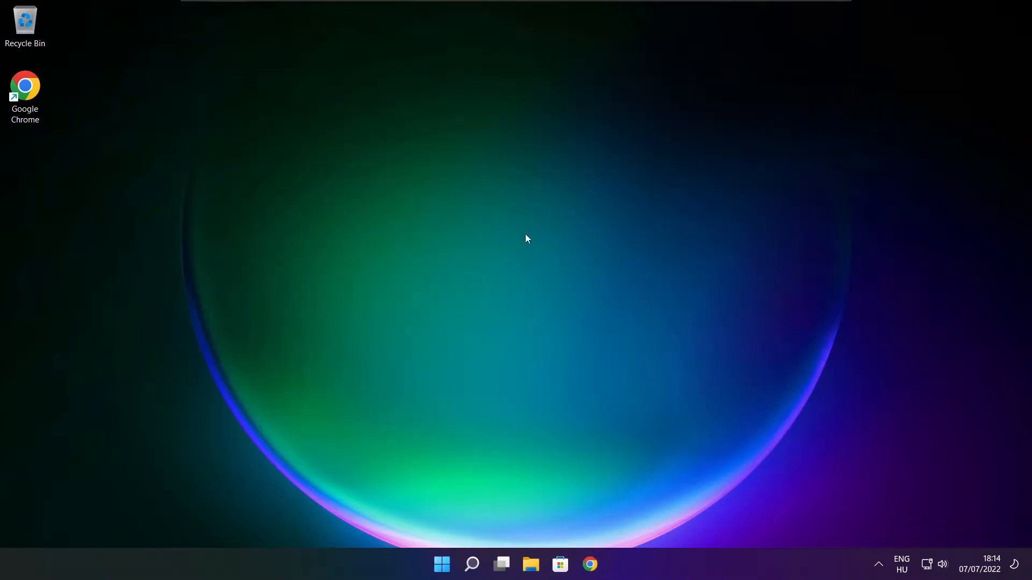
# Search Windows for "optimise" to find Defragment and Optimise Drives
pyautogui.click(470, 565)
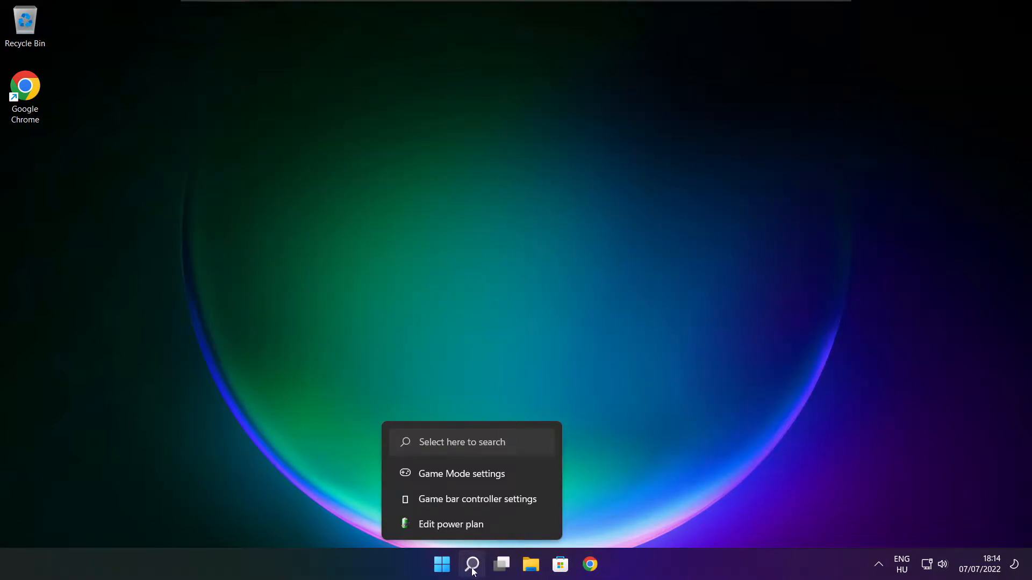
pyautogui.click(470, 564)
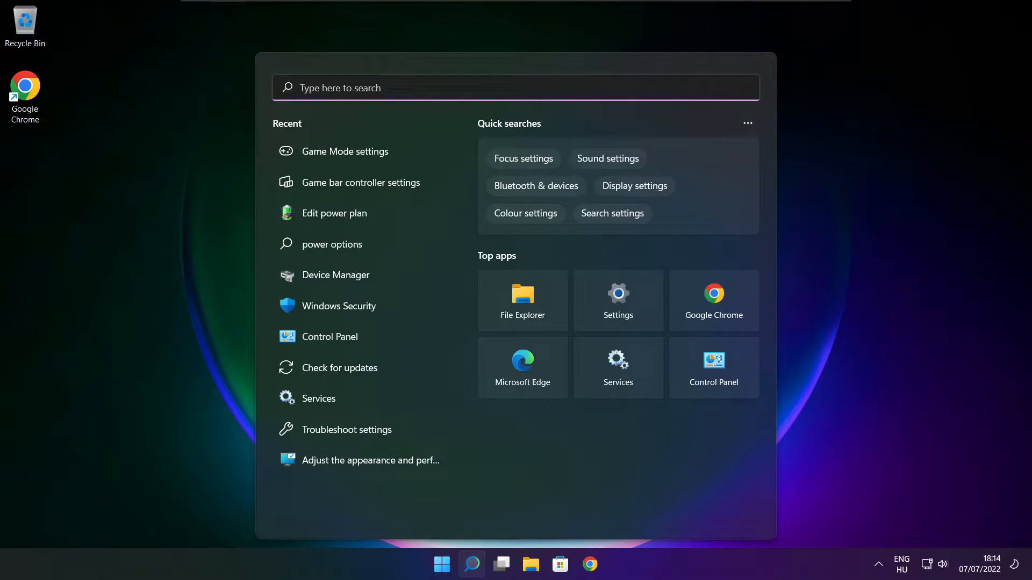
pyautogui.write('optimi')
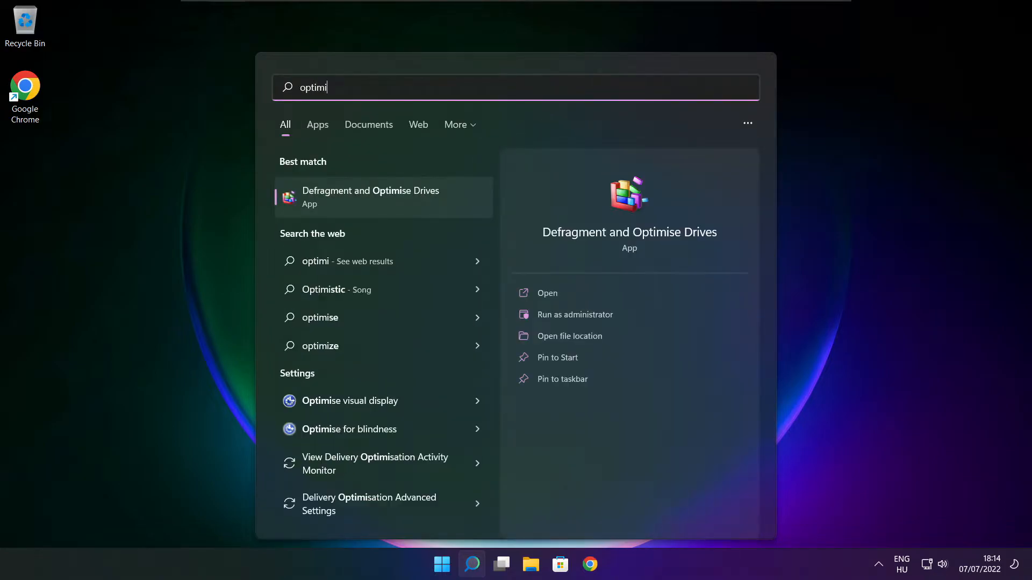
pyautogui.write('se')
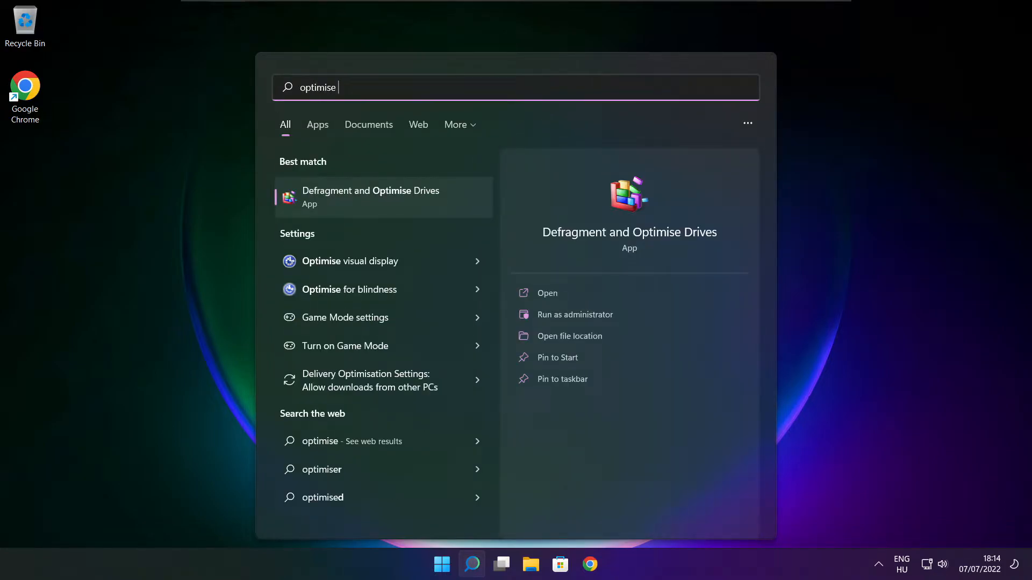
pyautogui.moveTo(428, 215)
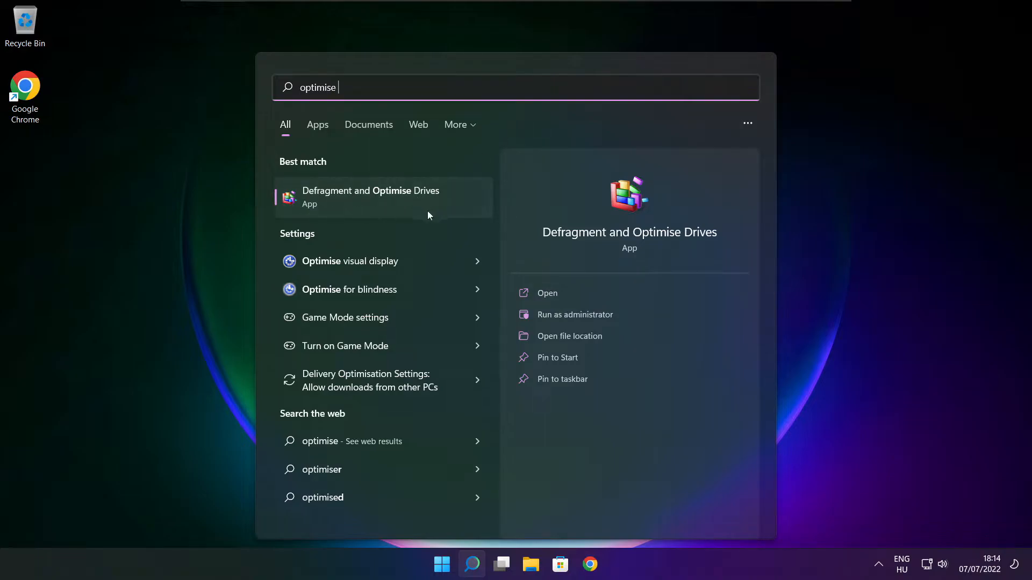
pyautogui.moveTo(440, 204)
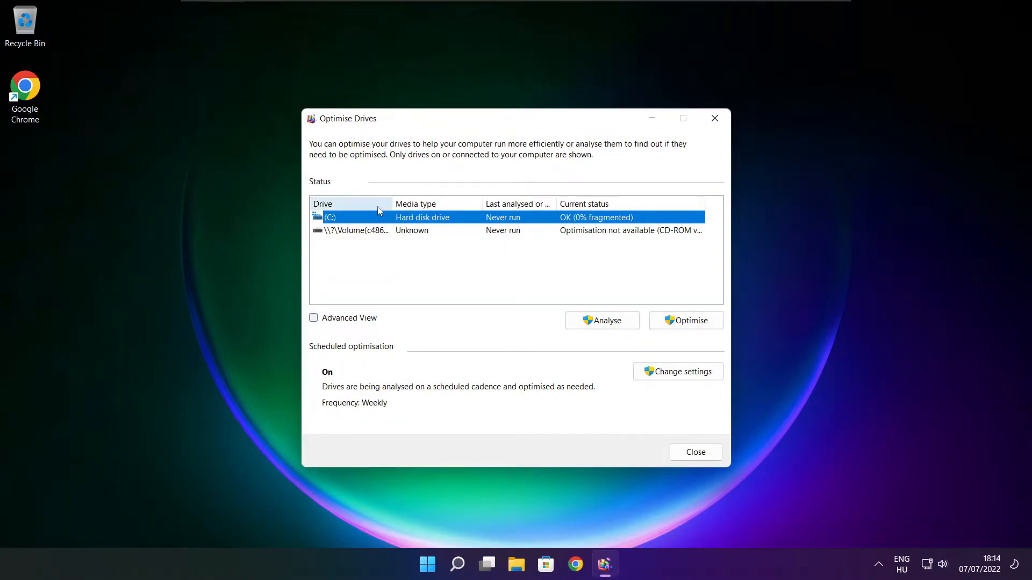
pyautogui.moveTo(602, 321)
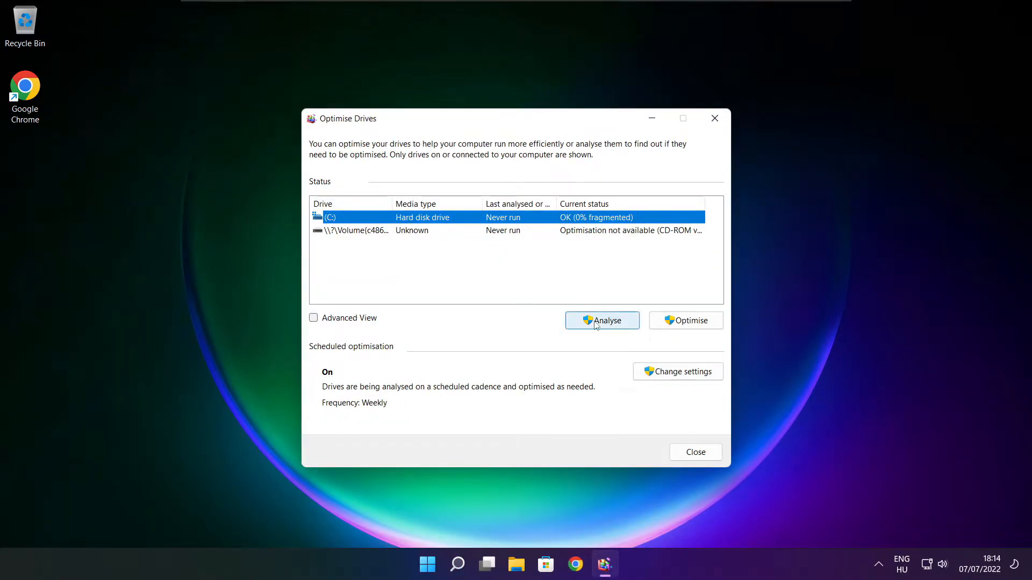
# Analyse drive C: (9% fragmented), start optimising it, and close Optimise Drives
pyautogui.click(601, 320)
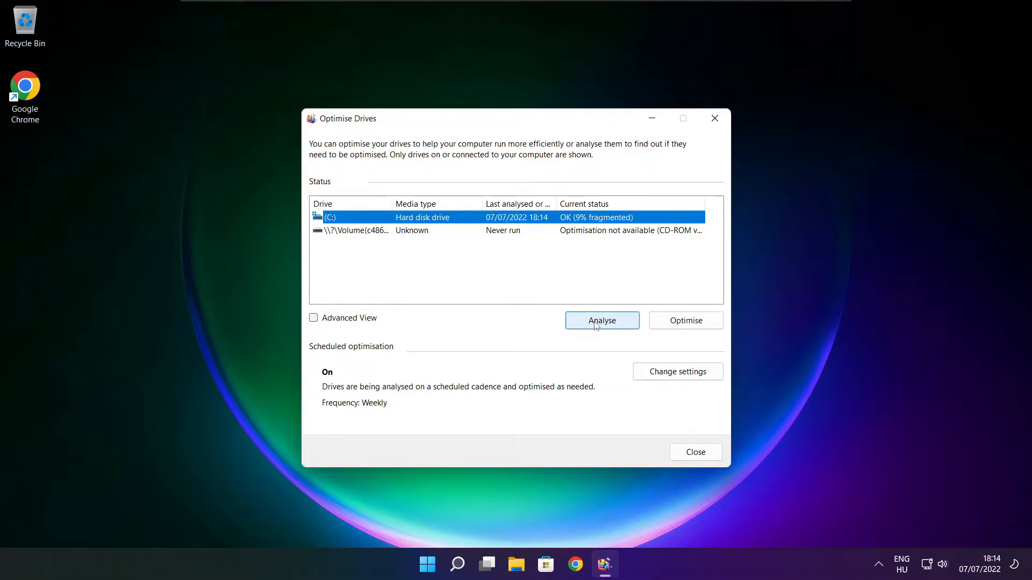
pyautogui.moveTo(686, 321)
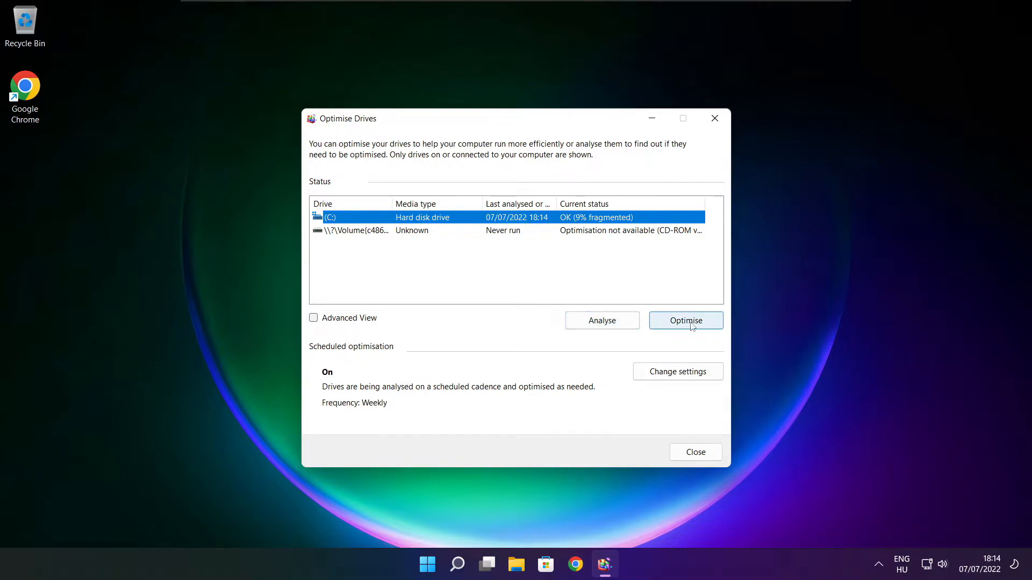
pyautogui.click(685, 320)
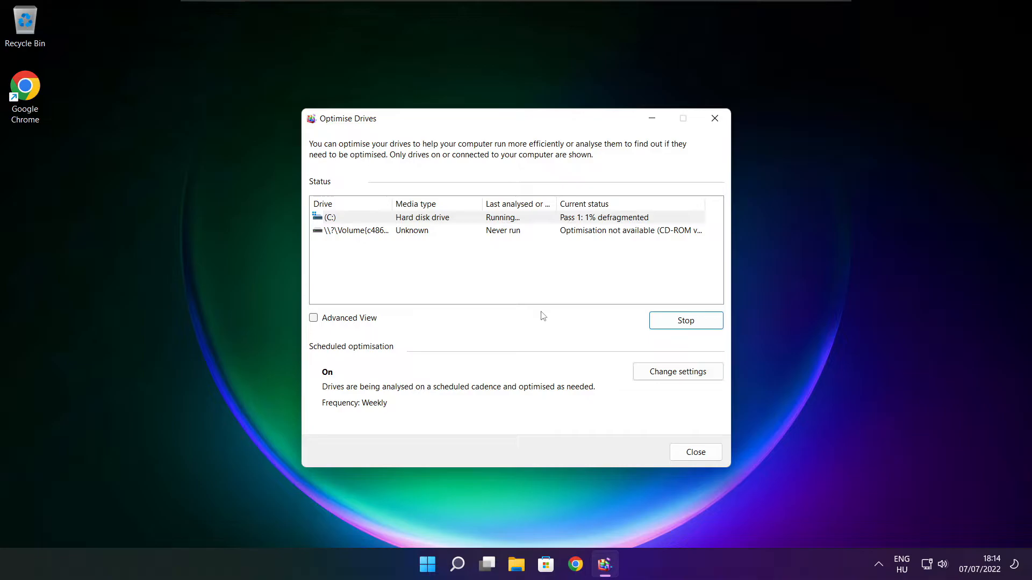
pyautogui.click(694, 453)
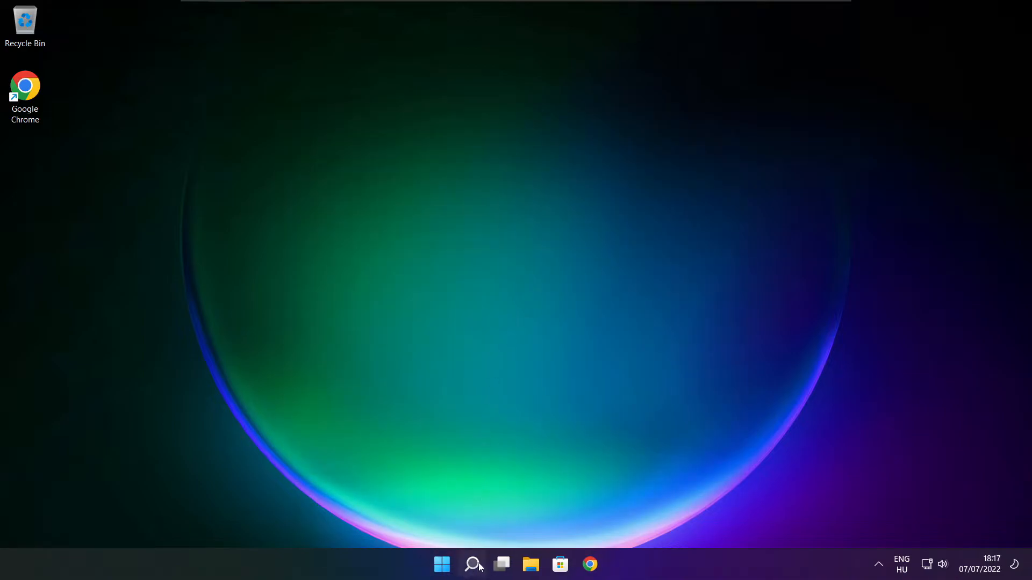
# Search 'updates' from the taskbar to bring up Windows Update in Settings
pyautogui.click(473, 564)
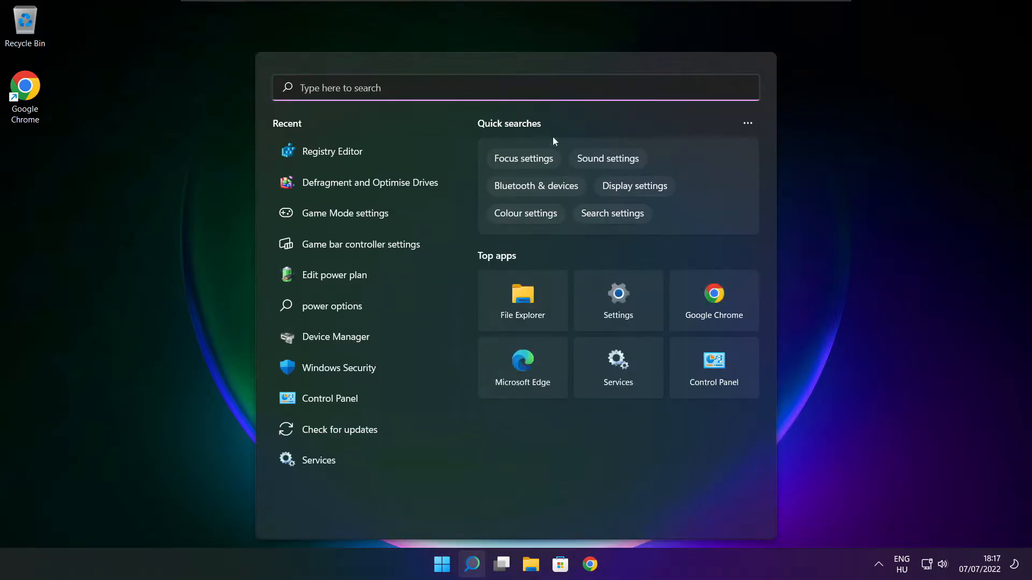
pyautogui.write('upd')
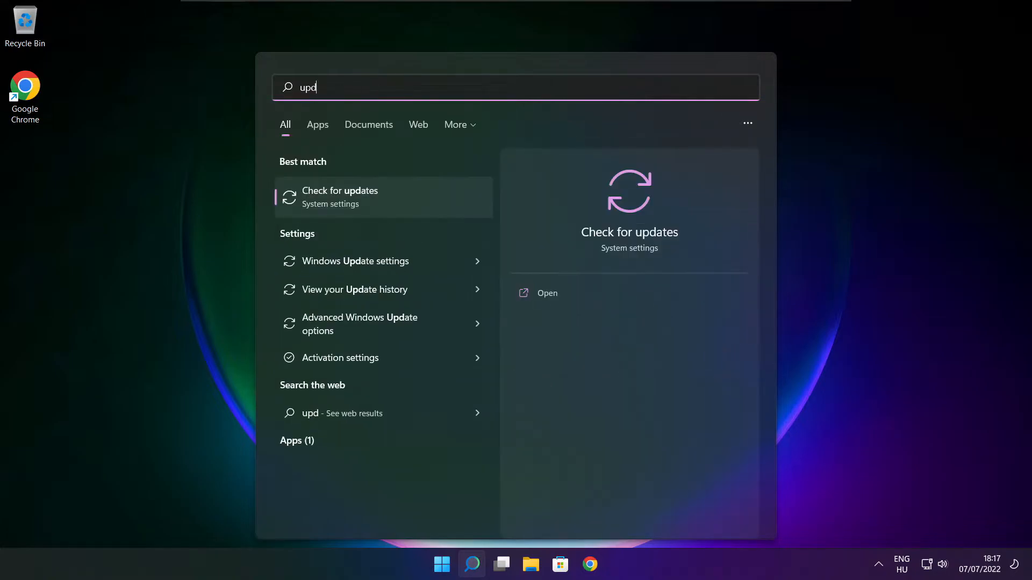
pyautogui.write('ates')
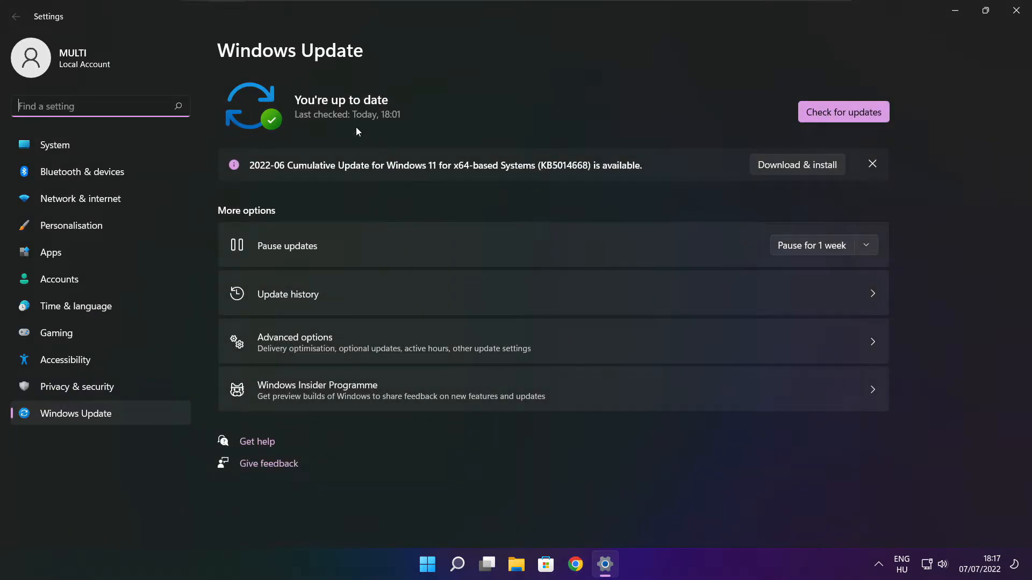
# Check for updates, confirm the system is up to date, and close Settings
pyautogui.click(843, 111)
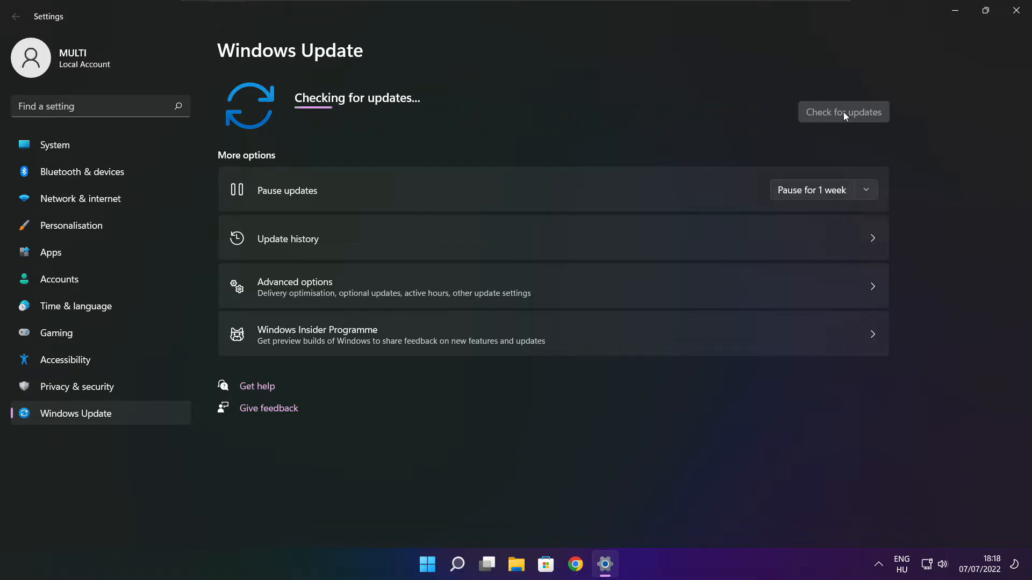
pyautogui.click(843, 111)
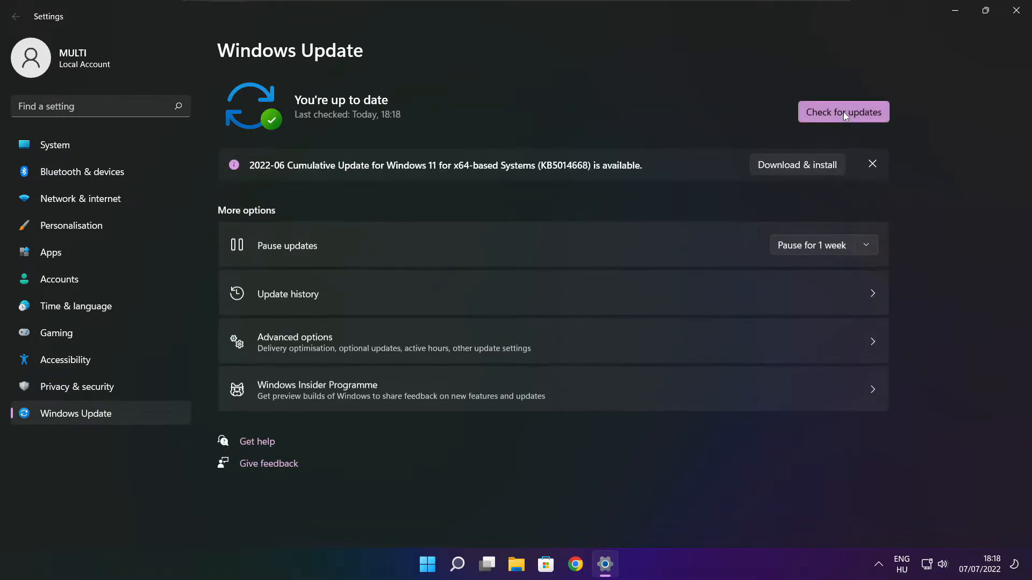
pyautogui.moveTo(1003, 30)
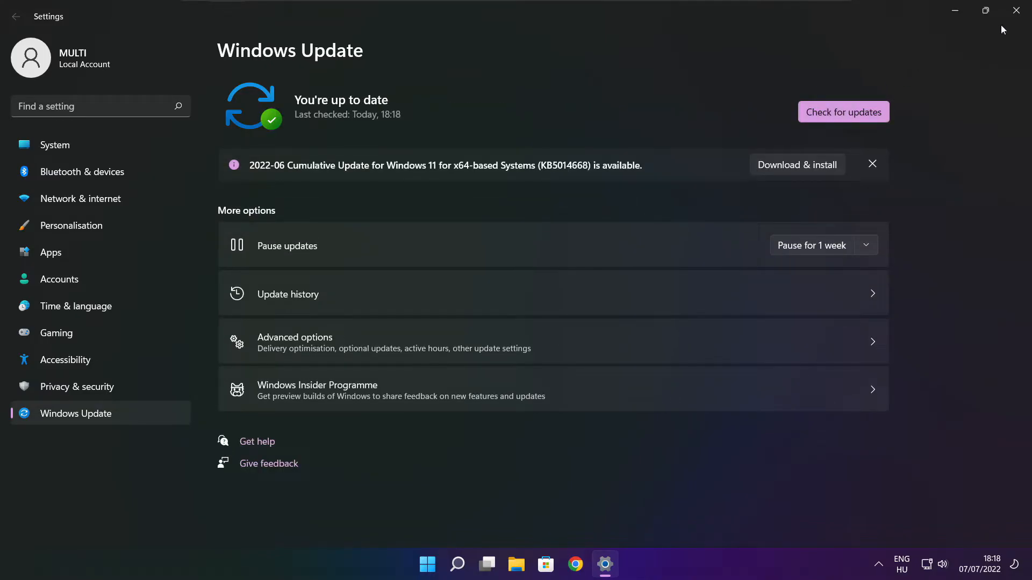
pyautogui.click(1016, 11)
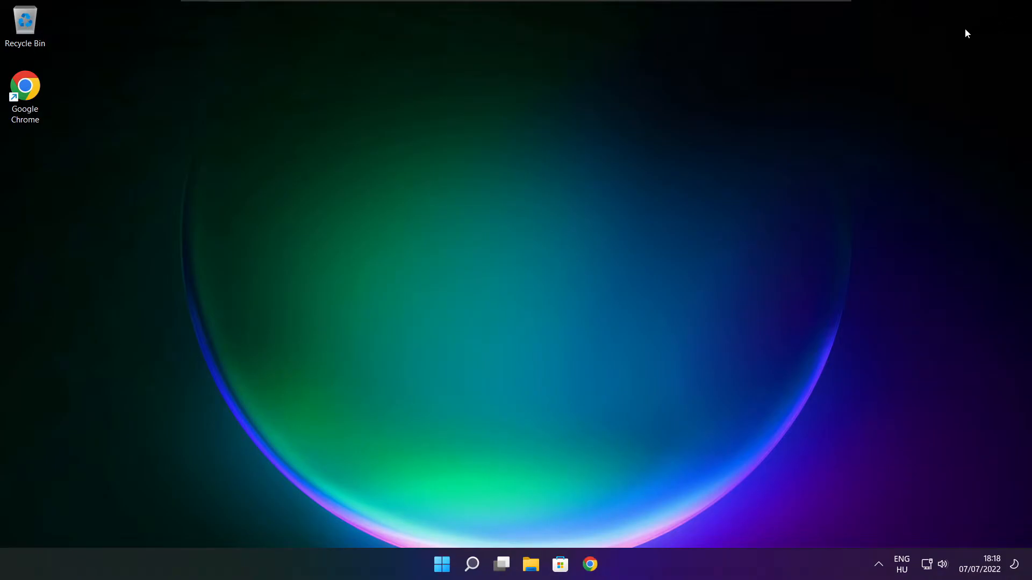
pyautogui.click(471, 564)
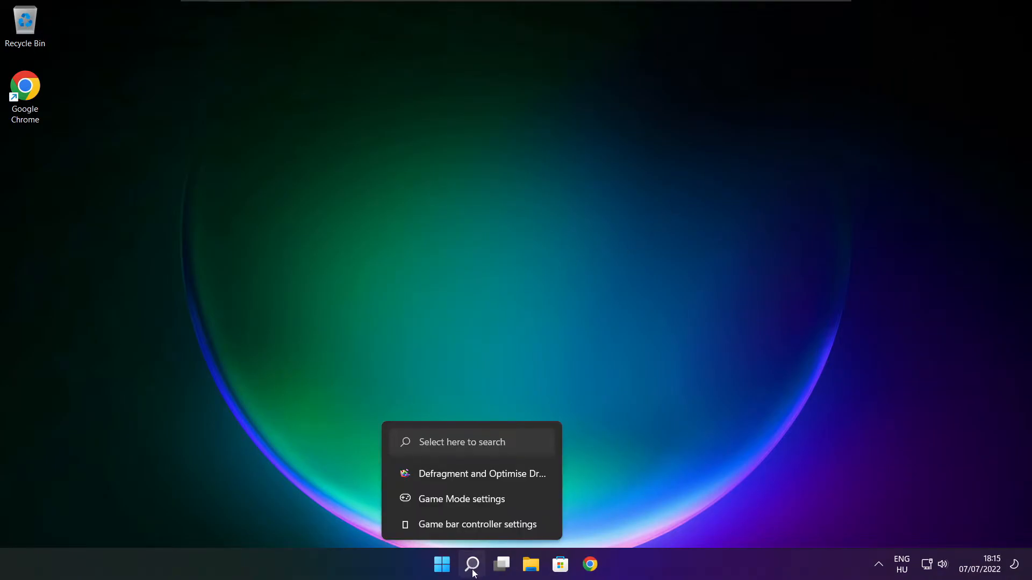
# Search 'regedit' so Registry Editor appears as the best match
pyautogui.click(471, 564)
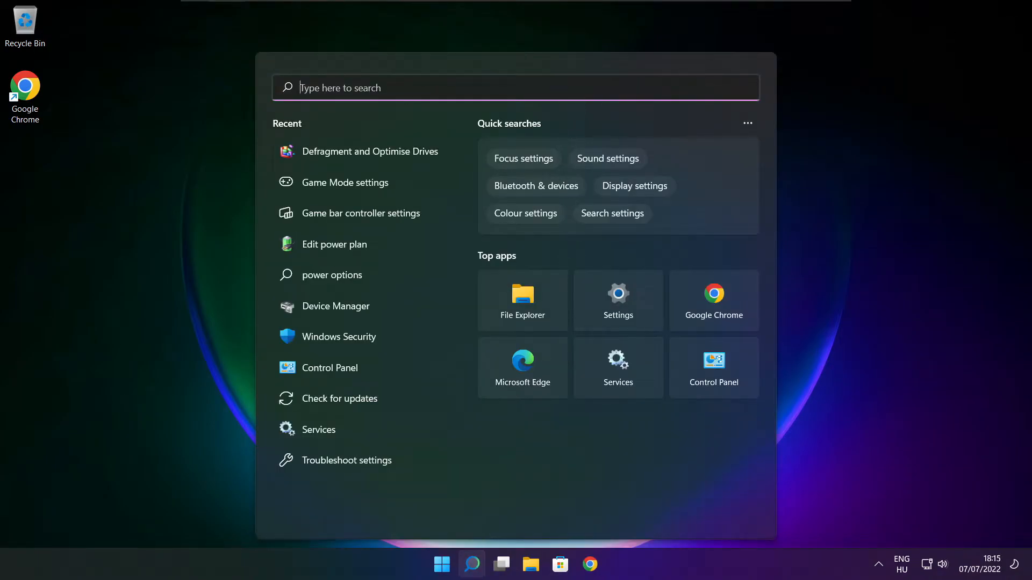
pyautogui.write('regedit')
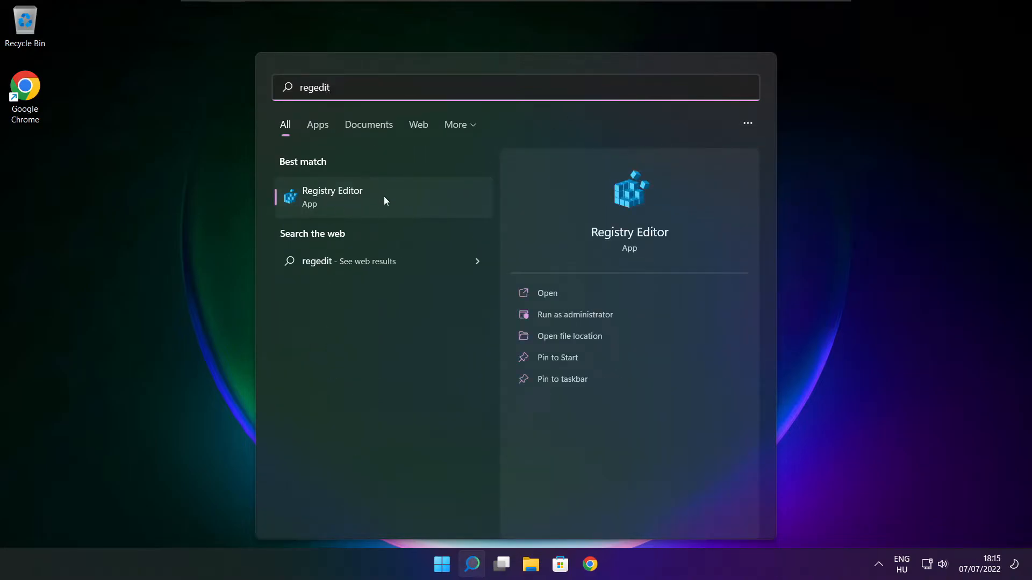
pyautogui.moveTo(394, 198)
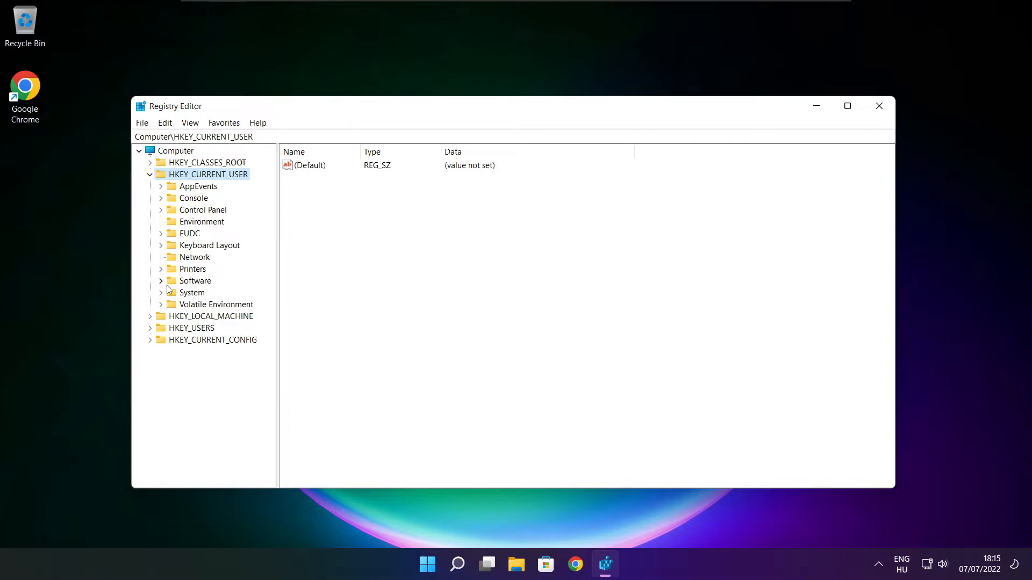
# Navigate to HKEY_CURRENT_USER\System\GameConfigStore and widen the value name column
pyautogui.click(192, 293)
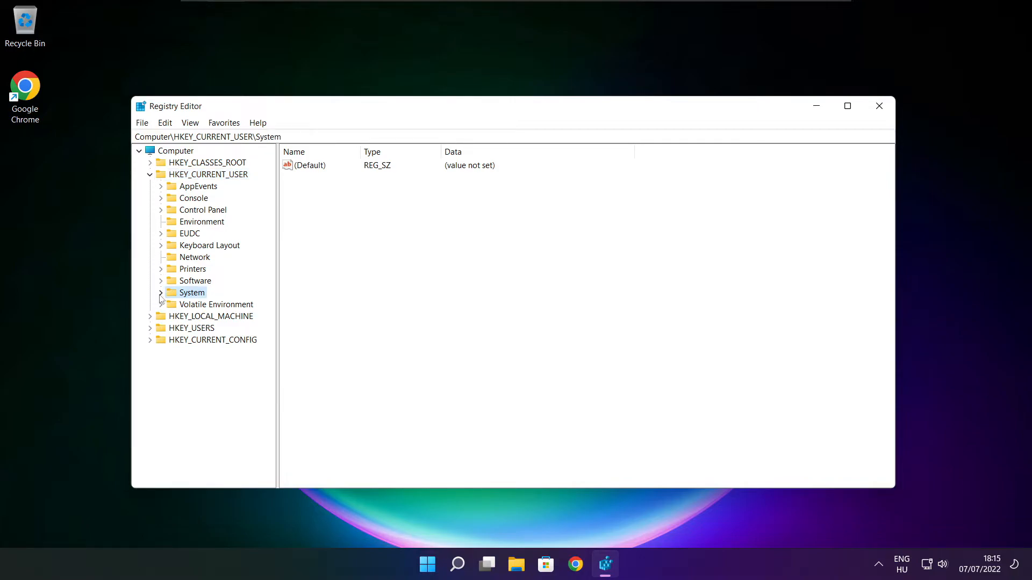
pyautogui.click(160, 292)
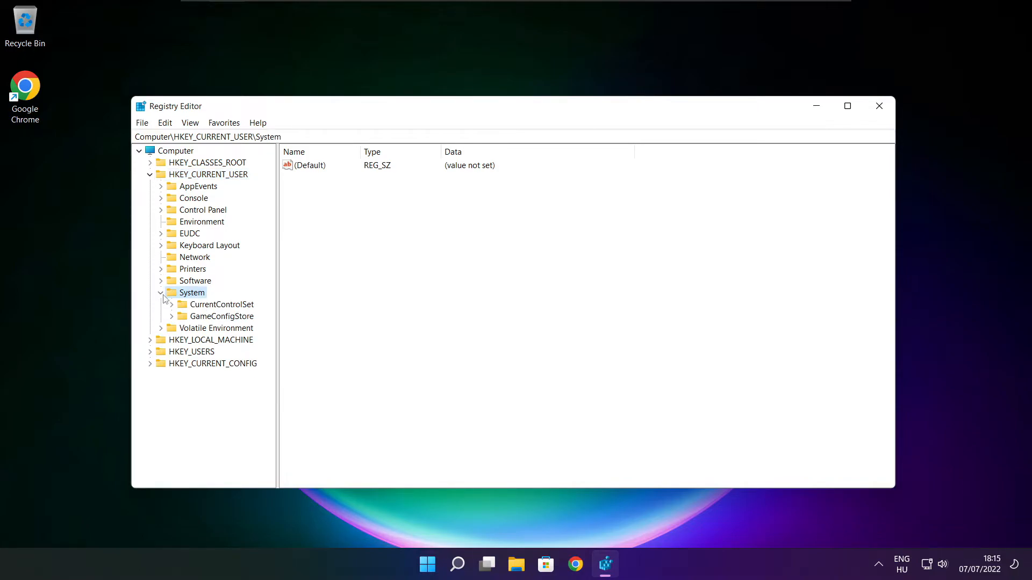
pyautogui.click(223, 316)
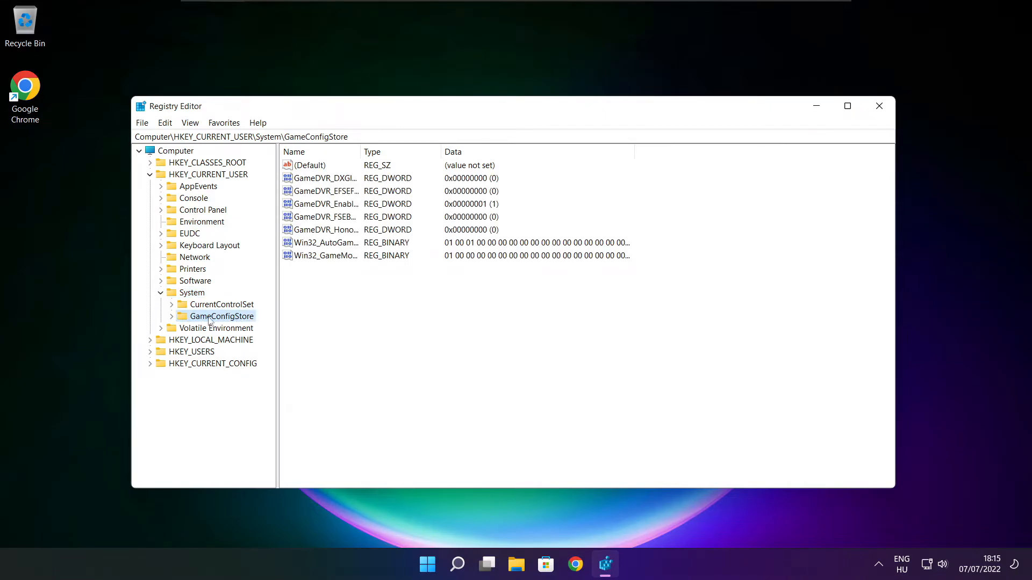
pyautogui.moveTo(362, 151)
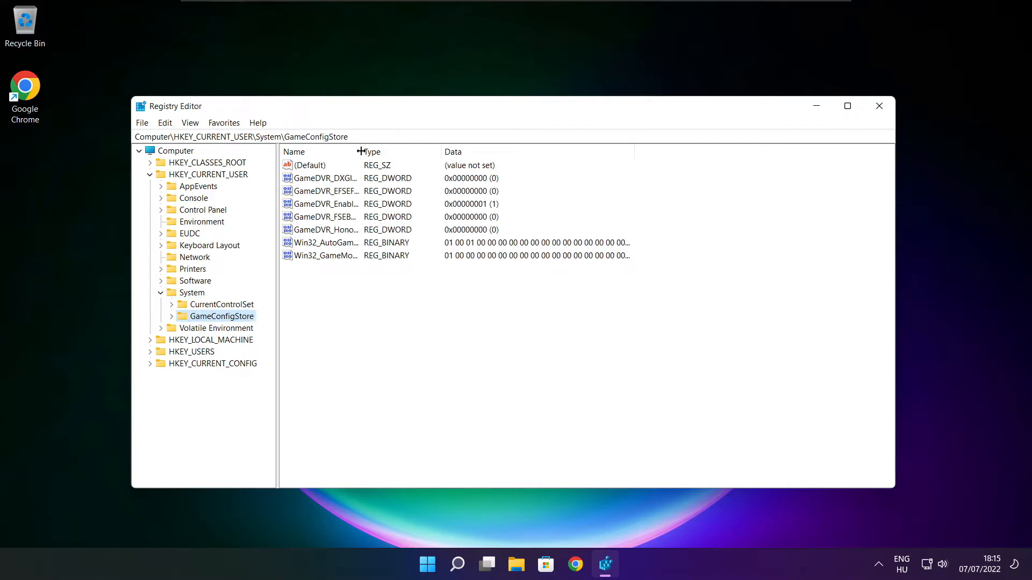
pyautogui.moveTo(362, 151); pyautogui.dragTo(453, 151)
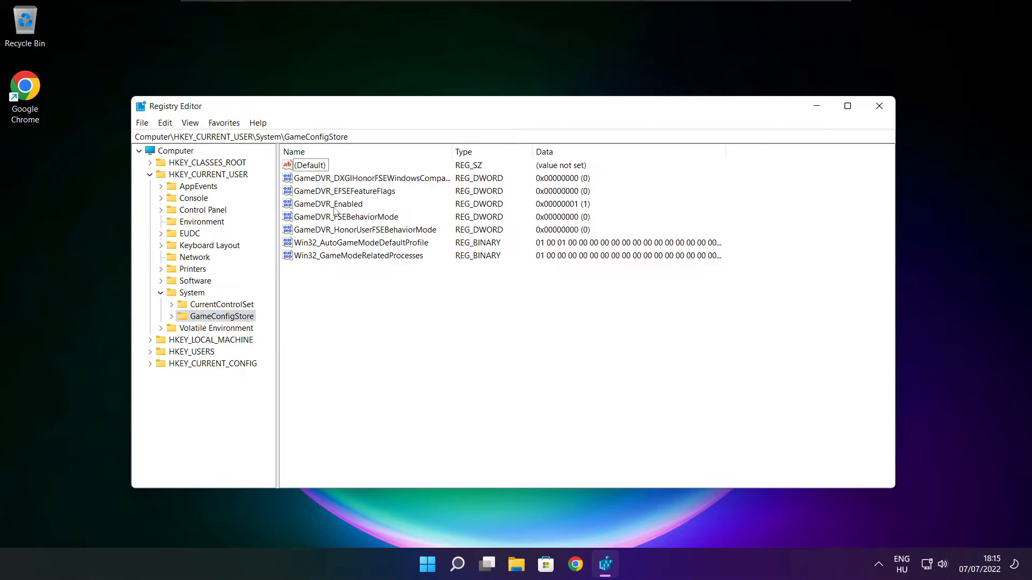
# Set GameDVR_Enabled to 0 and collapse the HKEY_CURRENT_USER branch
pyautogui.click(328, 205)
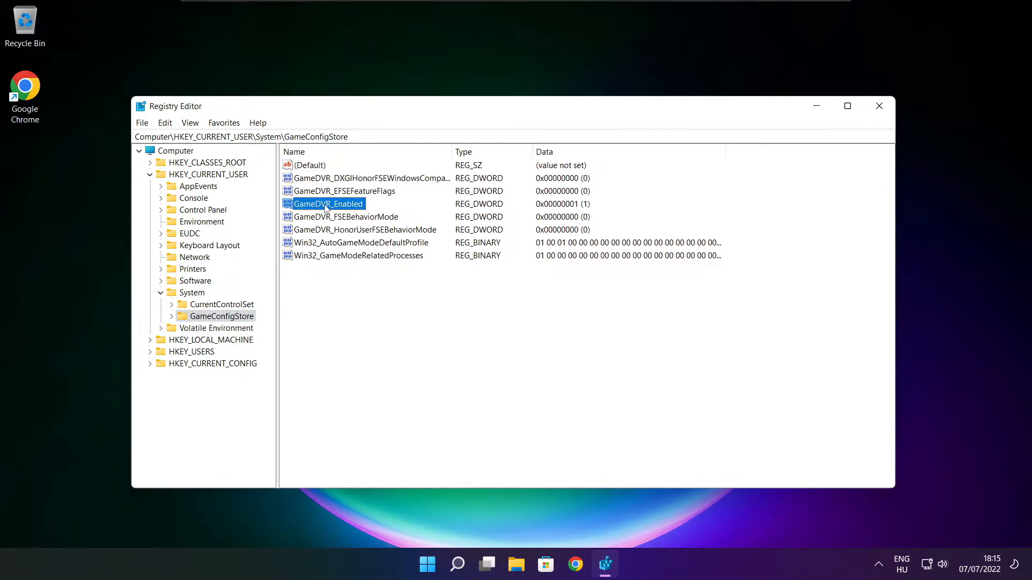
pyautogui.doubleClick(327, 203)
pyautogui.write('0')
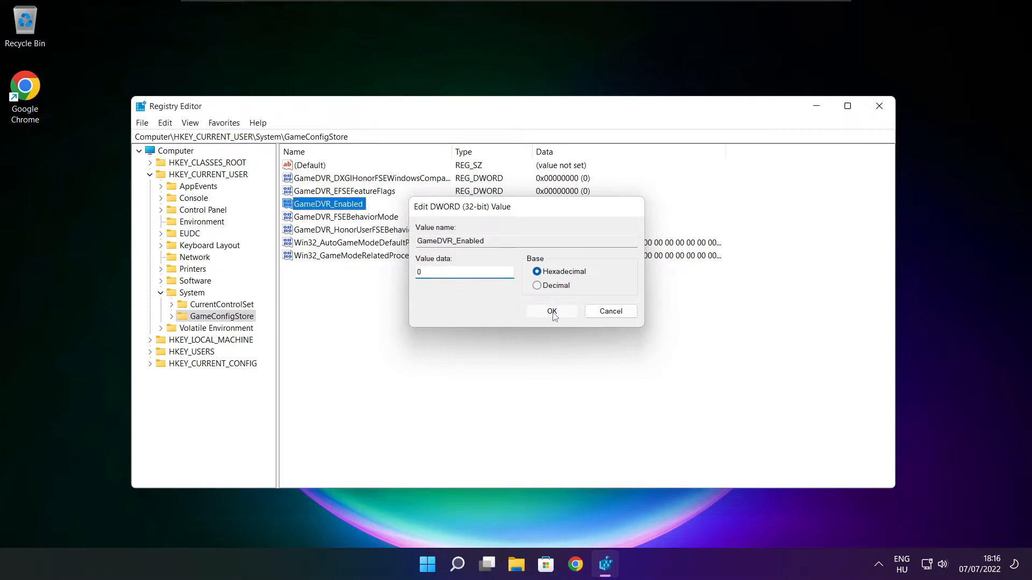
pyautogui.click(551, 311)
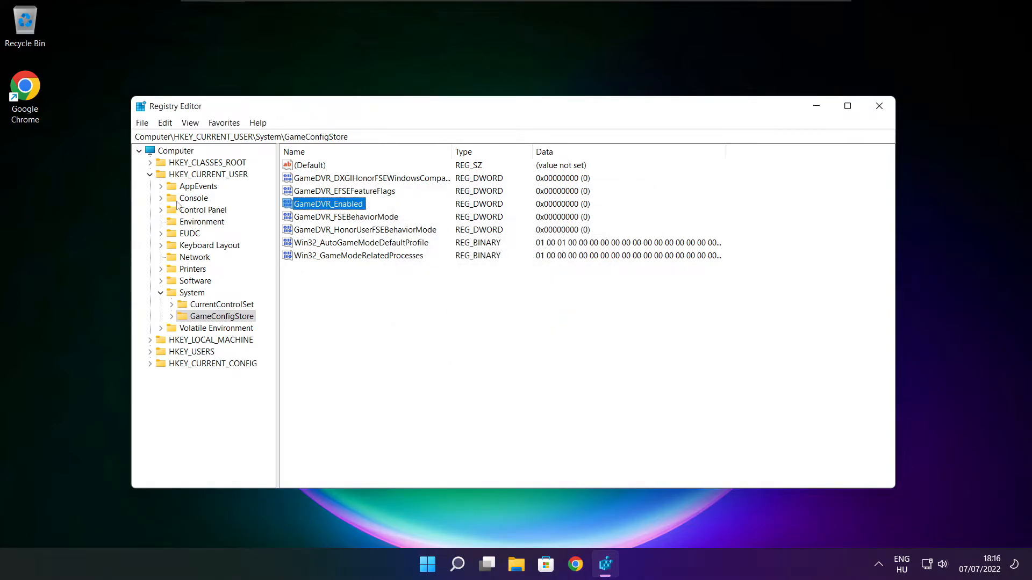
pyautogui.click(151, 174)
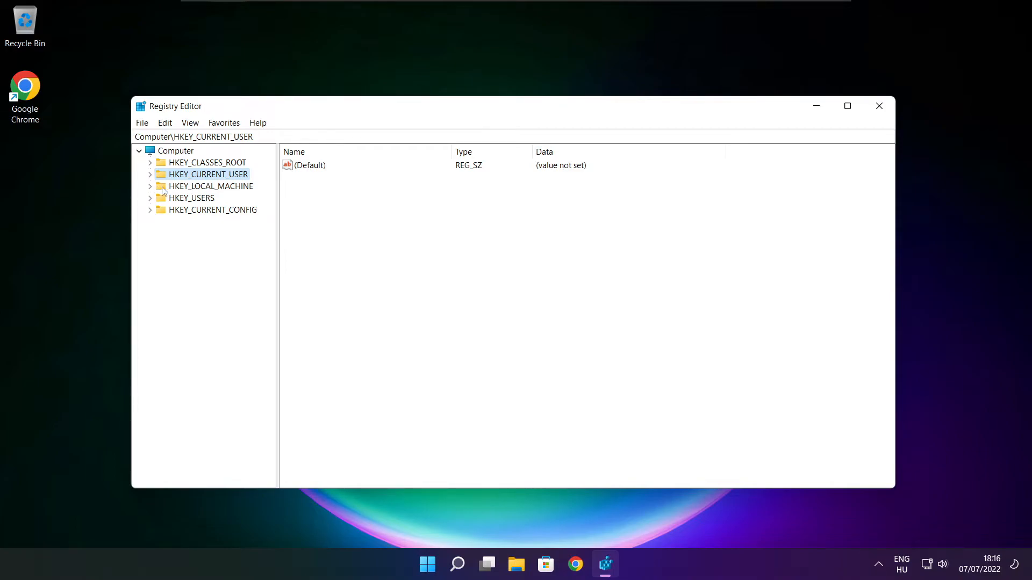
# Expand HKEY_LOCAL_MACHINE > SOFTWARE > Microsoft in the registry tree
pyautogui.click(210, 186)
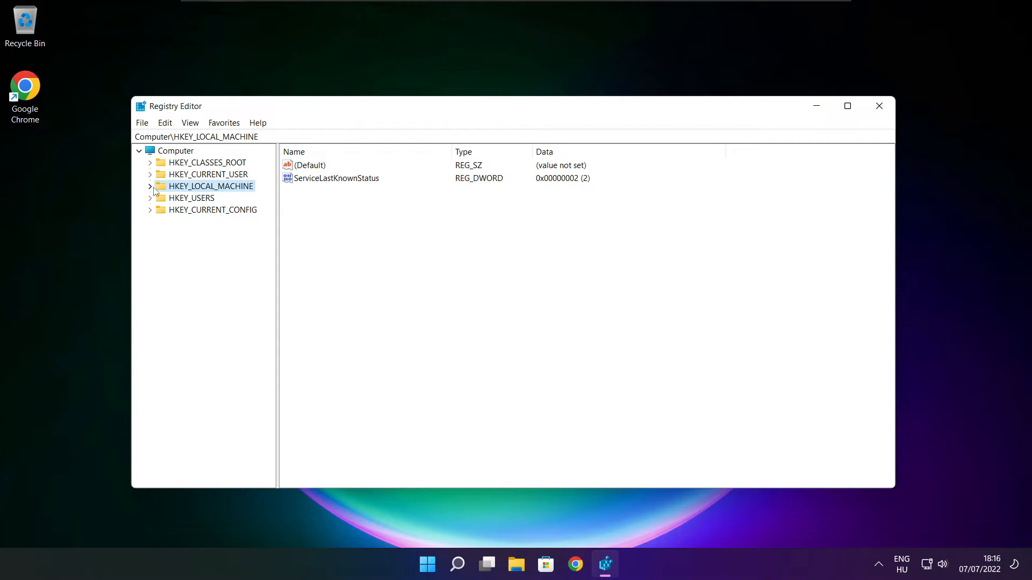
pyautogui.click(150, 186)
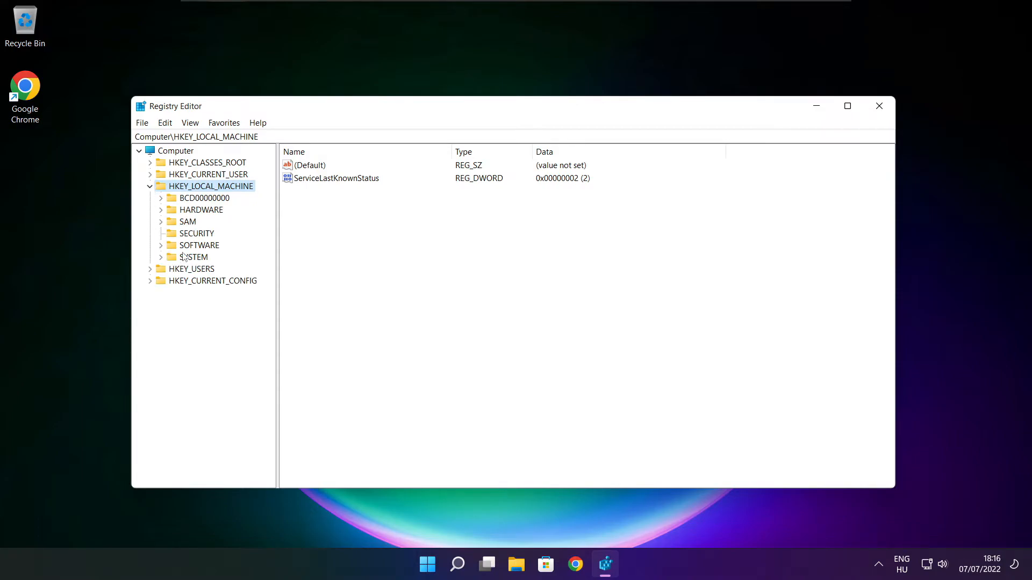
pyautogui.click(199, 245)
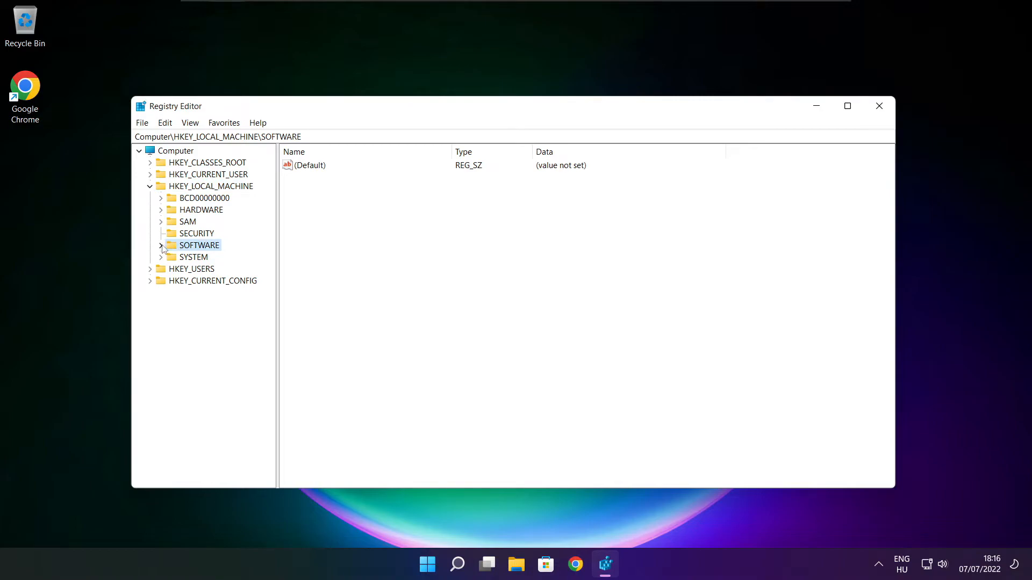
pyautogui.click(161, 245)
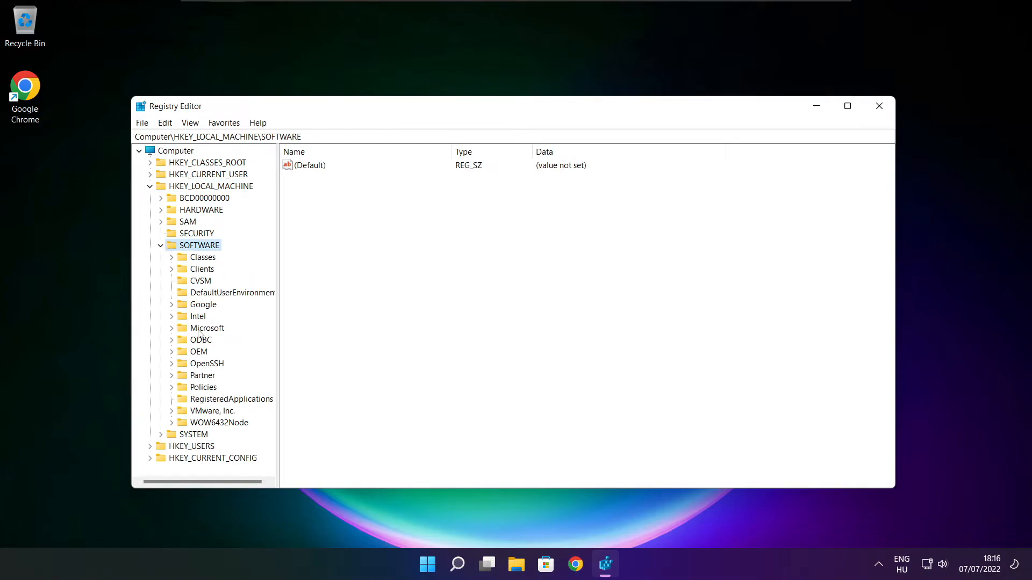
pyautogui.click(207, 328)
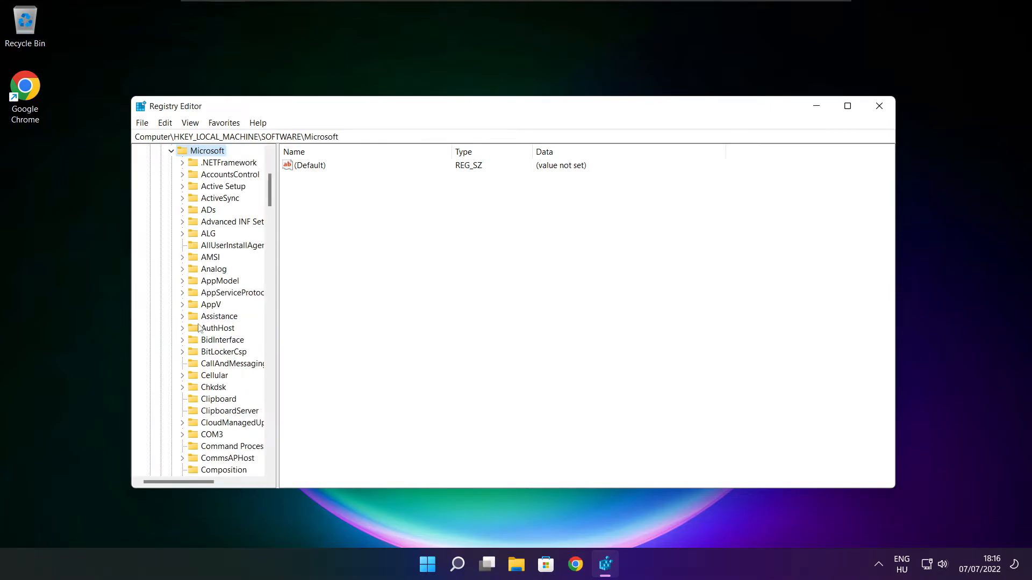
pyautogui.scroll(-3)
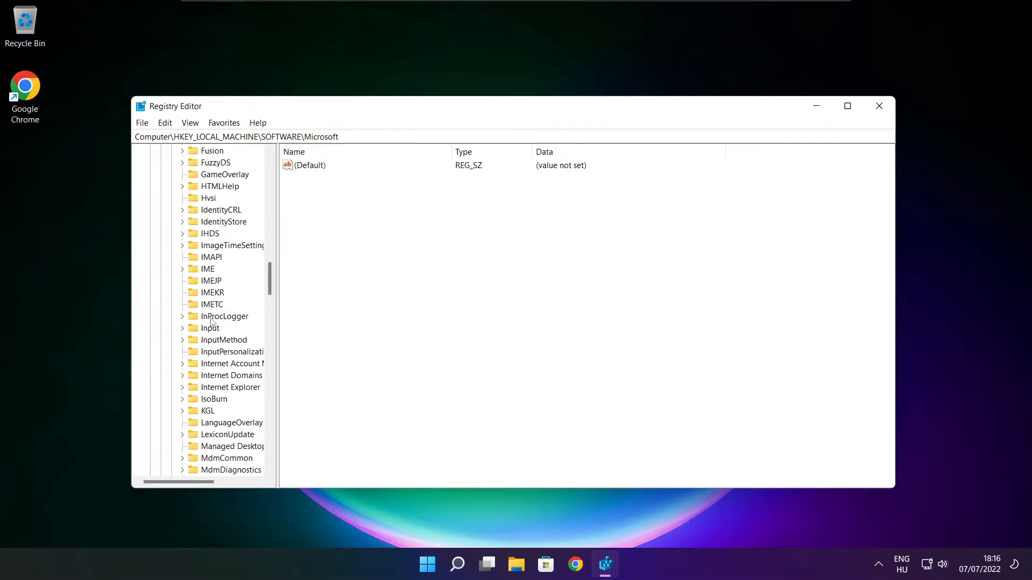
pyautogui.scroll(-3)
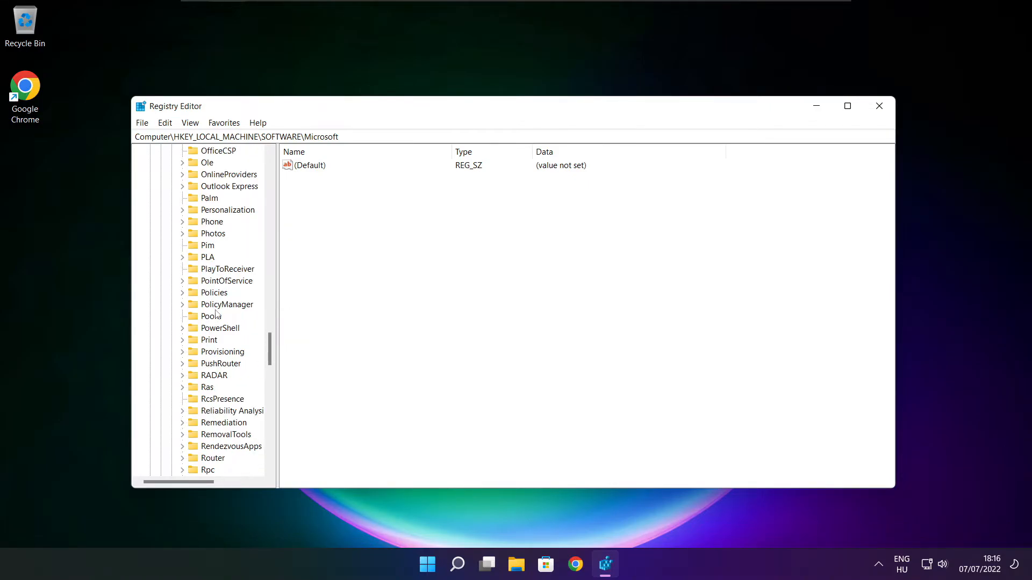
# Expand PolicyManager > default > ApplicationManagement and select the AllowGameDVR key
pyautogui.click(227, 304)
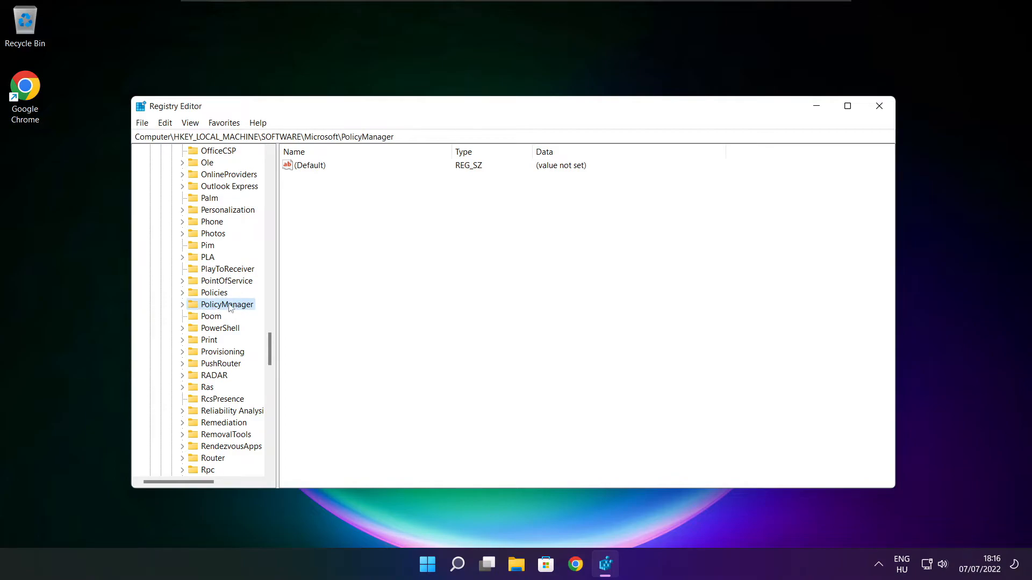
pyautogui.click(182, 304)
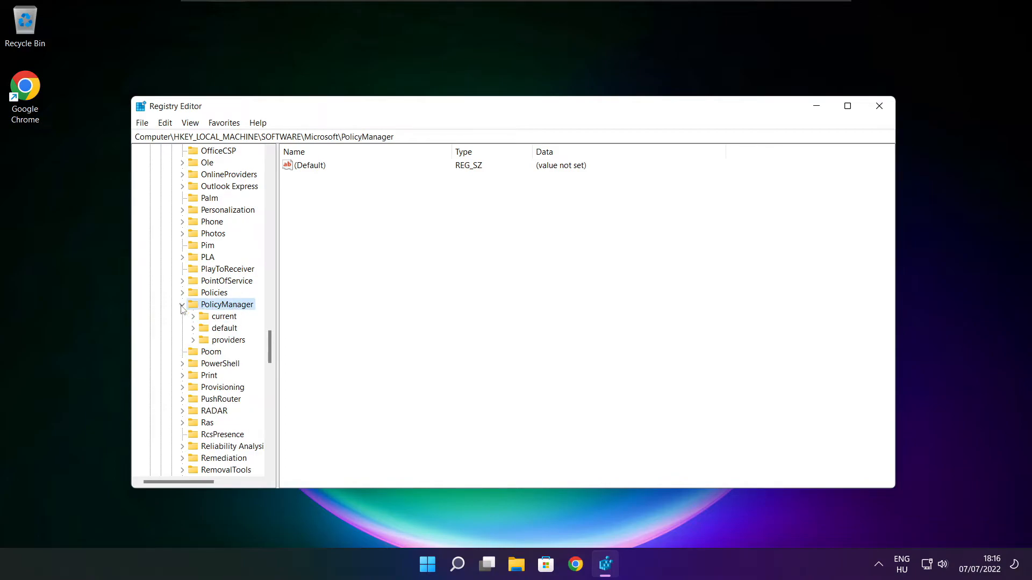
pyautogui.click(224, 328)
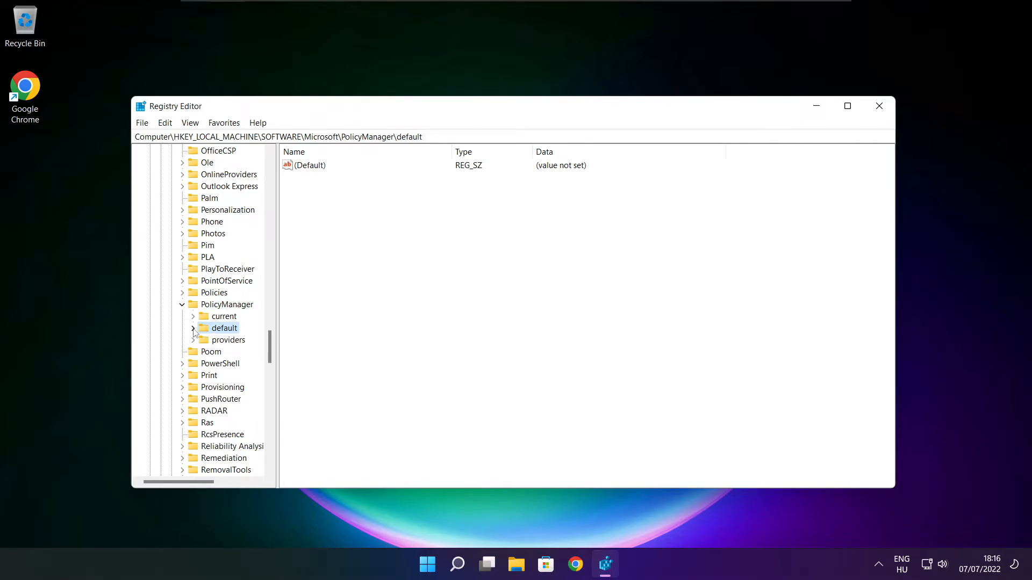
pyautogui.click(192, 329)
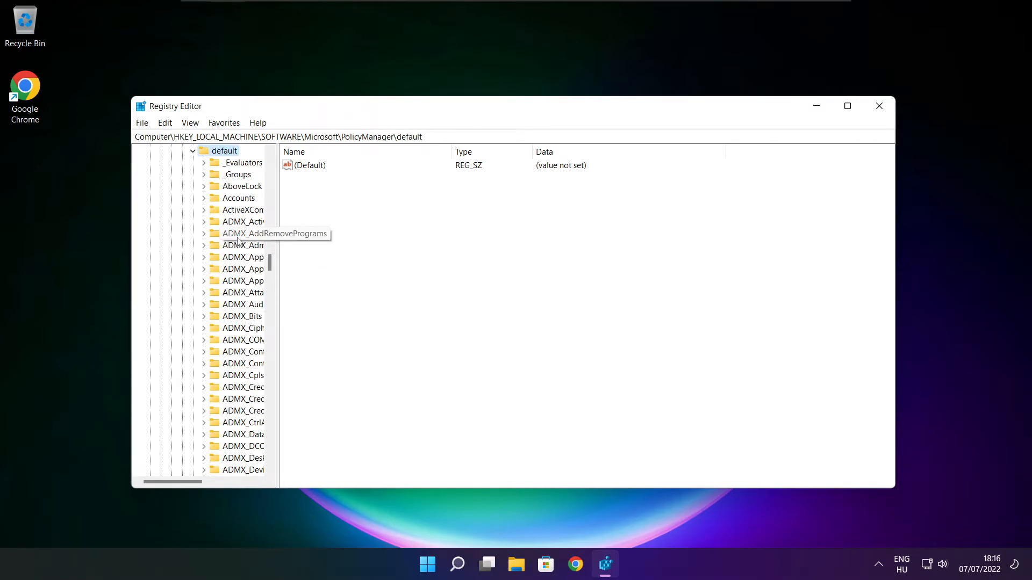
pyautogui.scroll(-3)
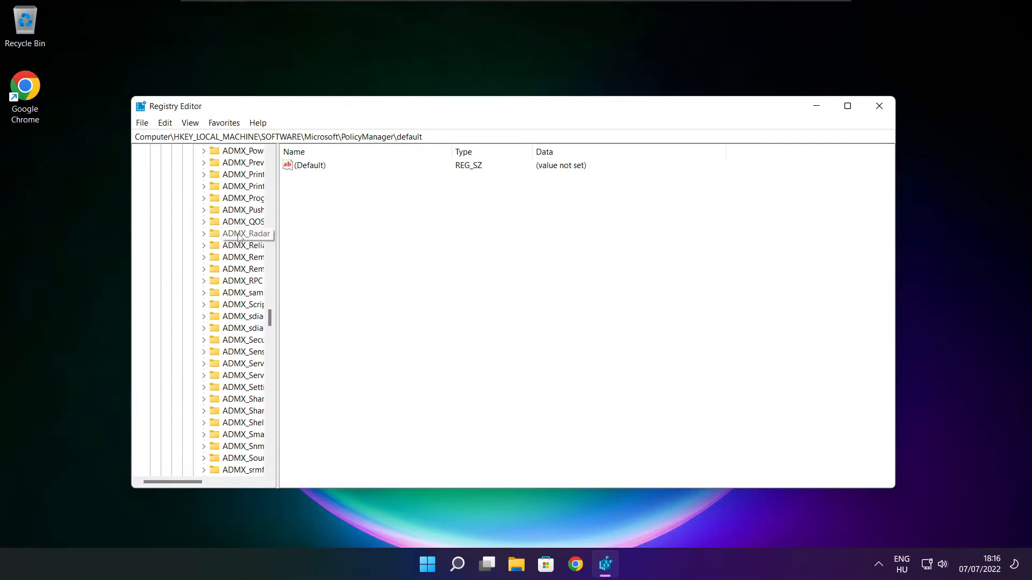
pyautogui.scroll(3)
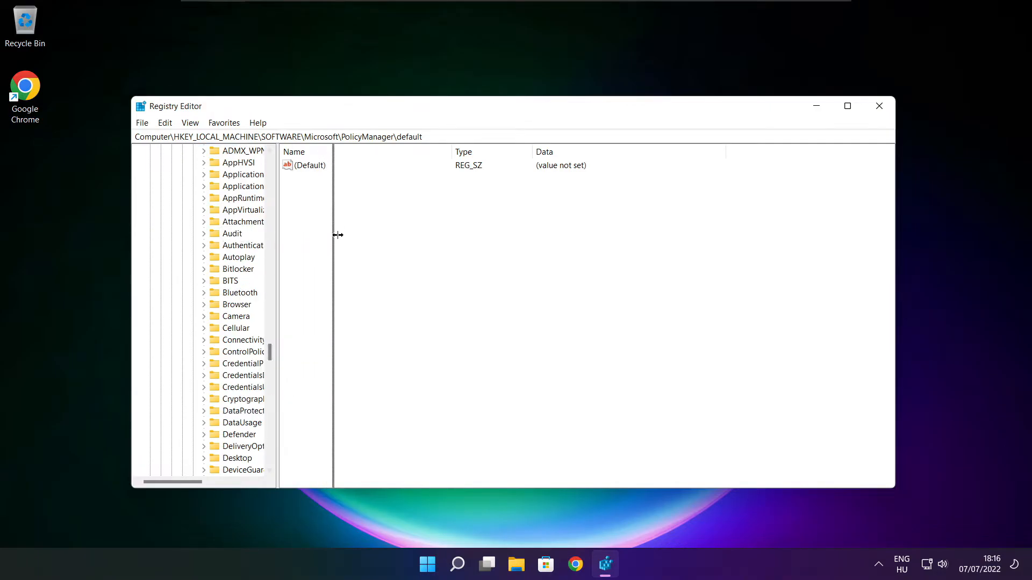
pyautogui.click(267, 222)
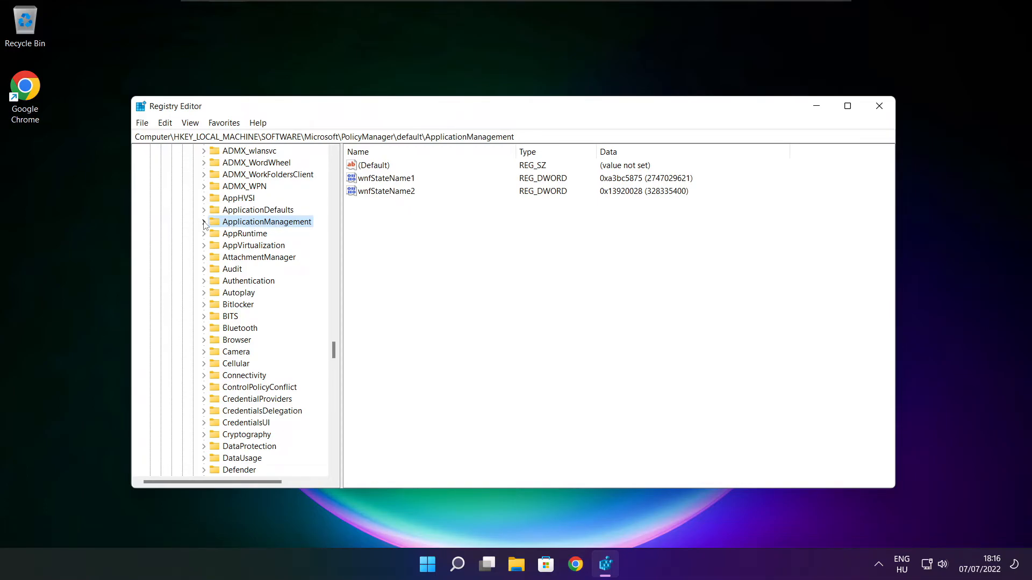
pyautogui.click(203, 222)
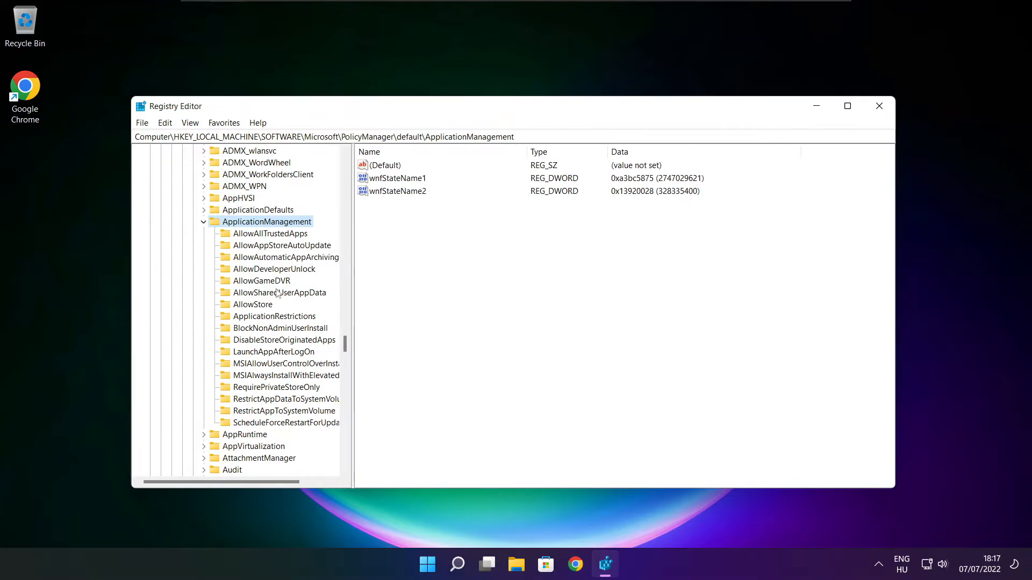
pyautogui.click(262, 280)
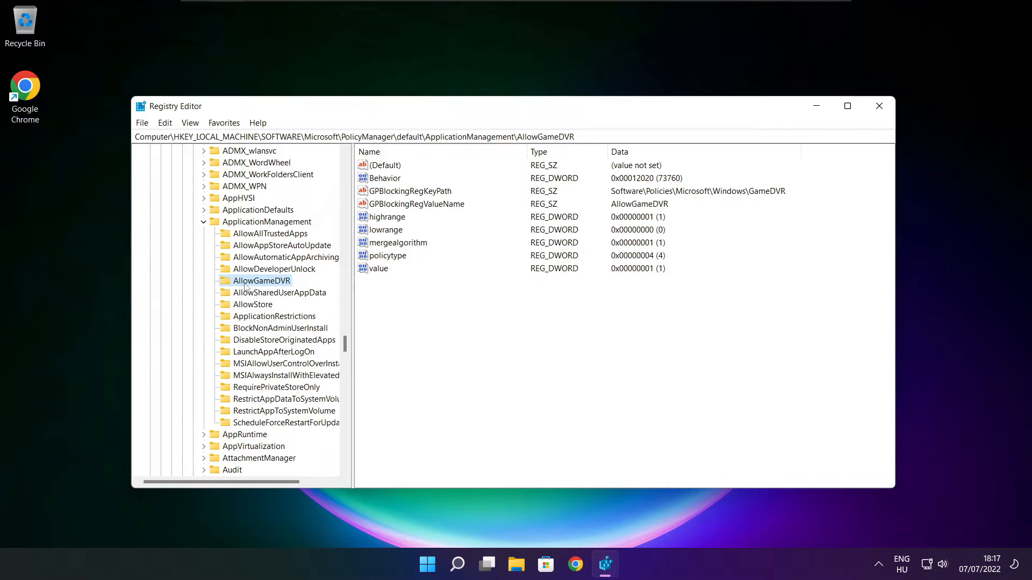
pyautogui.moveTo(348, 283)
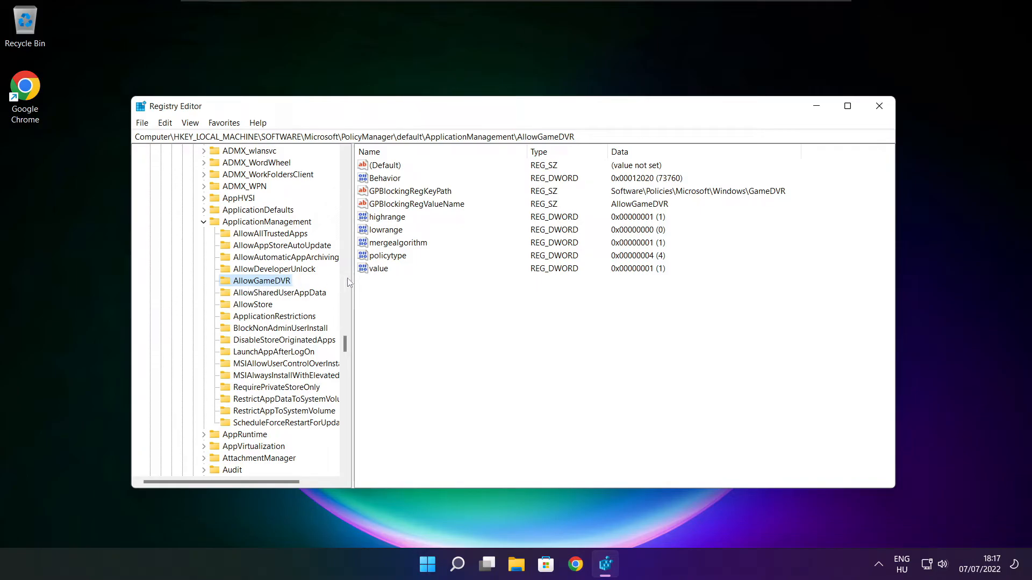
# Set AllowGameDVR's value entry to 0 and close Registry Editor
pyautogui.click(379, 268)
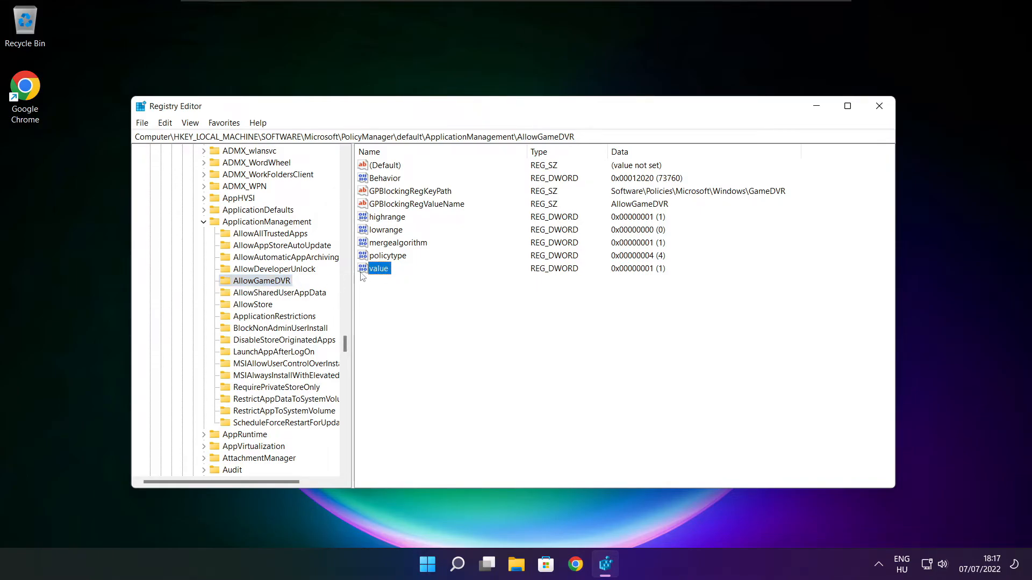
pyautogui.doubleClick(380, 269)
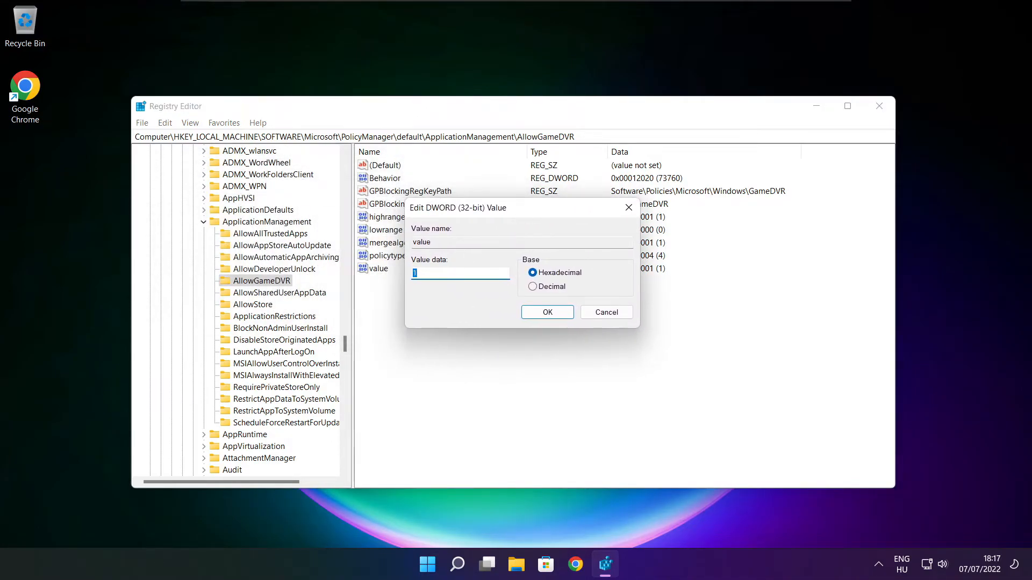
pyautogui.write('0')
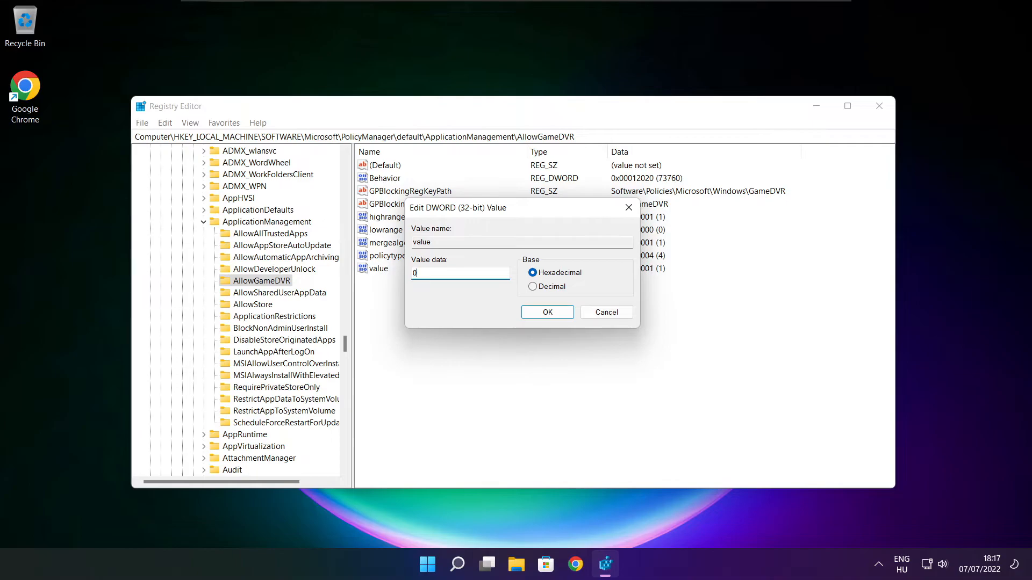
pyautogui.moveTo(547, 327)
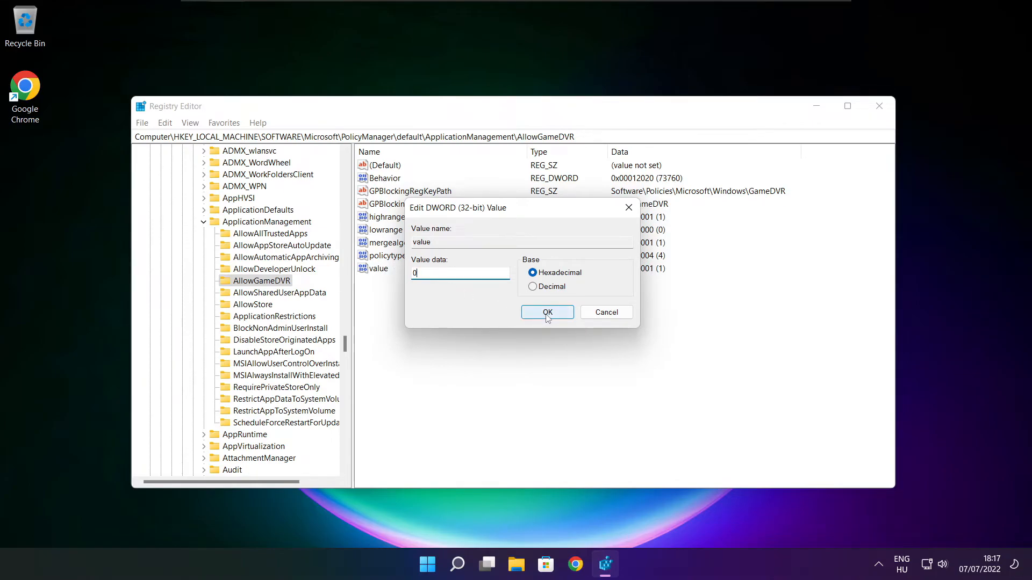
pyautogui.click(547, 312)
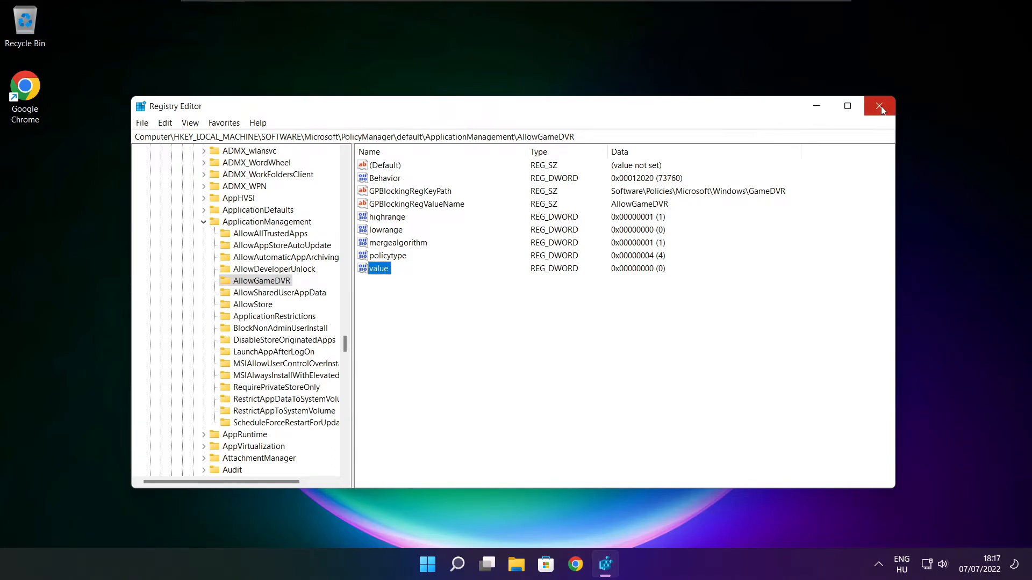
pyautogui.click(880, 106)
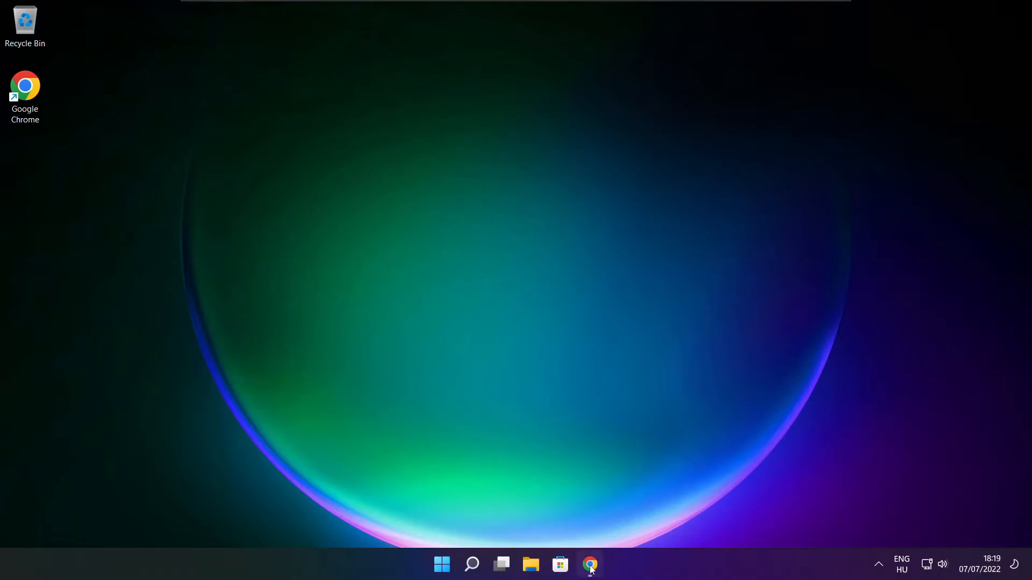
# In Chrome, download the DirectX End-User Runtime Web Installer from Microsoft's page
pyautogui.click(590, 565)
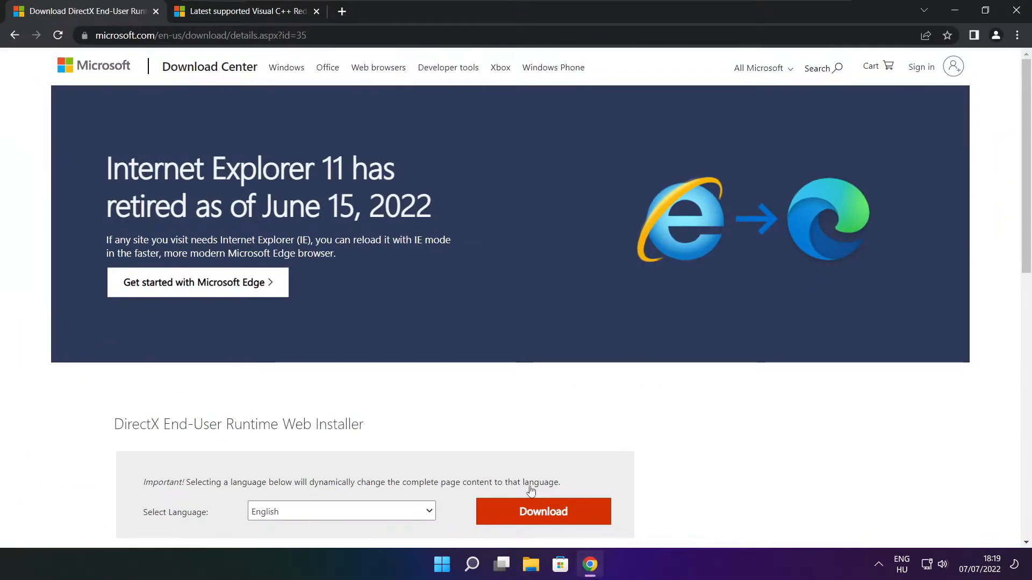
pyautogui.click(198, 35)
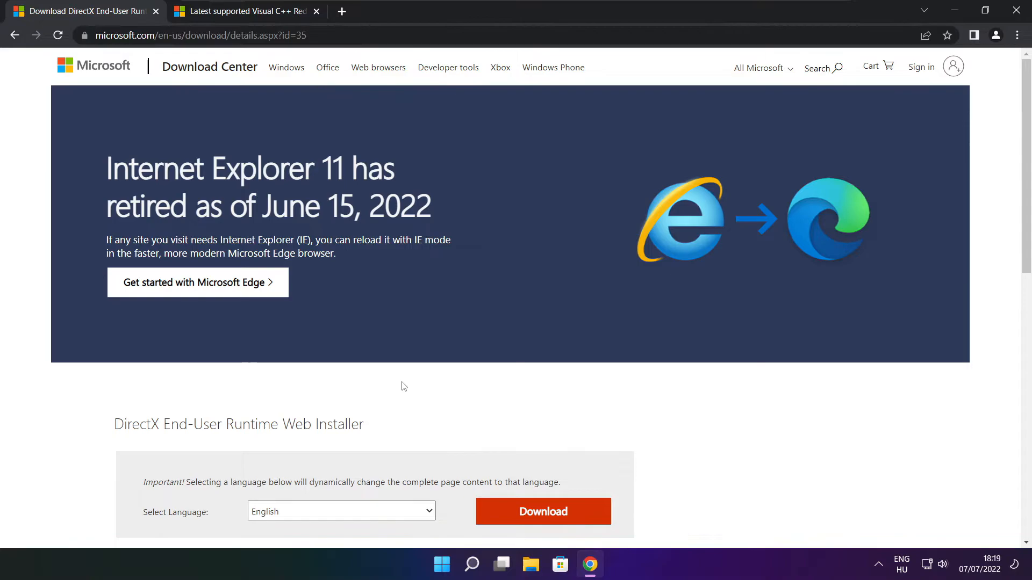
pyautogui.scroll(-3)
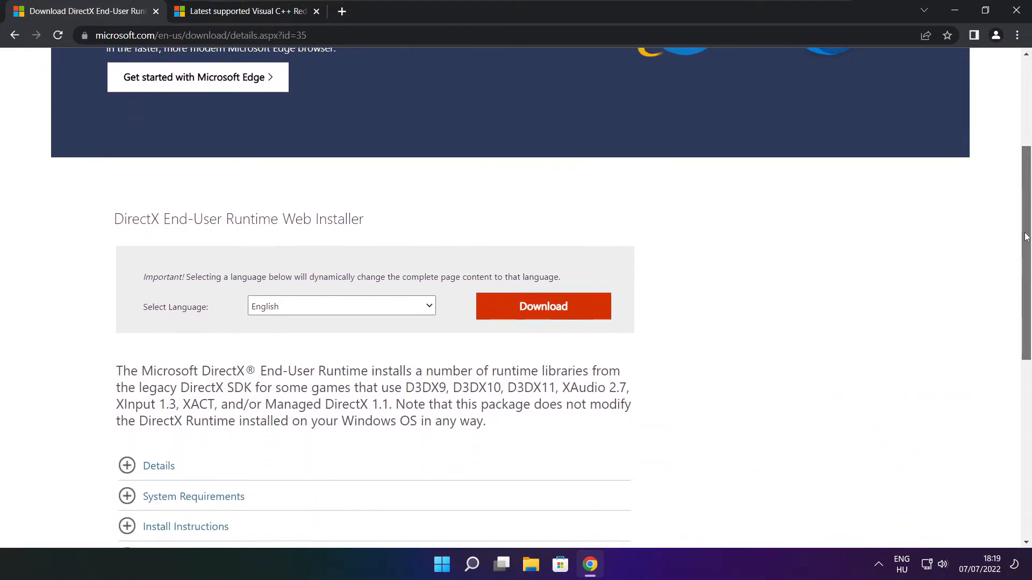
pyautogui.moveTo(441, 228)
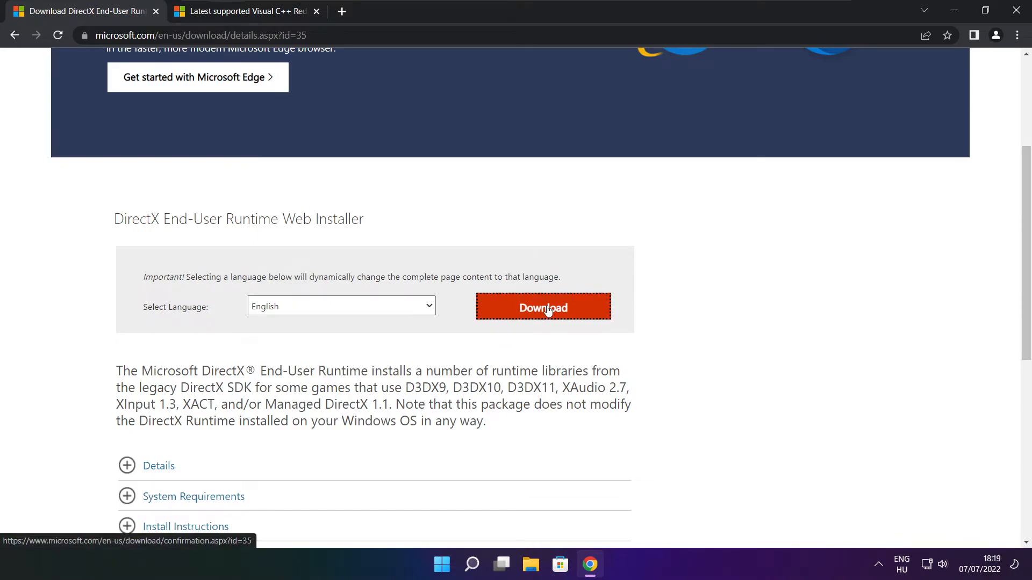
pyautogui.click(541, 307)
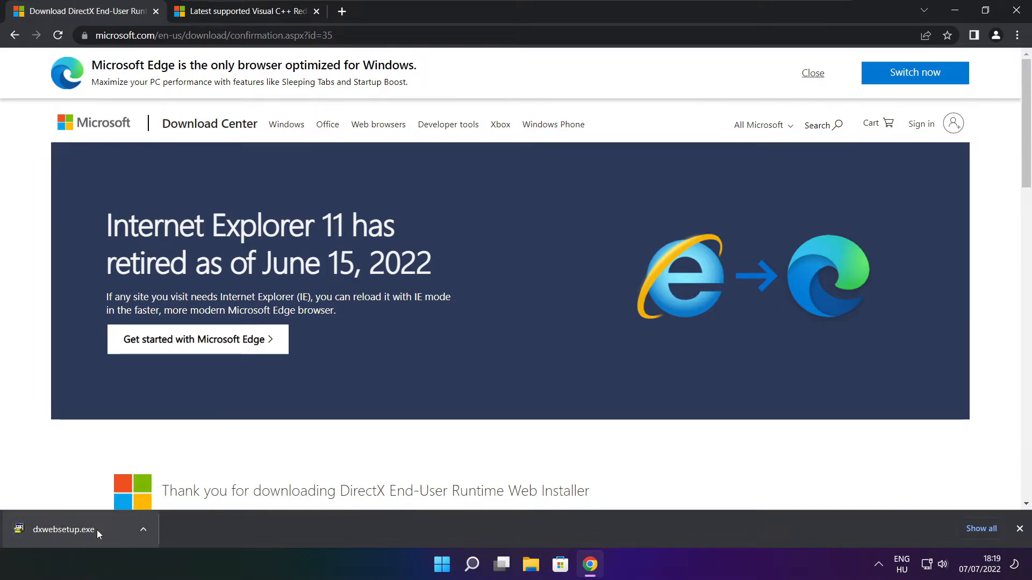
# Run the downloaded dxwebsetup.exe to launch DirectX Setup
pyautogui.click(64, 530)
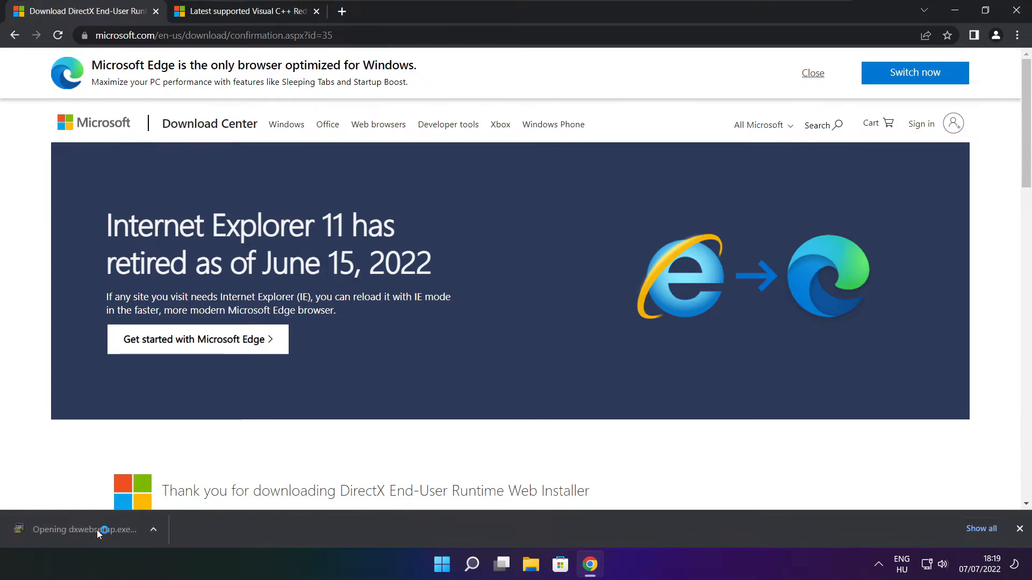
pyautogui.click(95, 530)
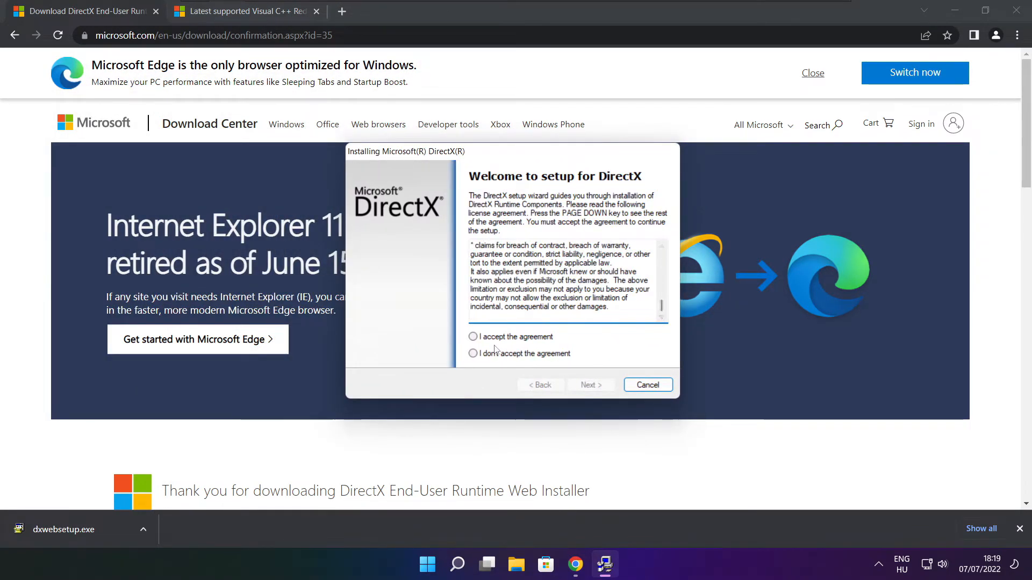
# Accept the licence, decline the Bing Bar, install the DirectX runtime components and finish
pyautogui.click(590, 385)
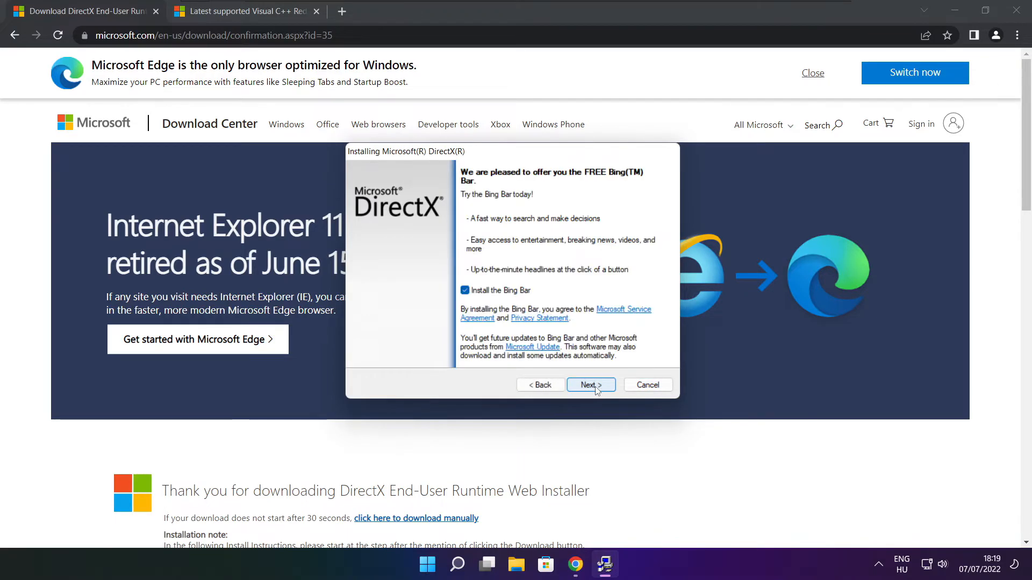
pyautogui.click(464, 291)
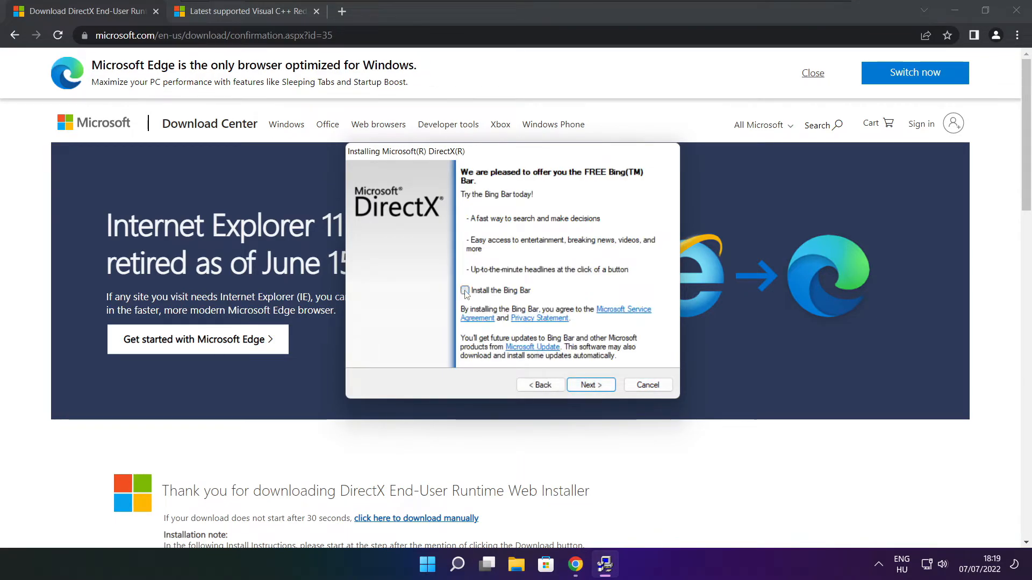
pyautogui.click(590, 385)
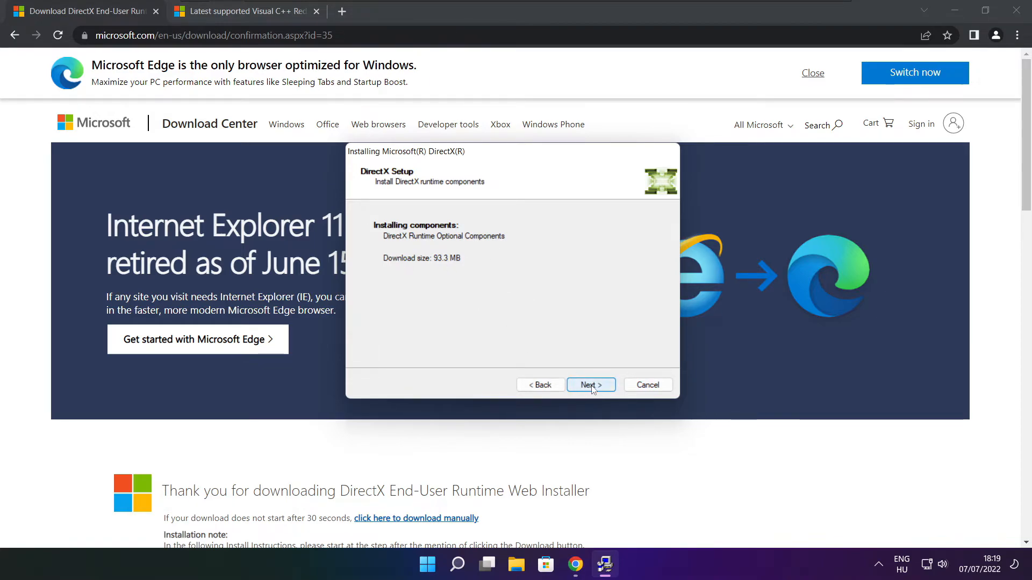
pyautogui.click(590, 385)
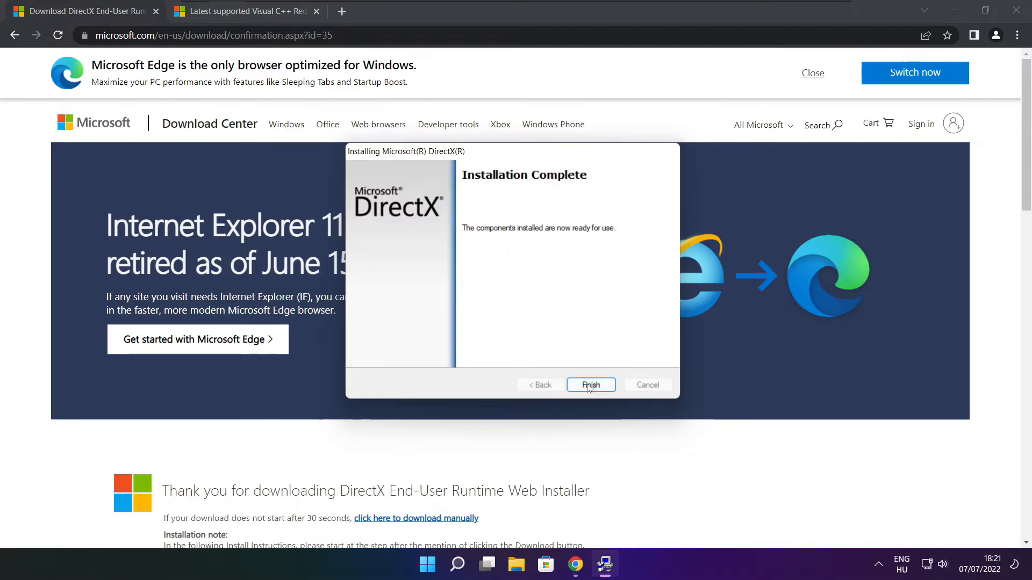
pyautogui.click(590, 385)
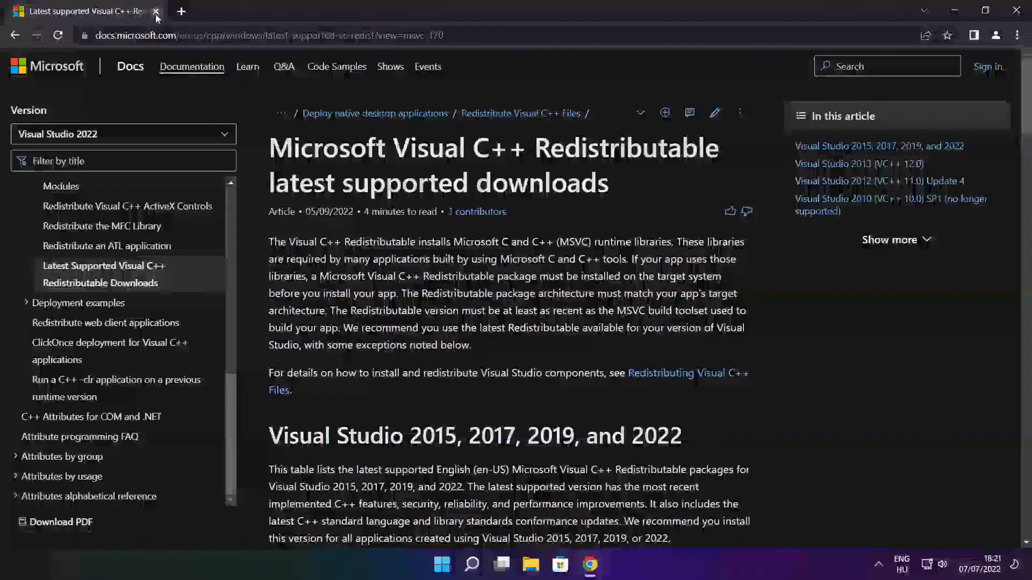
# Close the DirectX tab and download the ARM64, x86 and x64 Visual C++ Redistributables
pyautogui.click(263, 34)
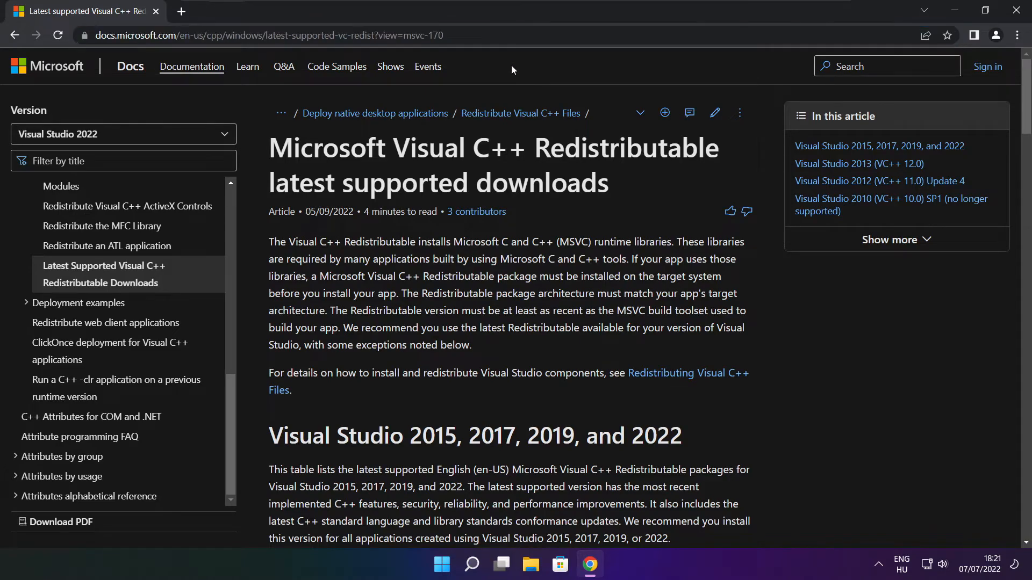
pyautogui.scroll(-3)
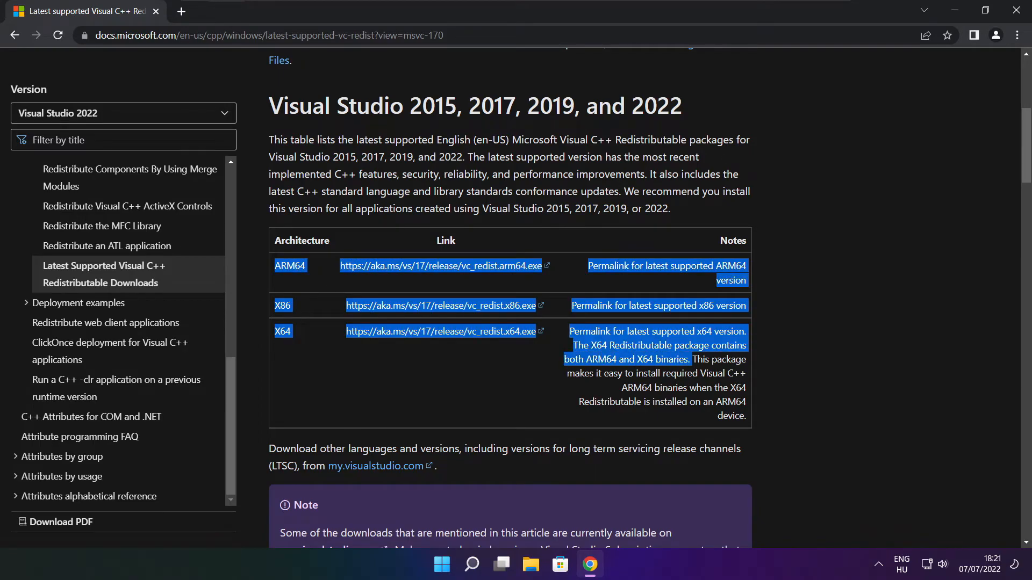
pyautogui.click(407, 266)
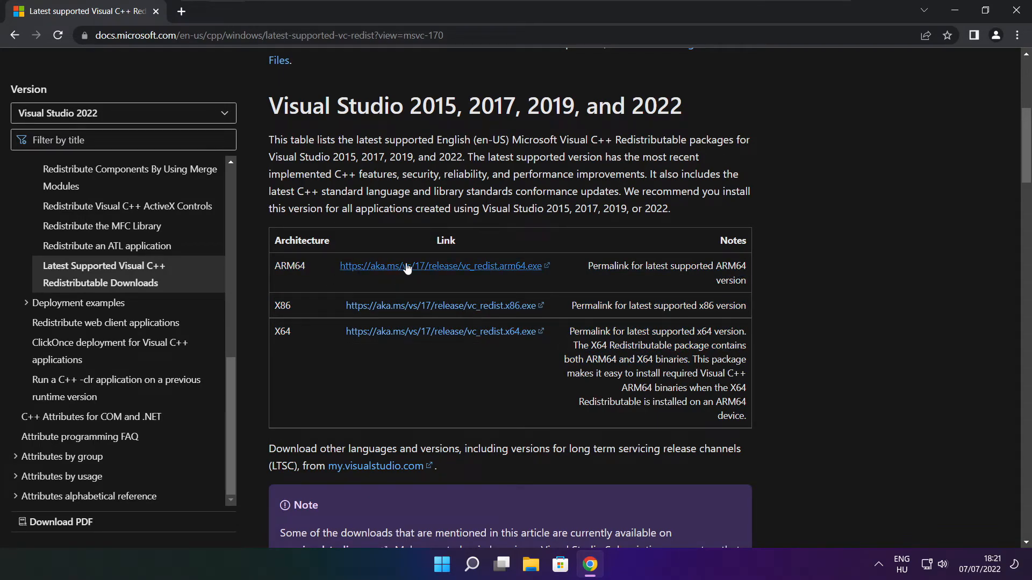
pyautogui.click(434, 266)
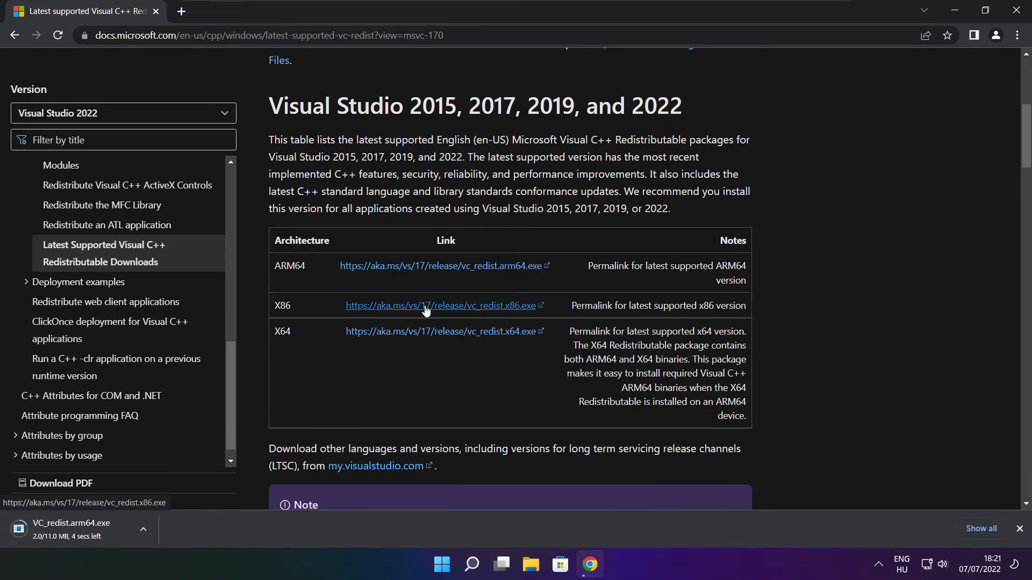
pyautogui.click(442, 305)
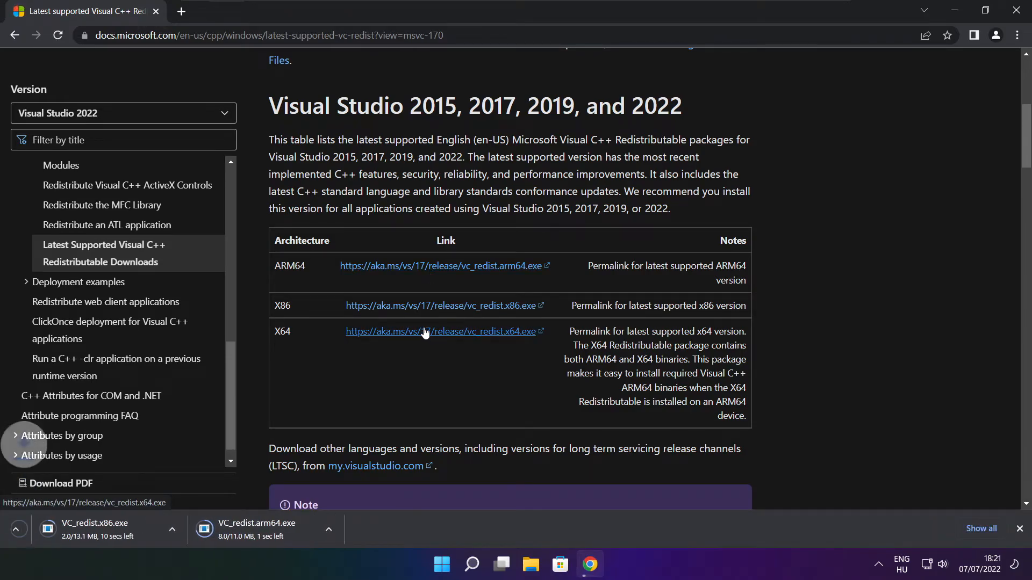
pyautogui.click(441, 332)
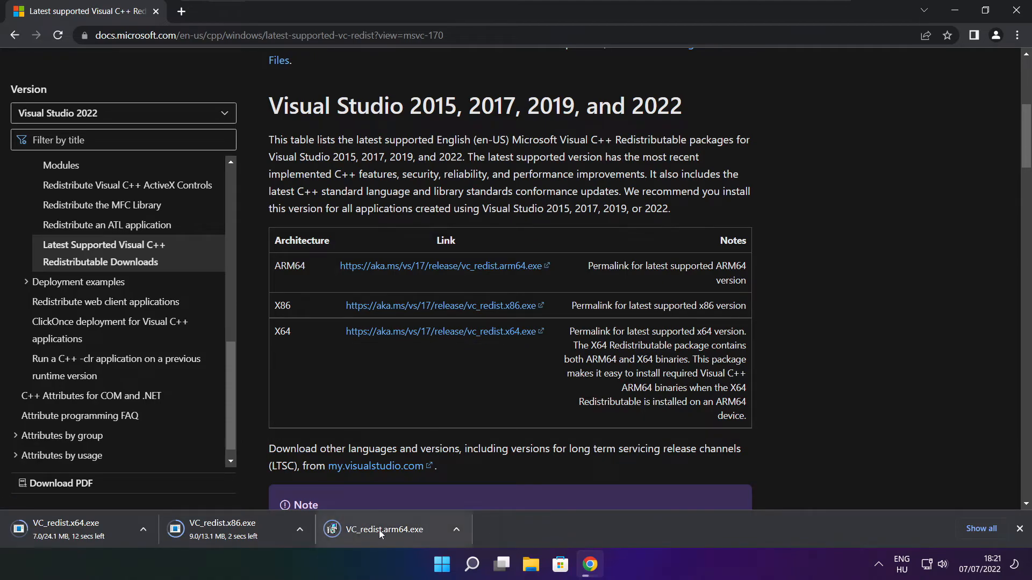
# Run VC_redist.arm64.exe, accept the licence terms and start installing the ARM64 2022 redistributable
pyautogui.click(387, 529)
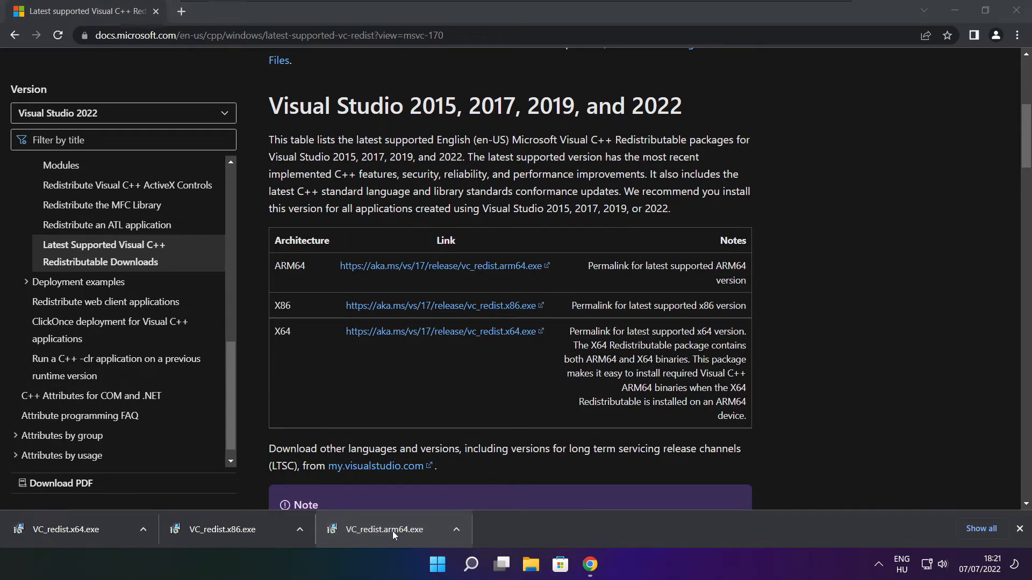
pyautogui.click(385, 529)
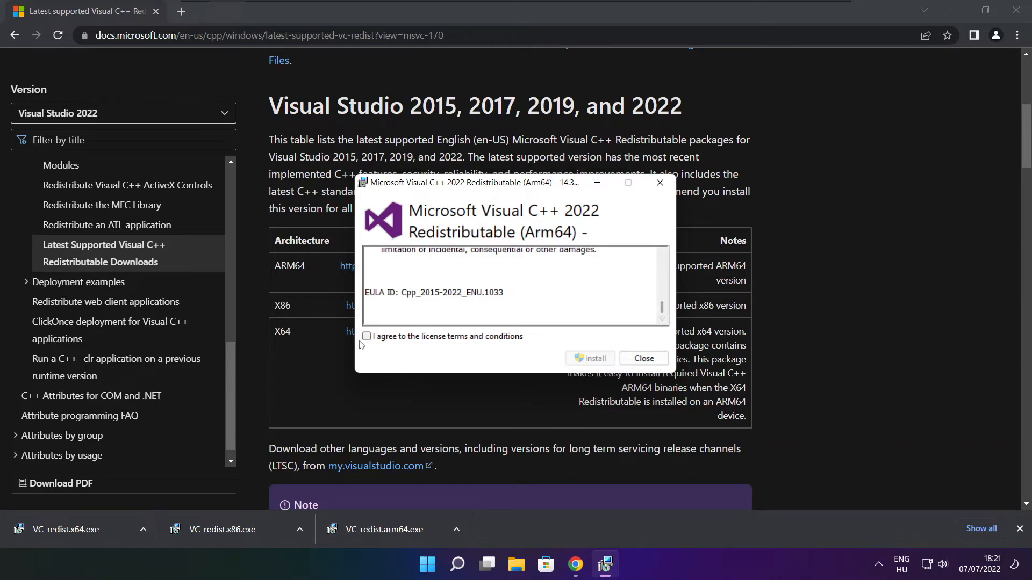
pyautogui.click(365, 336)
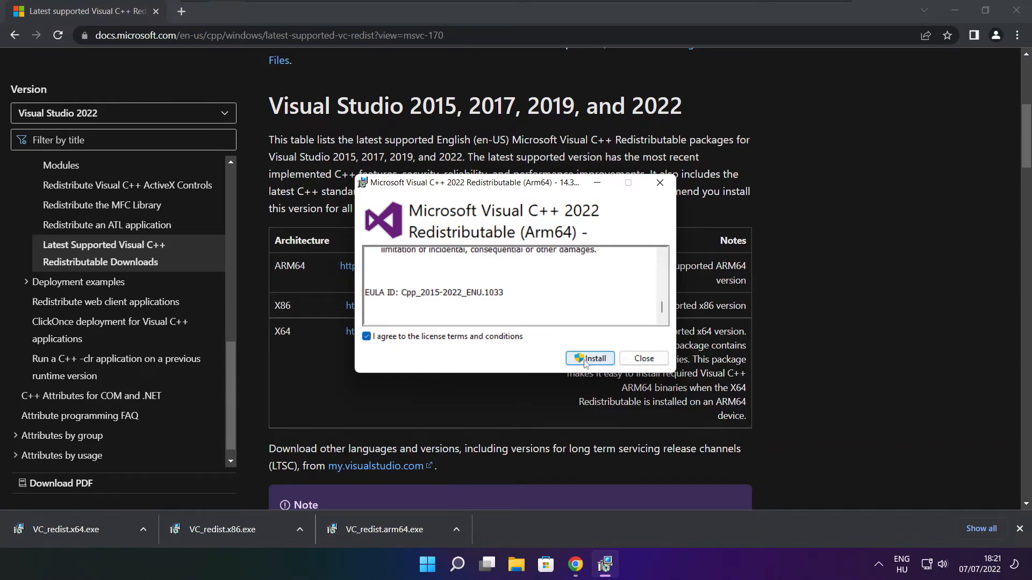
pyautogui.click(589, 358)
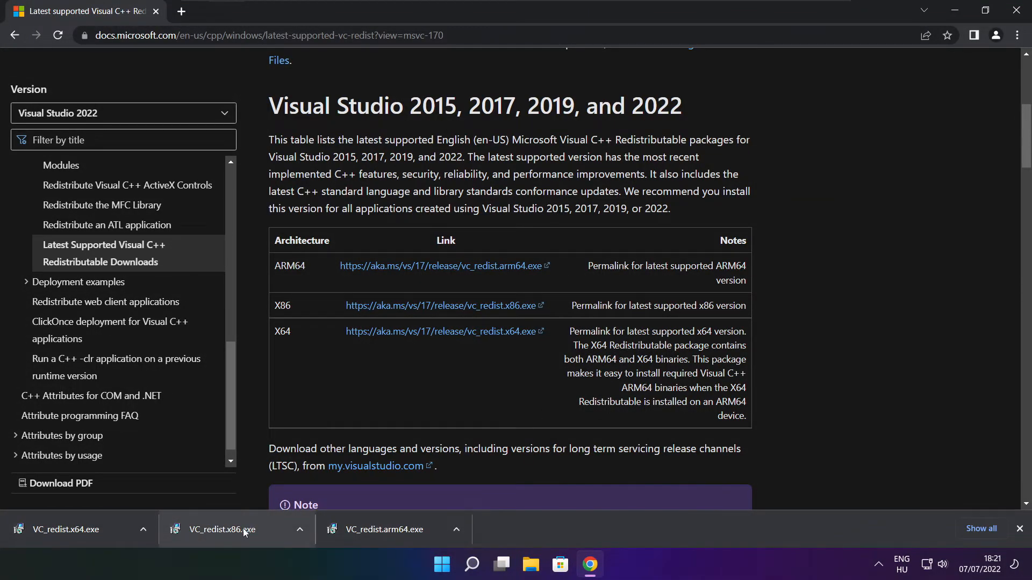
# Install VC_redist.x86.exe with the licence accepted until Setup Successful, then close it
pyautogui.click(222, 529)
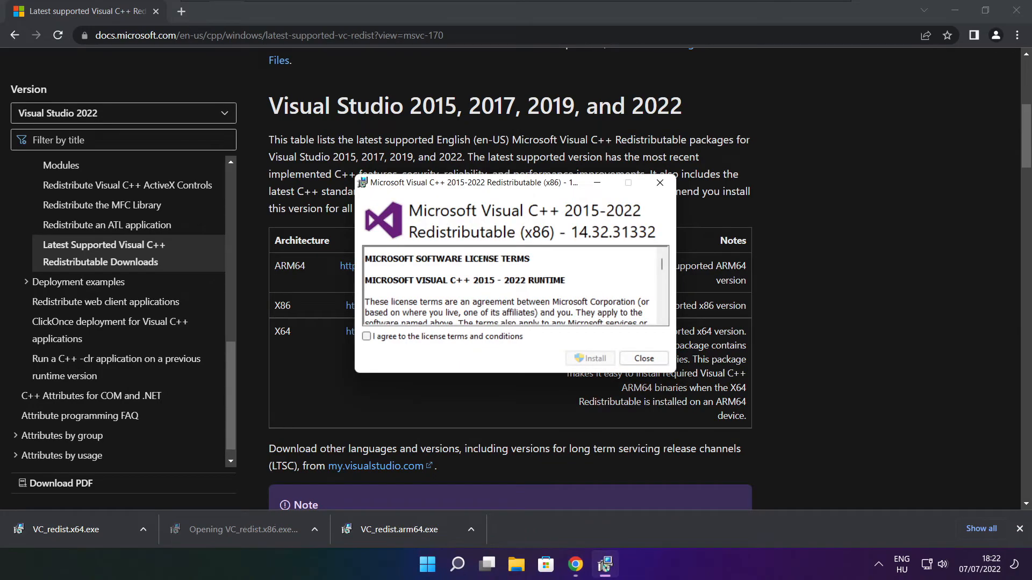
pyautogui.scroll(-3)
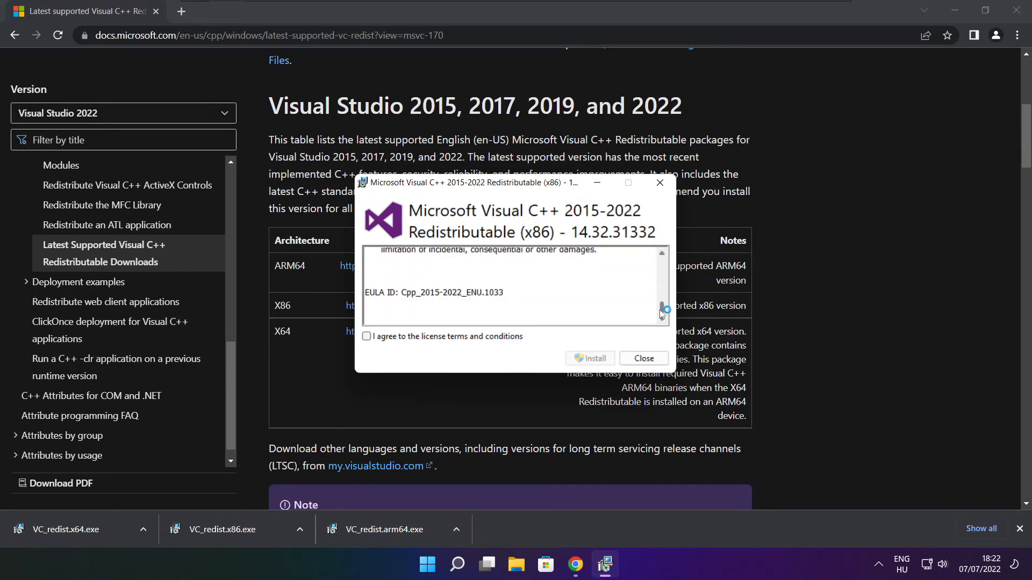
pyautogui.click(367, 337)
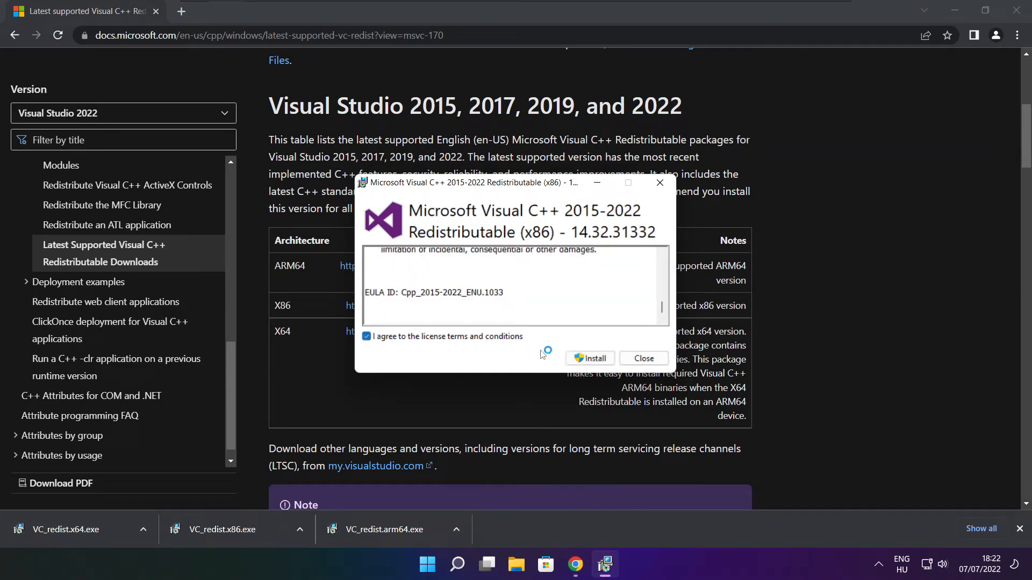
pyautogui.click(590, 359)
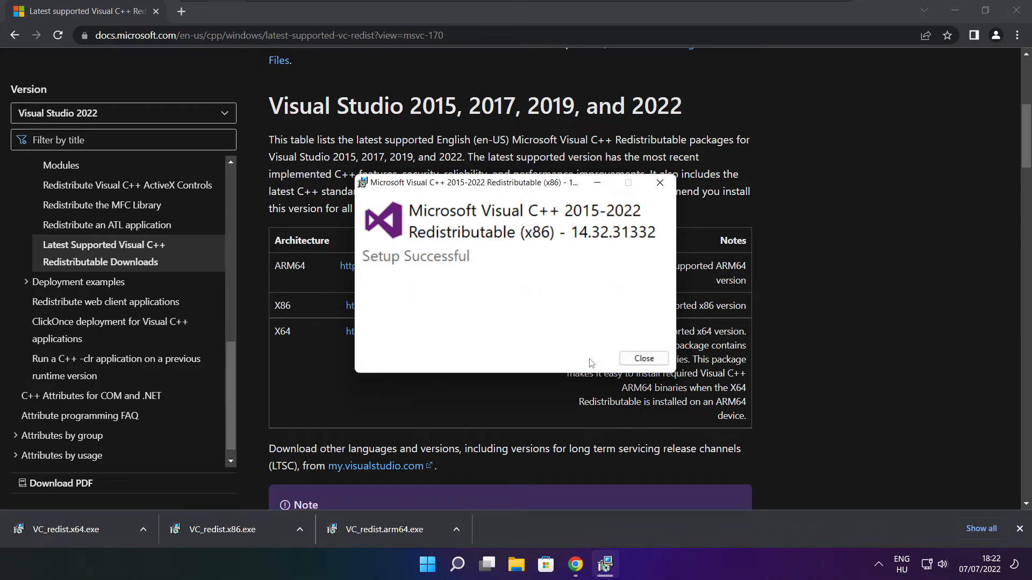
pyautogui.click(643, 359)
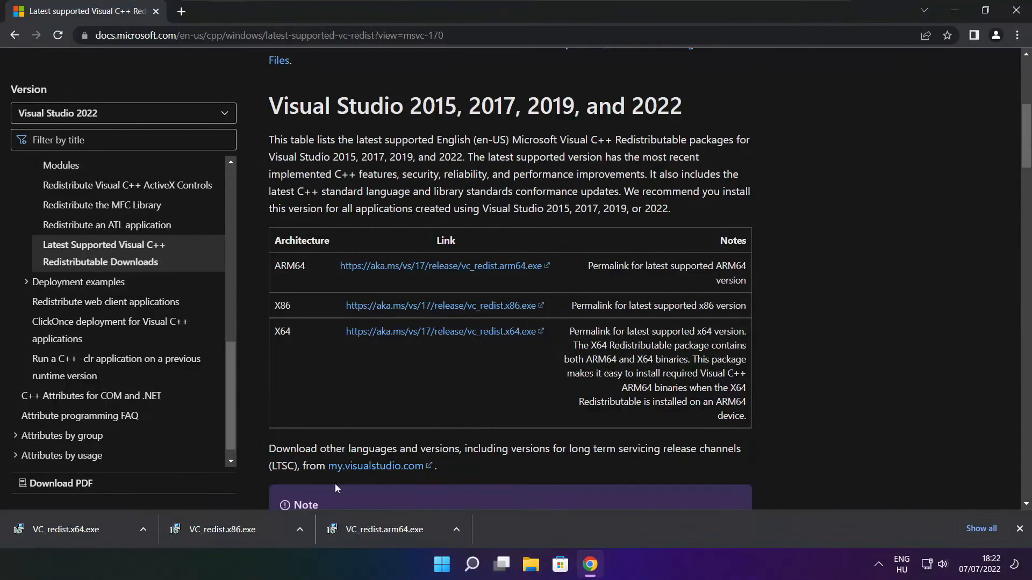
# Install VC_redist.x64.exe (14.32.31332) with the licence accepted until Setup Successful, then close it
pyautogui.click(78, 529)
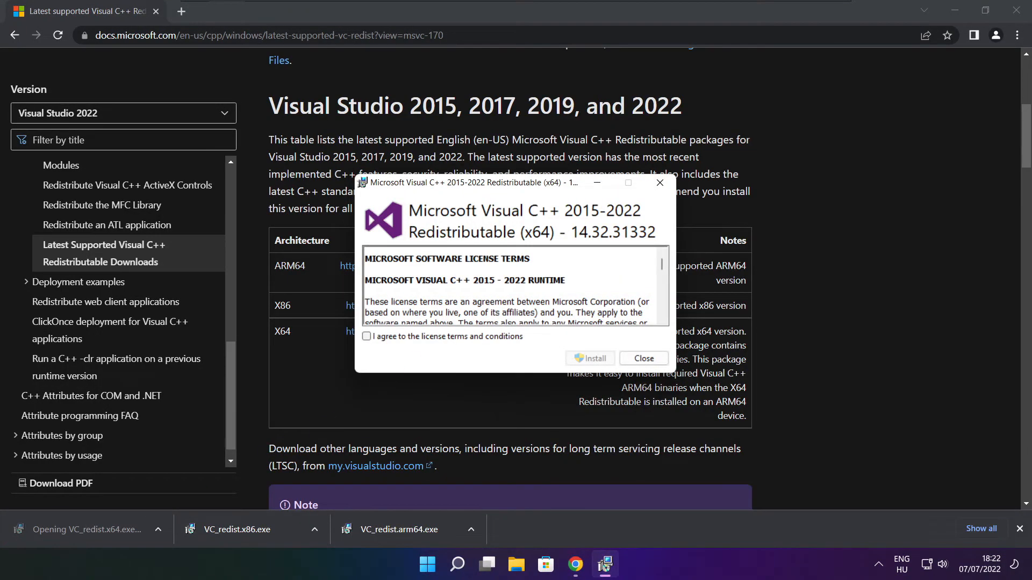
pyautogui.scroll(-3)
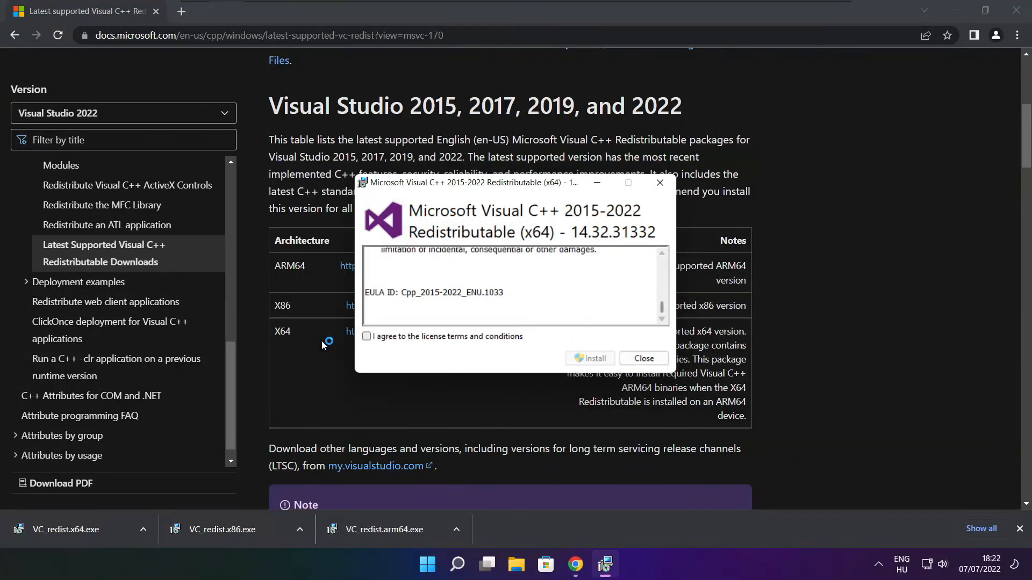
pyautogui.click(366, 337)
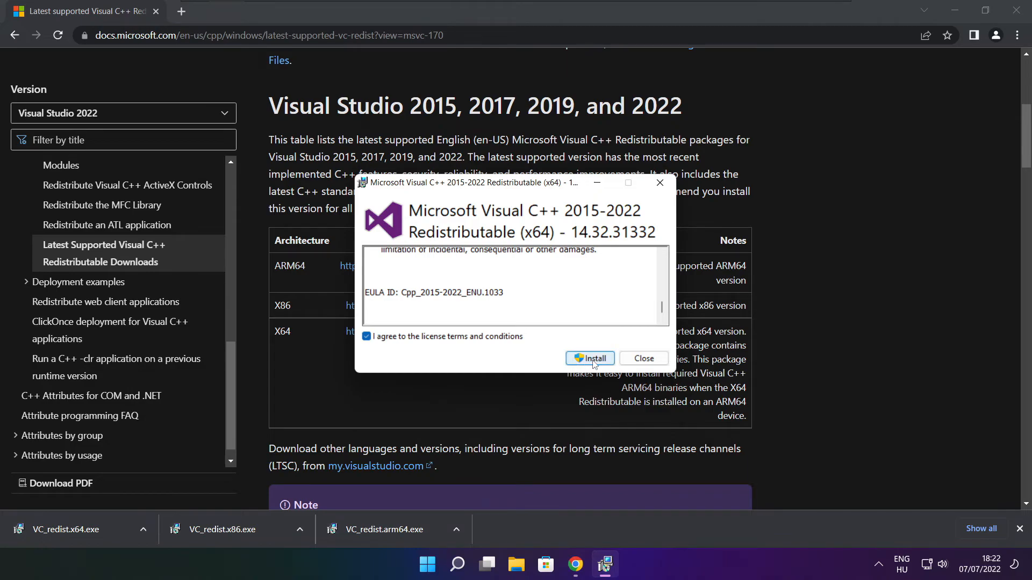
pyautogui.click(589, 359)
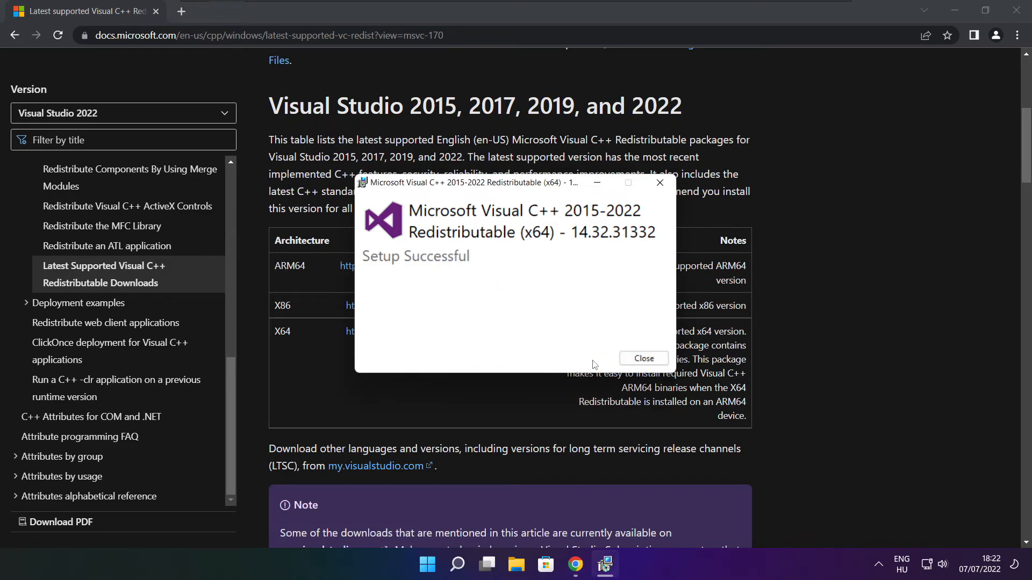
pyautogui.moveTo(643, 358)
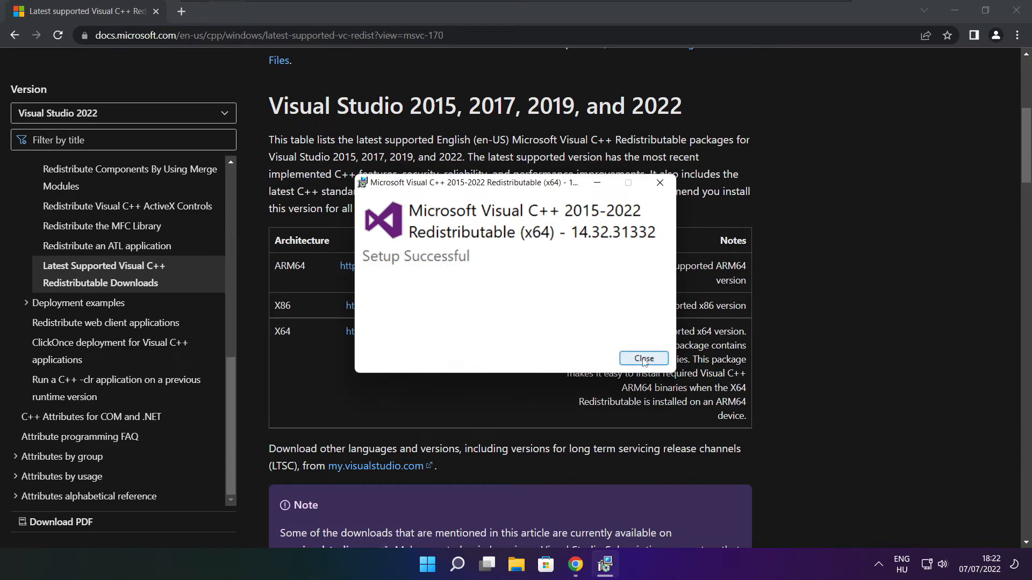
pyautogui.click(643, 359)
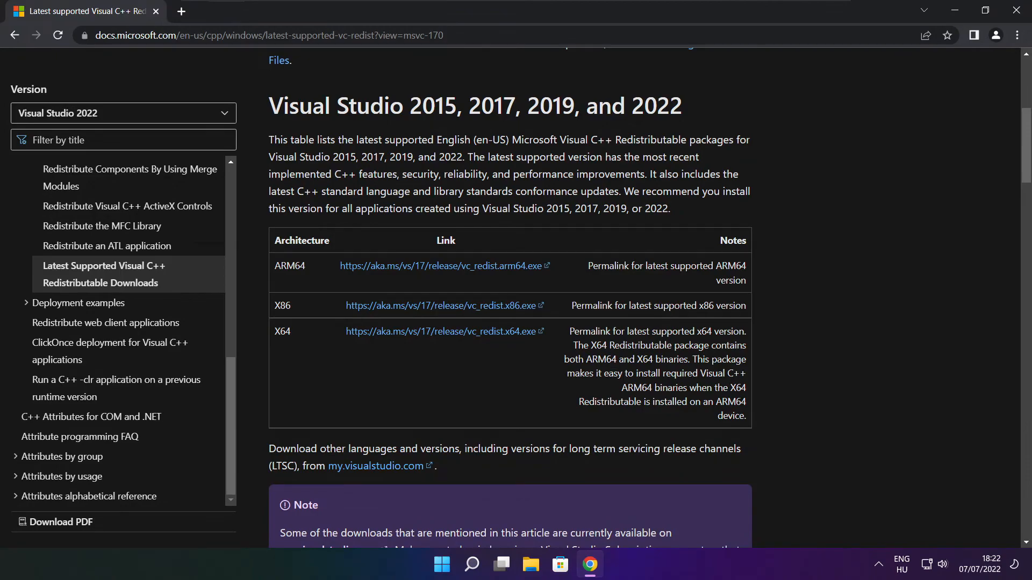
pyautogui.moveTo(990, 64)
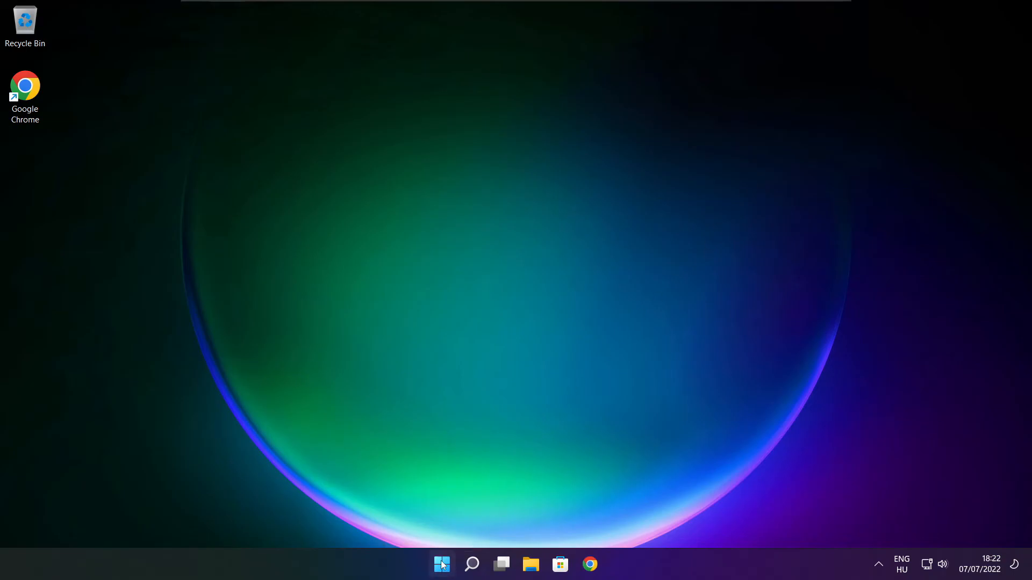
# Show the Start menu power choices Sleep, Shut down and Restart to restart the PC
pyautogui.click(441, 565)
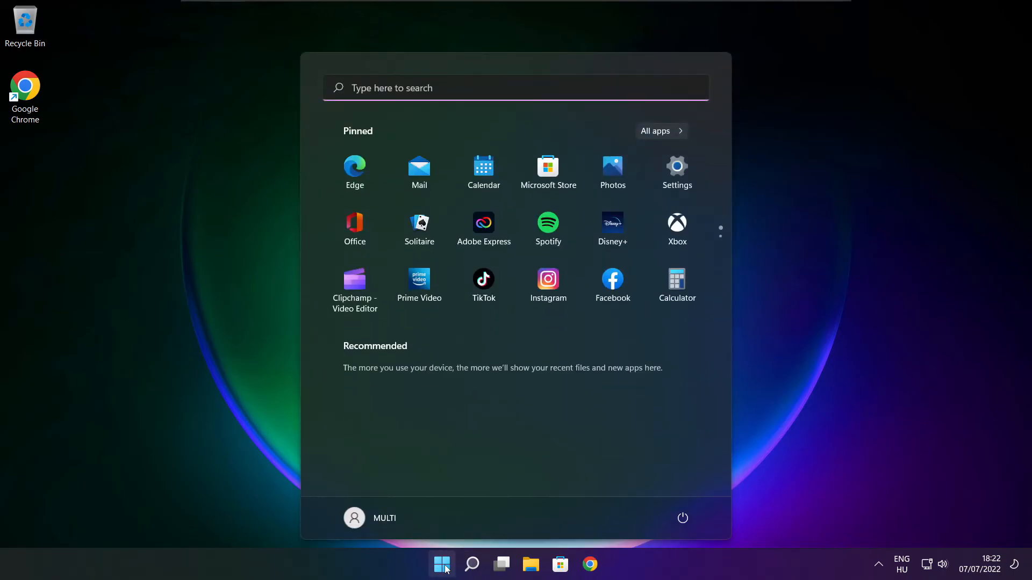
pyautogui.moveTo(683, 518)
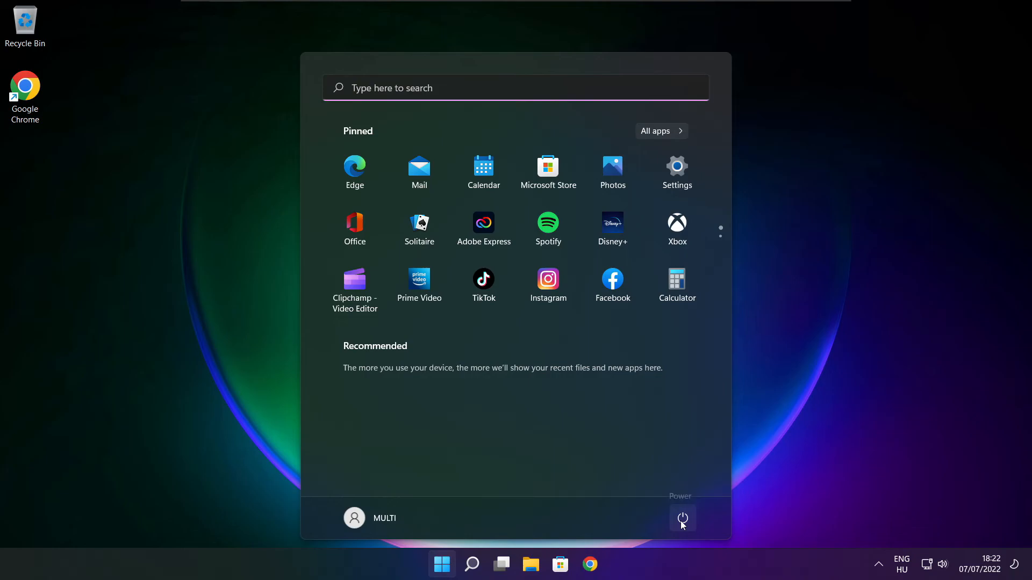
pyautogui.click(683, 519)
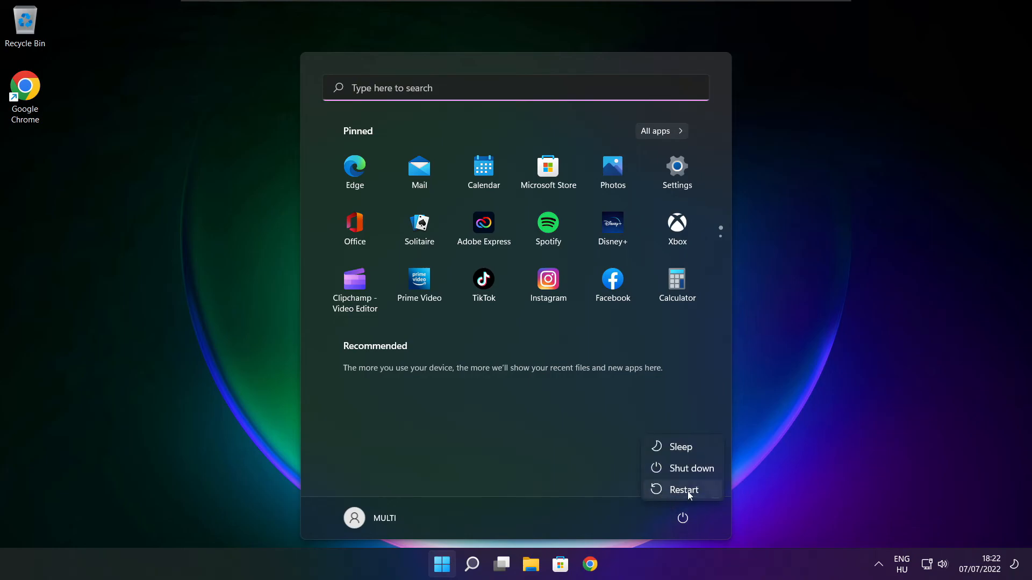